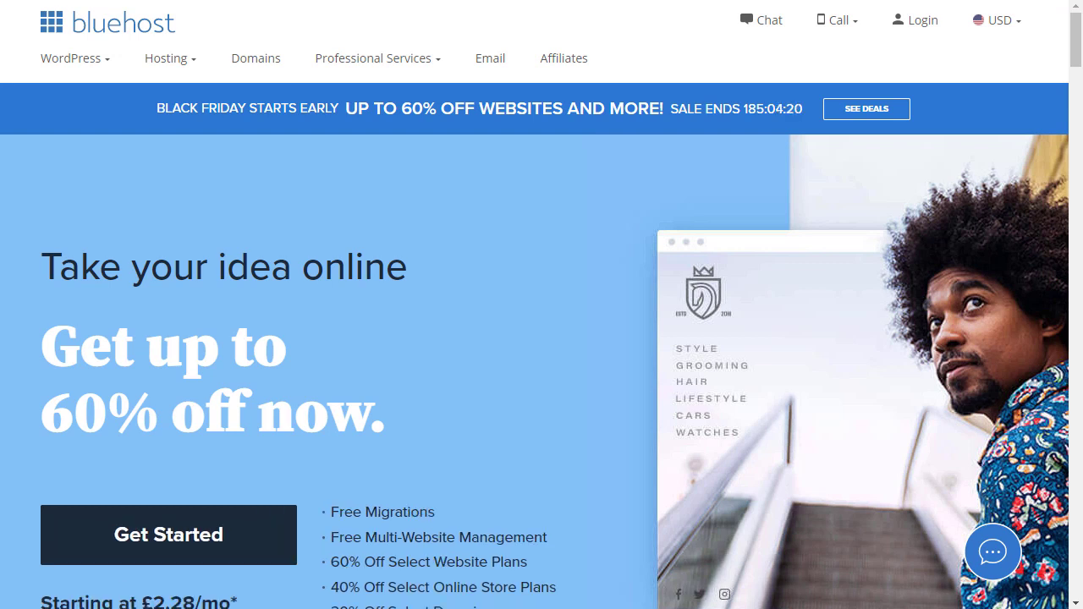
Step: Browse the Shared Hosting pricing table comparing Basic, Plus, Choice Plus and Pro plans
click(71, 57)
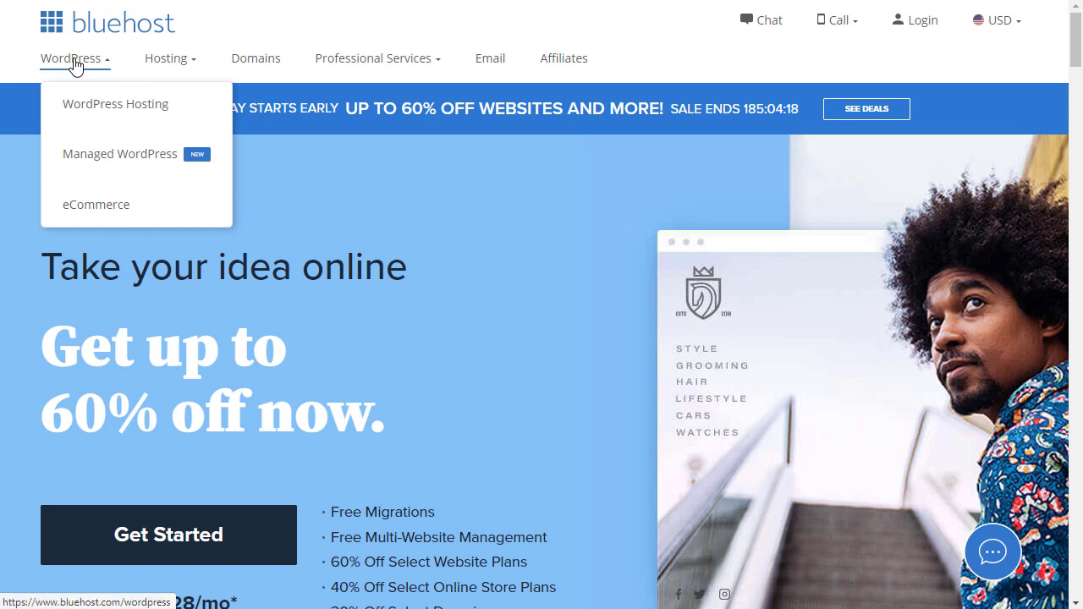
mouse_move(115, 103)
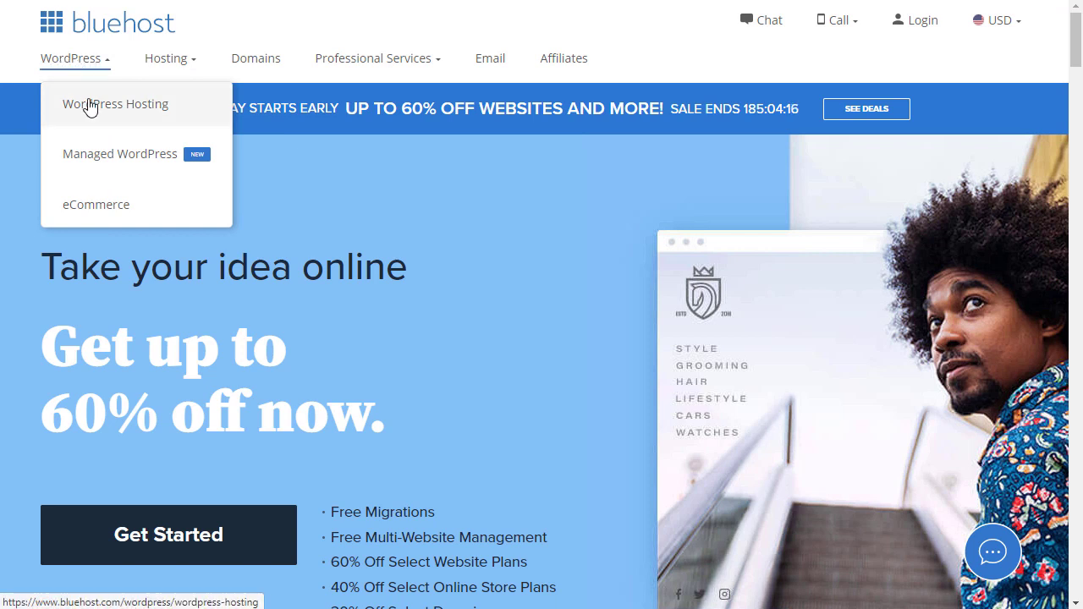
mouse_move(104, 210)
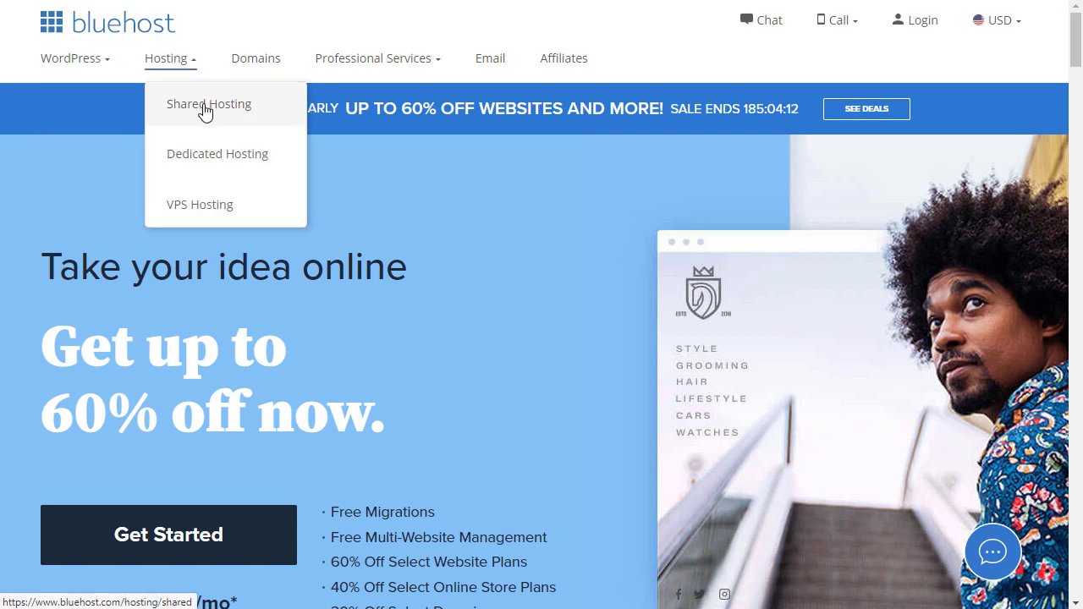
mouse_move(186, 217)
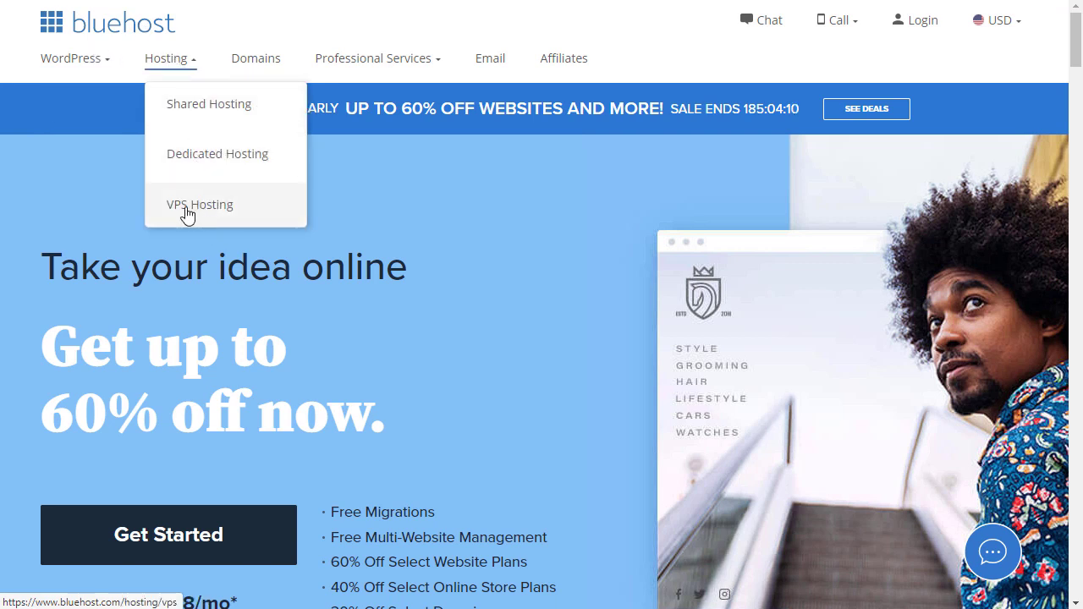
mouse_move(185, 113)
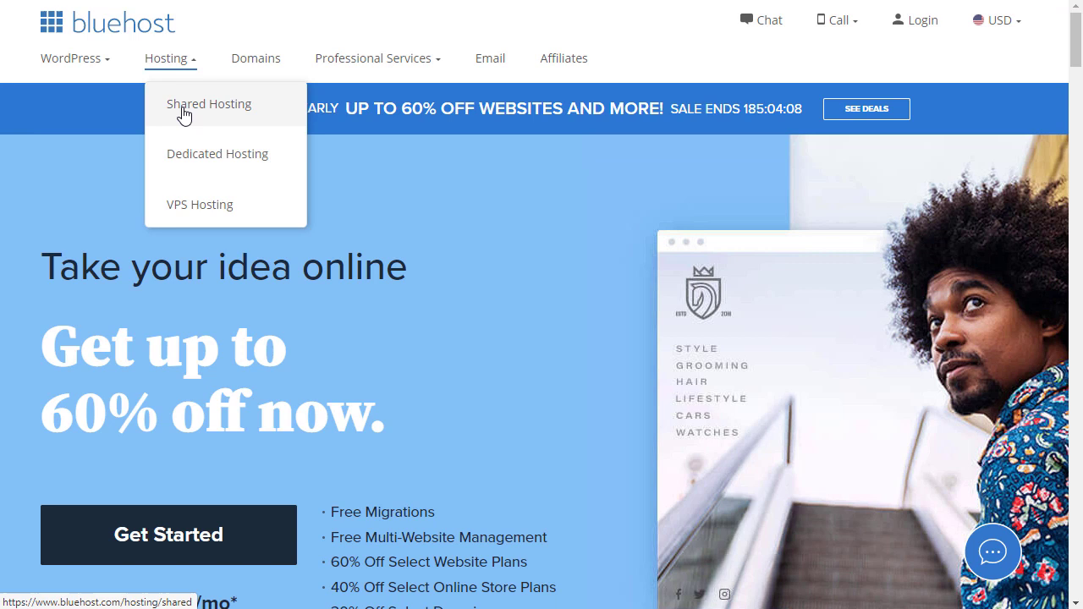
mouse_move(206, 112)
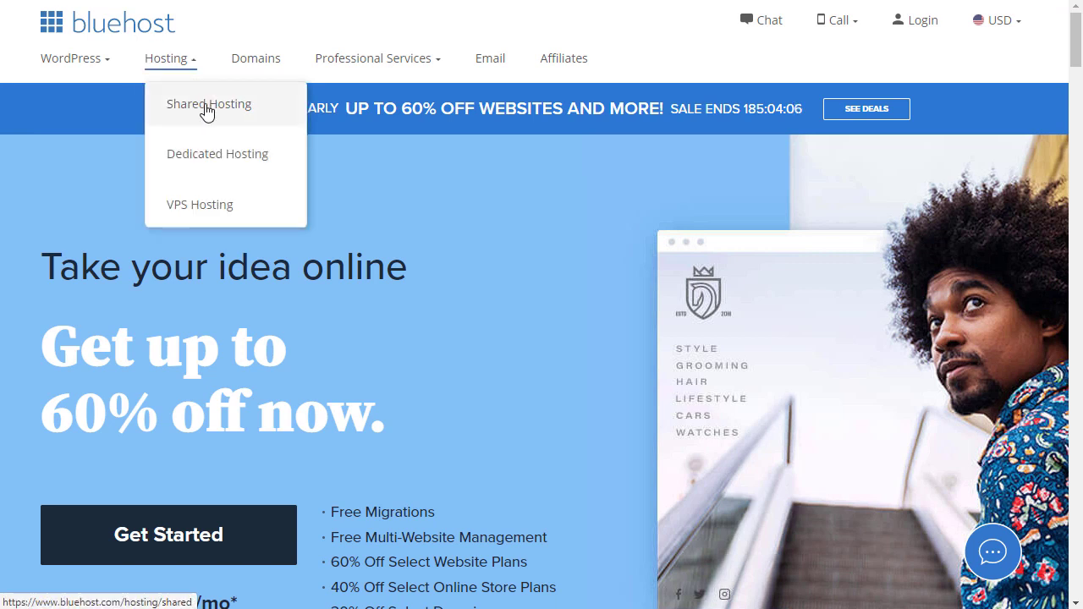
mouse_move(169, 68)
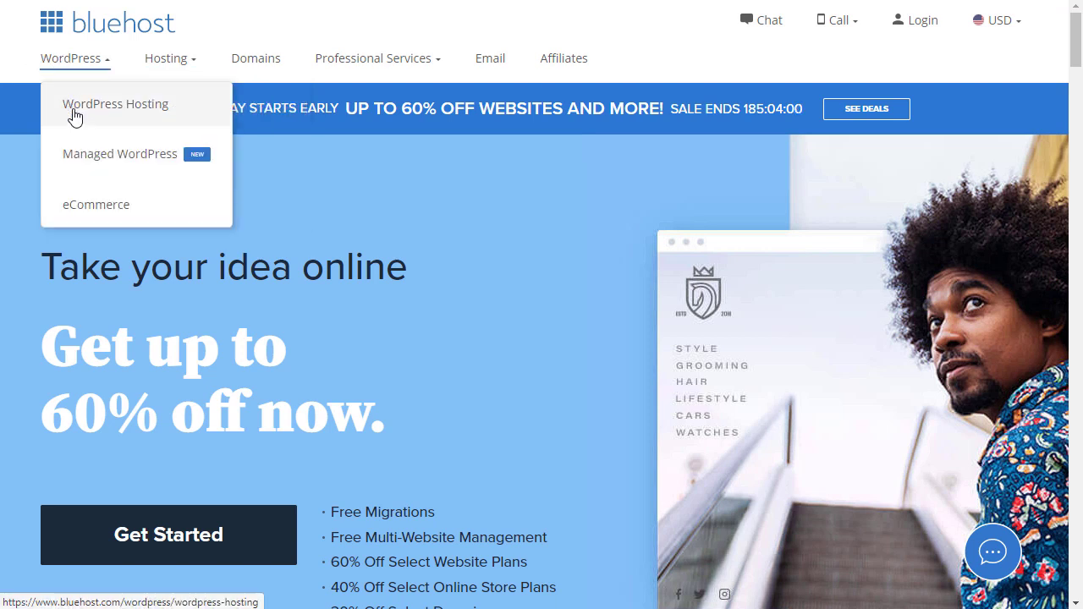
mouse_move(139, 106)
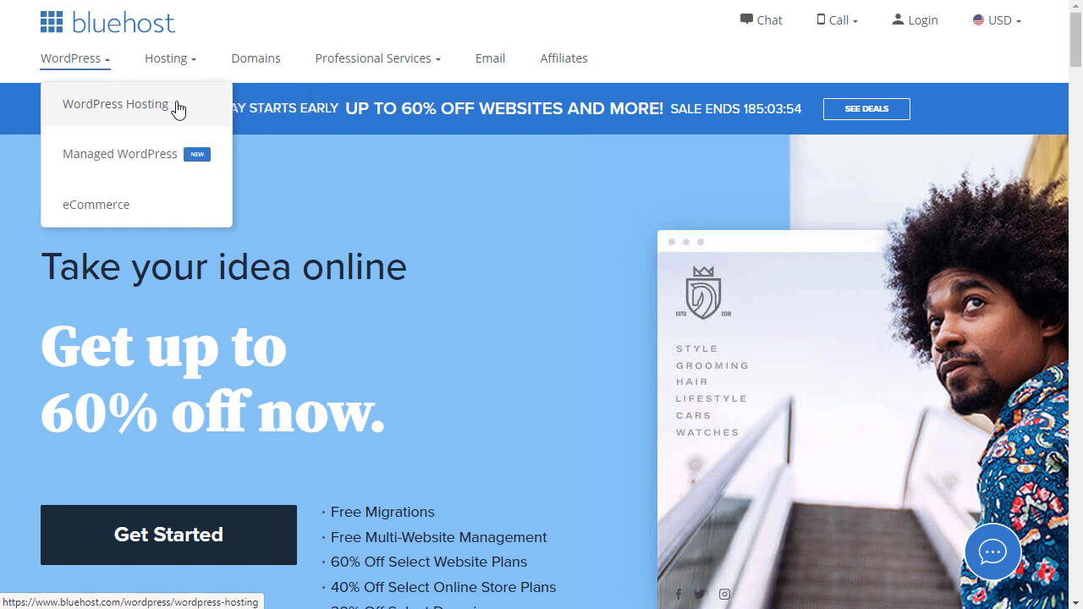
mouse_move(173, 111)
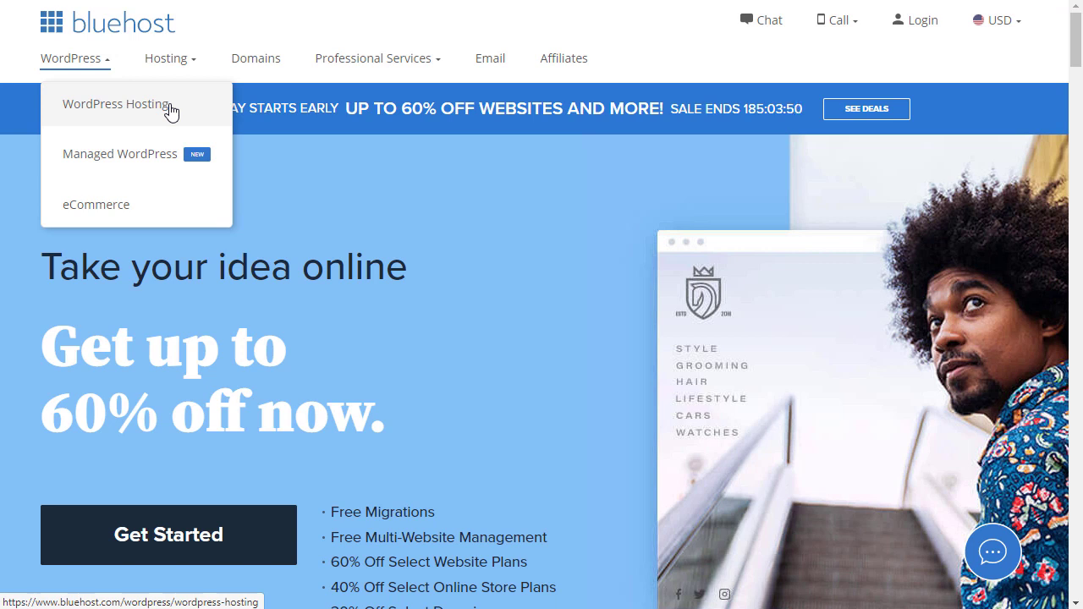
mouse_move(112, 110)
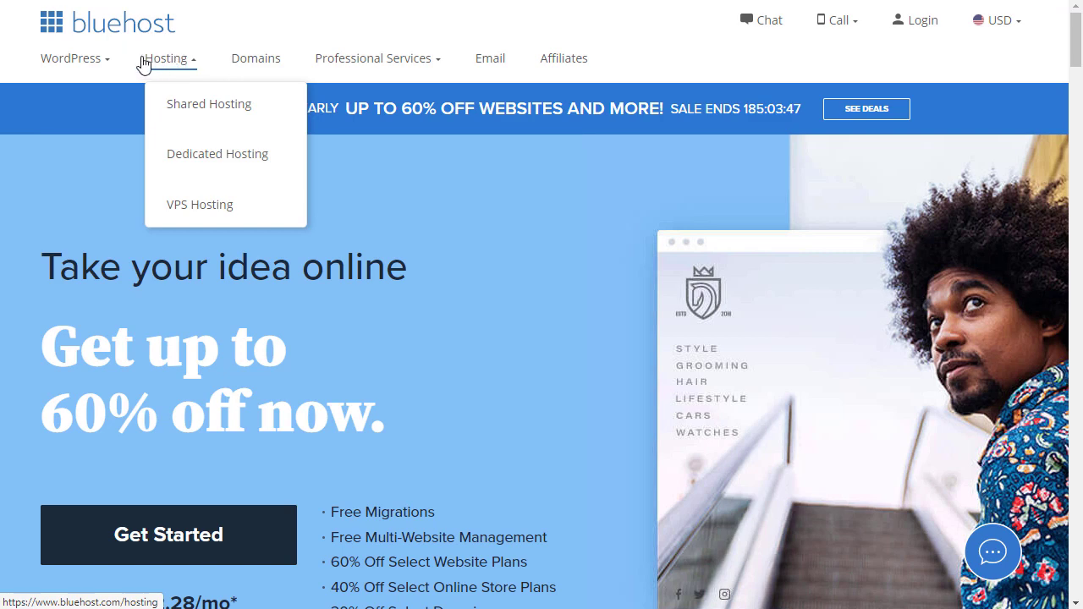
mouse_move(198, 112)
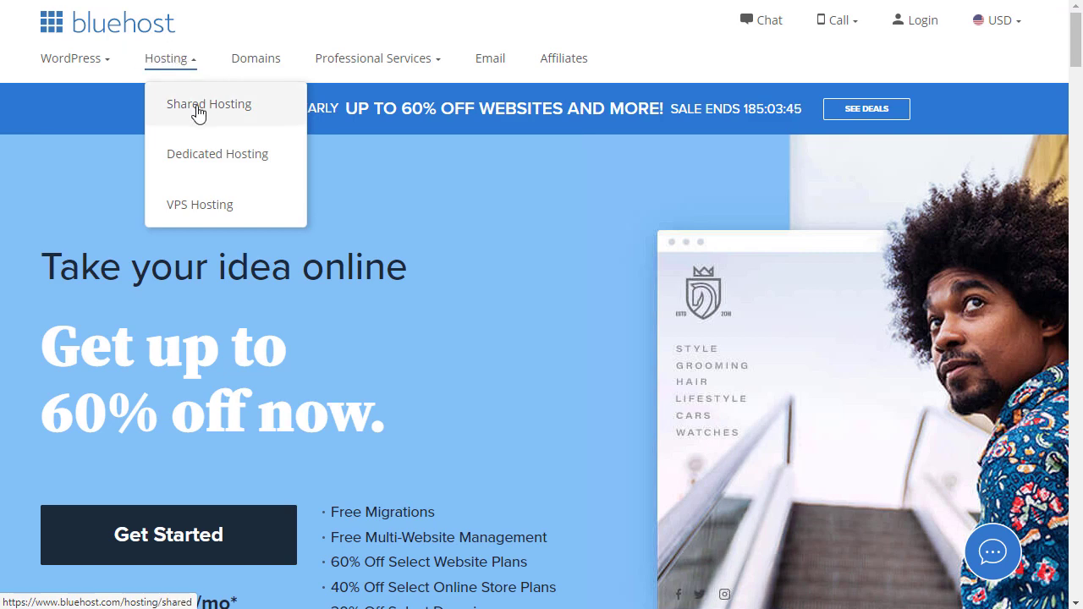
click(210, 103)
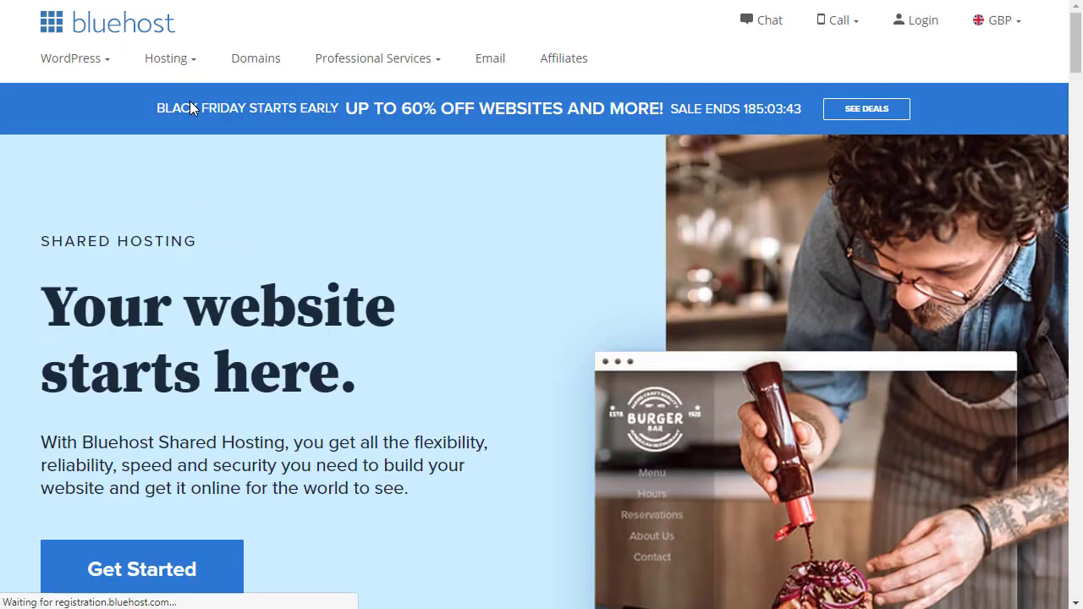
scroll(down, 3)
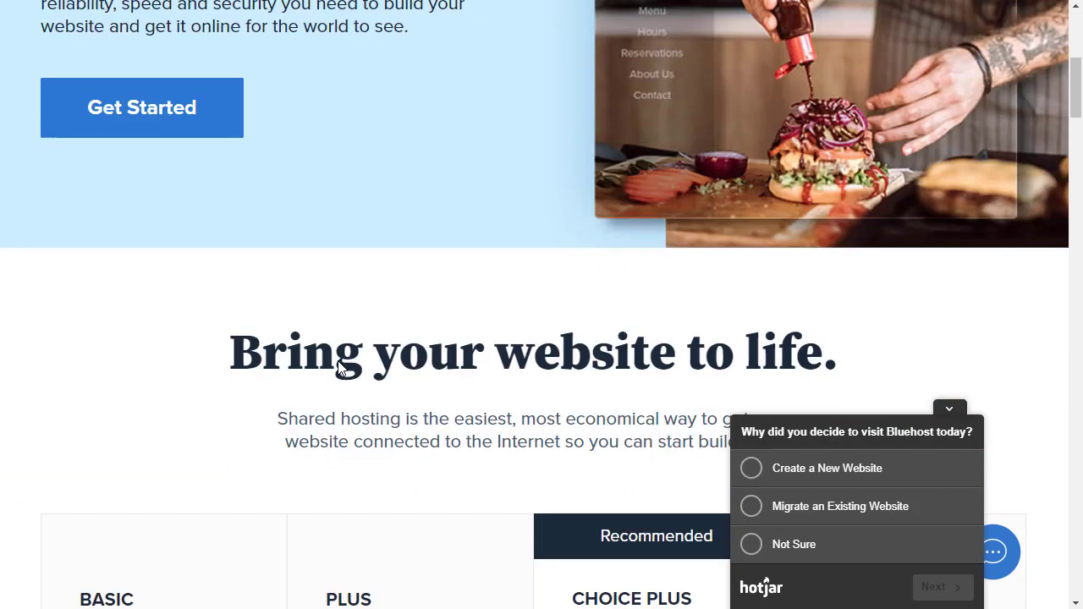
scroll(down, 3)
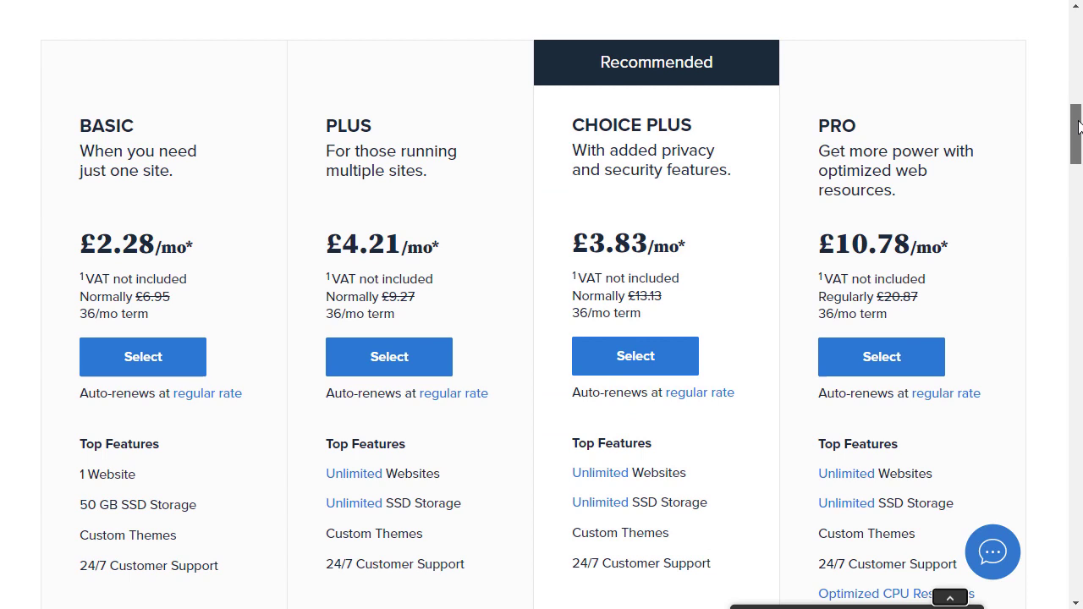
scroll(down, 3)
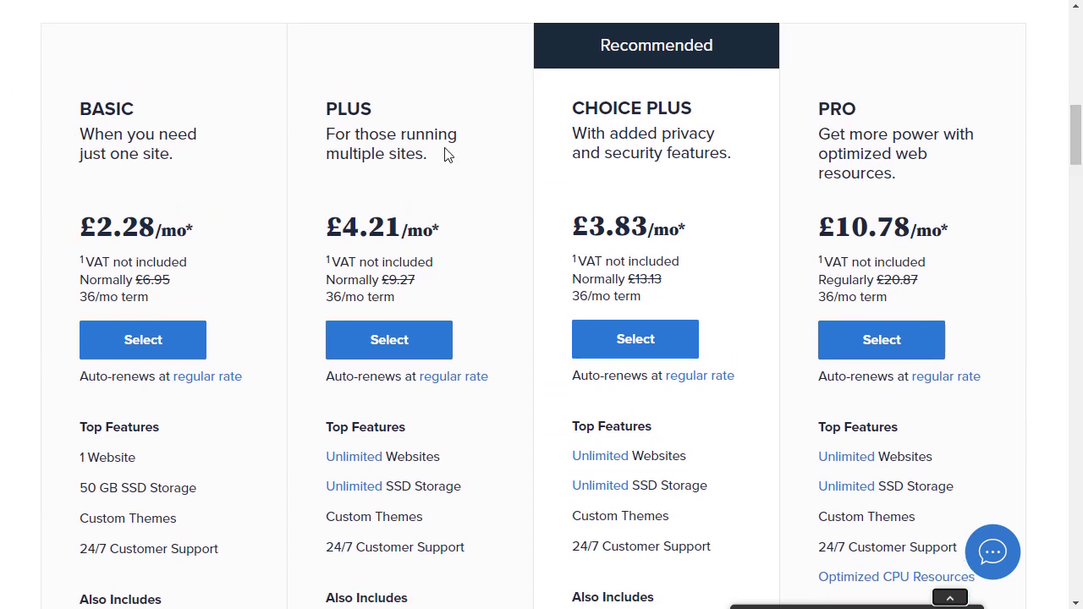
mouse_move(84, 474)
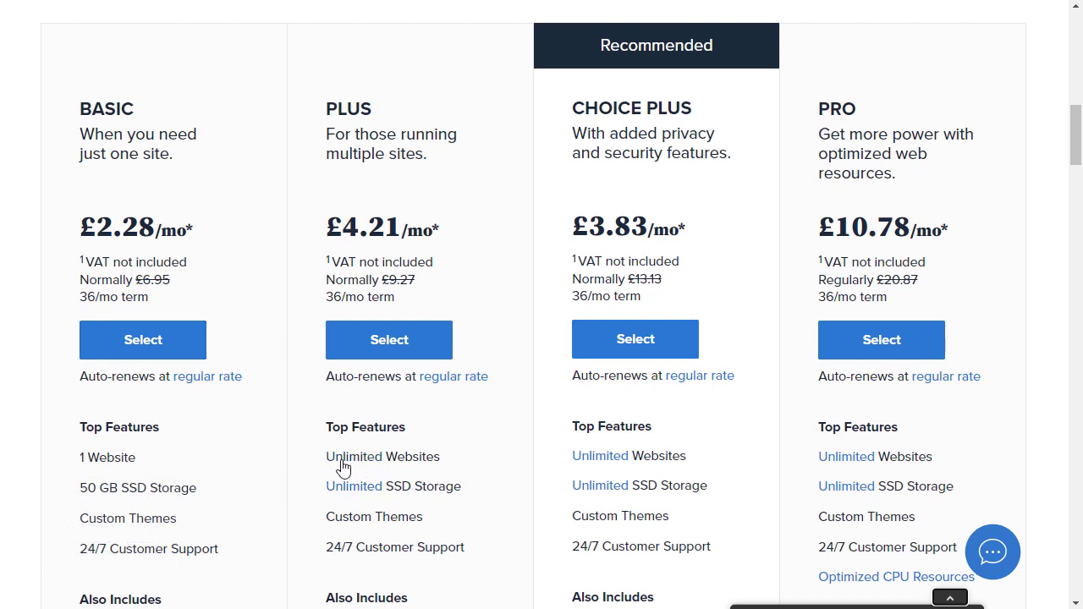
mouse_move(407, 484)
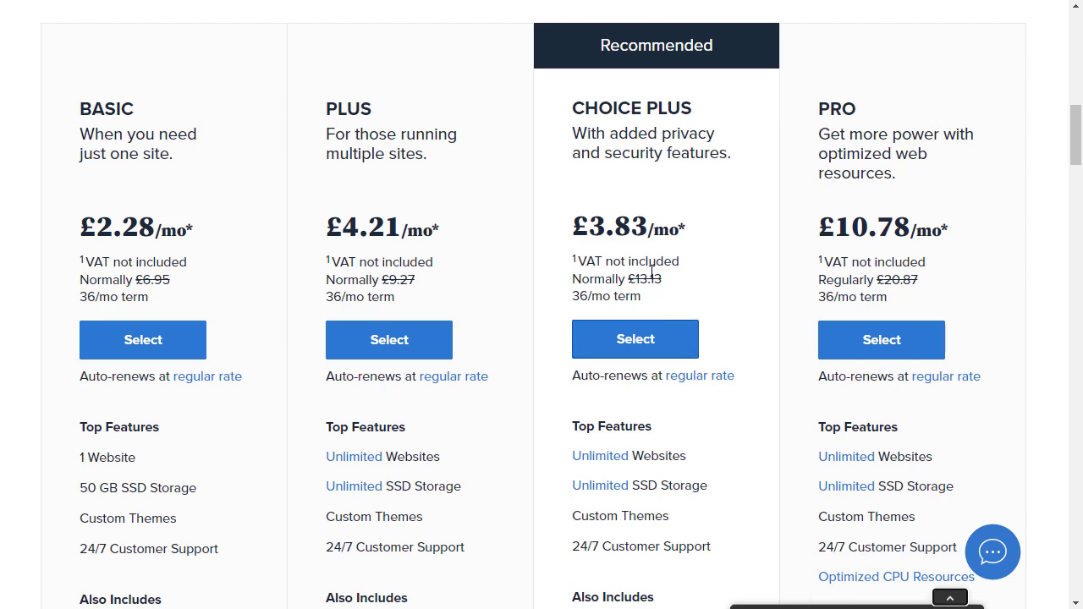
scroll(down, 3)
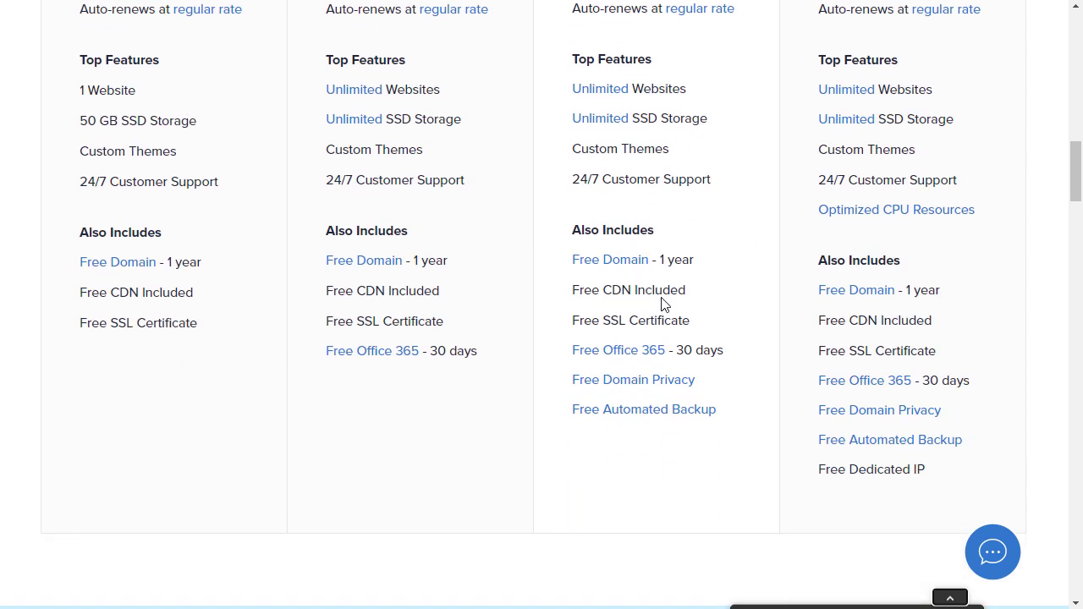
mouse_move(206, 15)
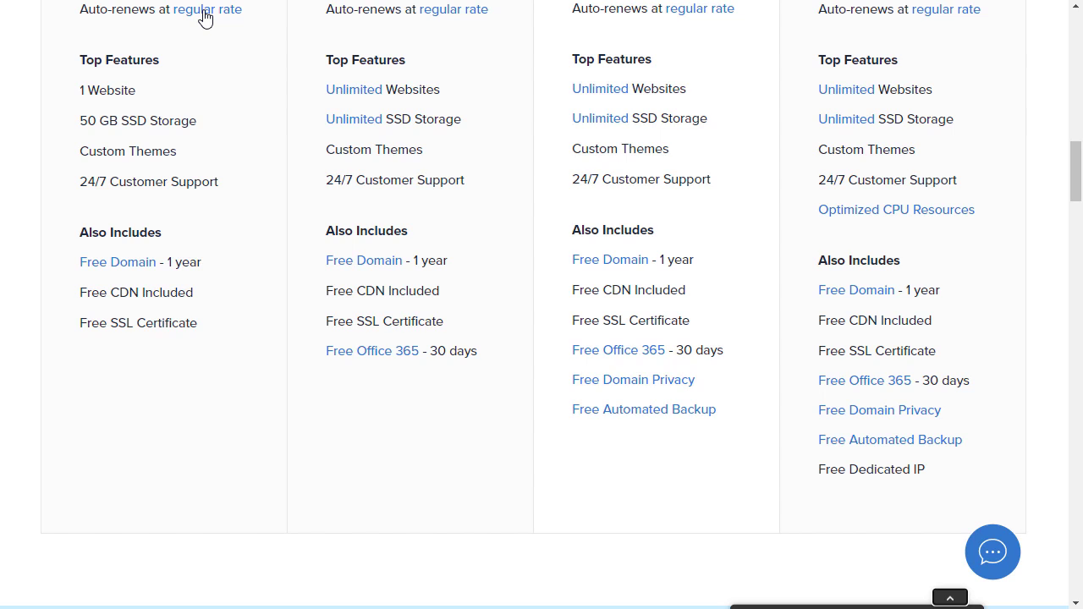
mouse_move(172, 261)
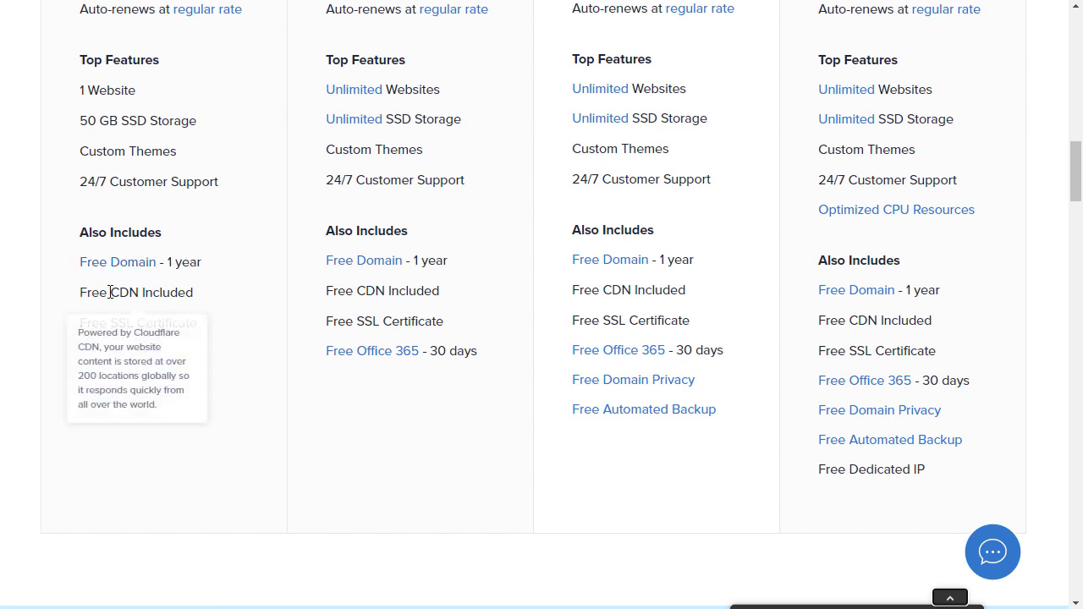
mouse_move(139, 321)
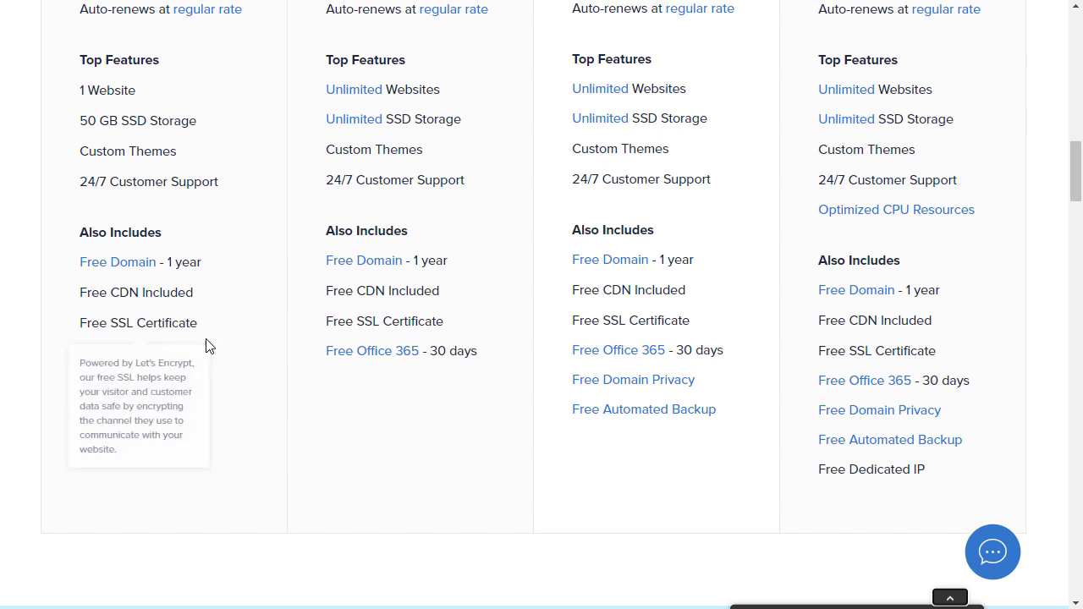
mouse_move(230, 310)
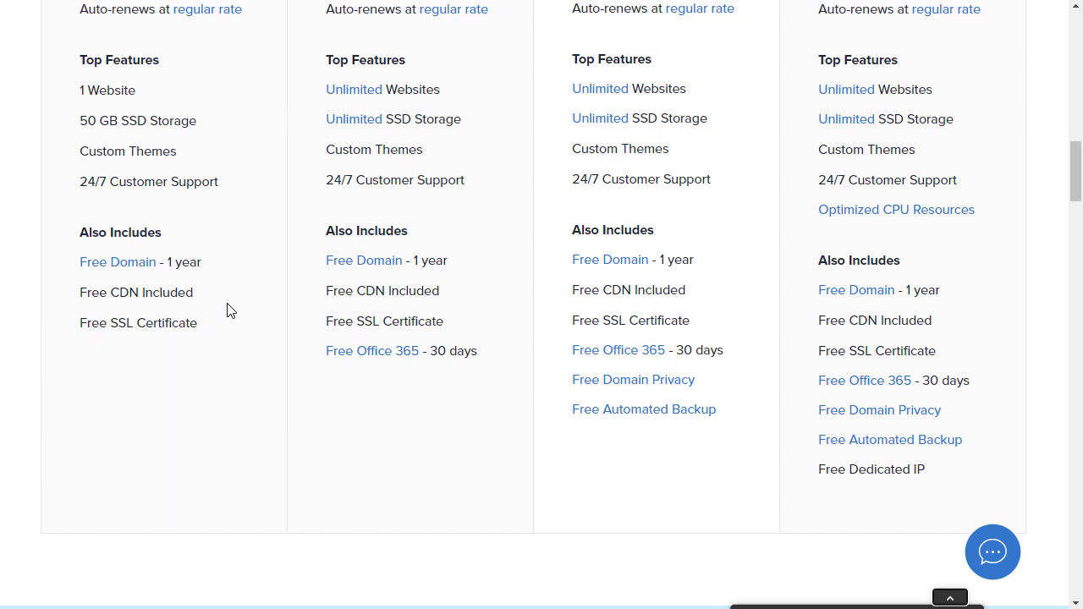
mouse_move(555, 450)
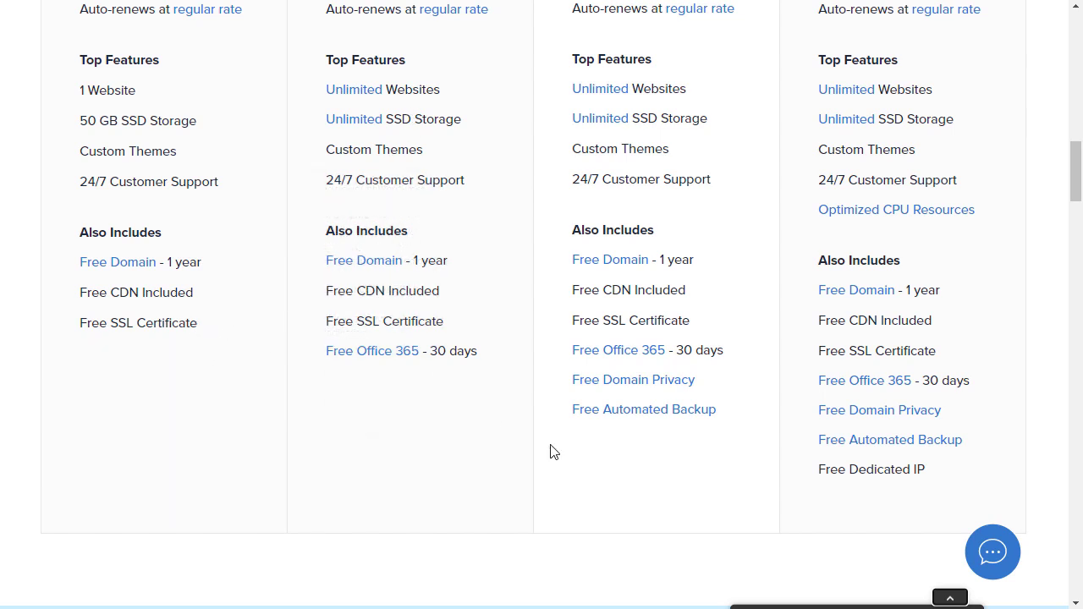
scroll(up, 3)
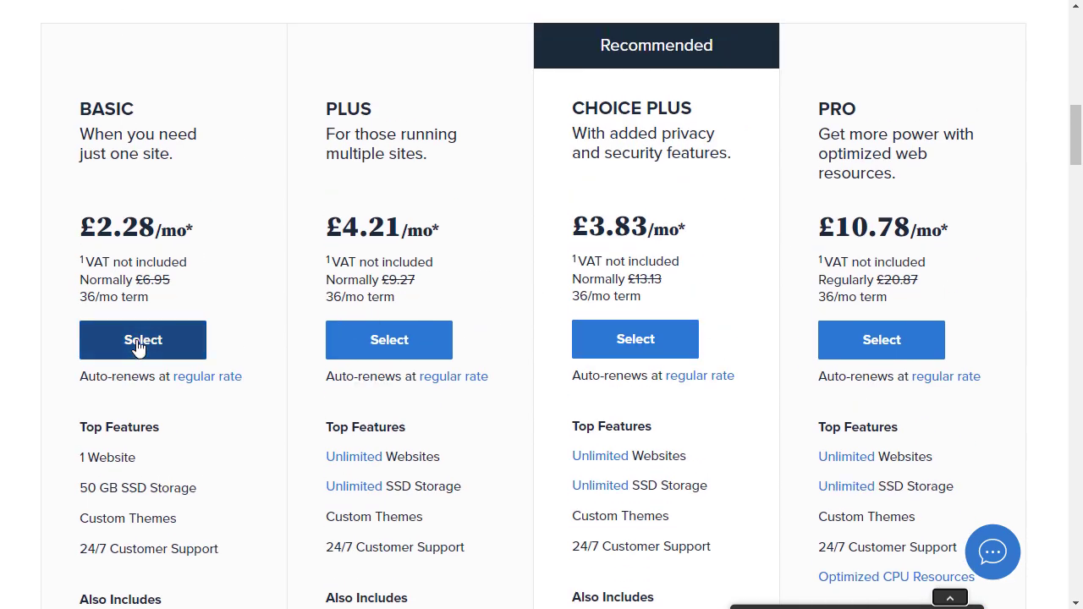
Step: Select the Basic plan and submit 2w0nzy with .com as a new domain
click(142, 339)
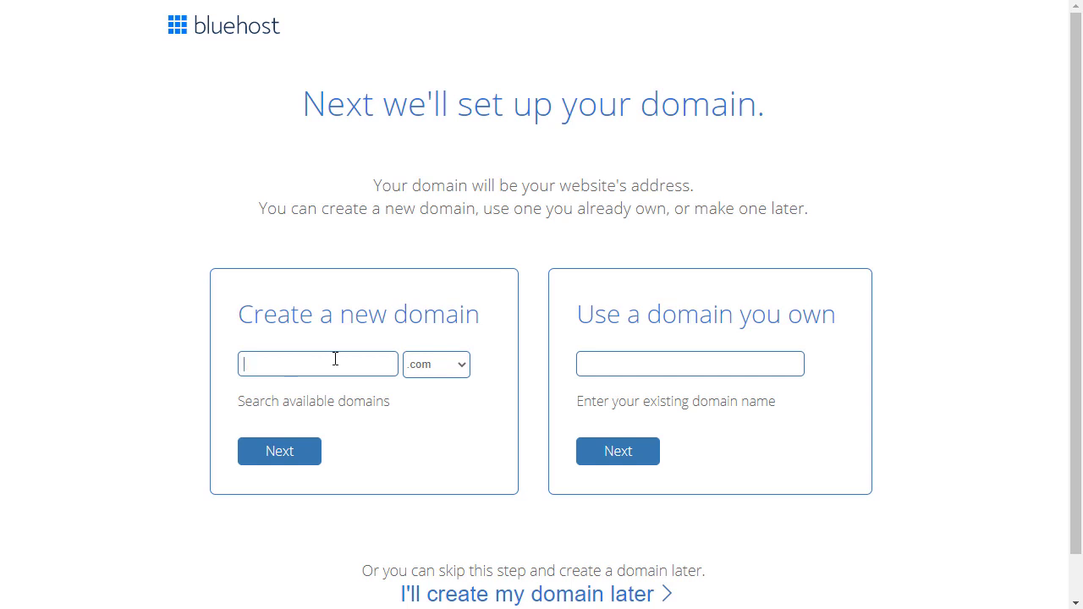
text(2W0NZY)
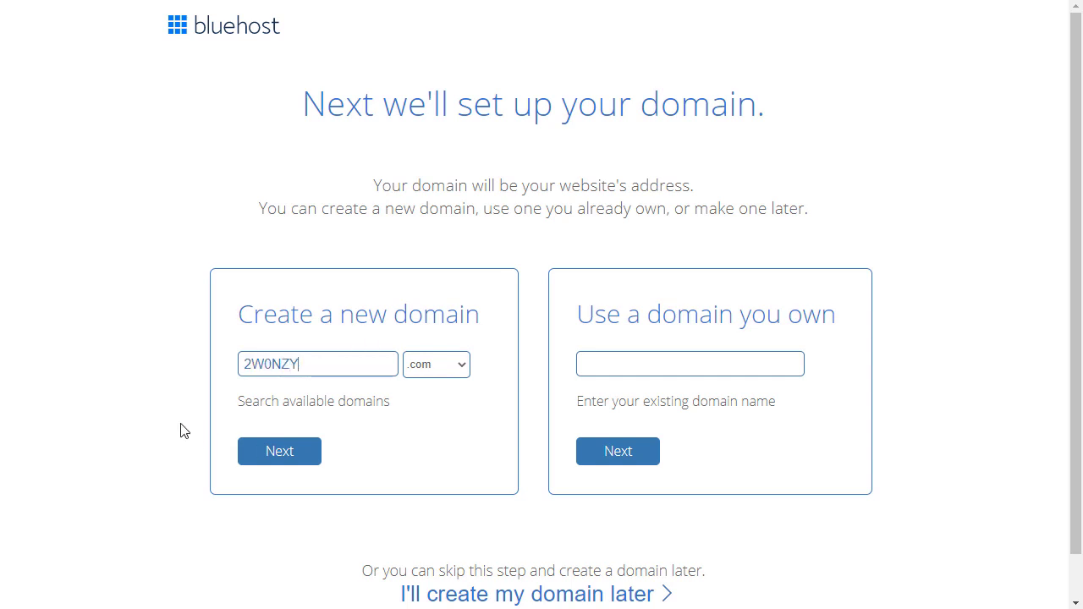
click(279, 451)
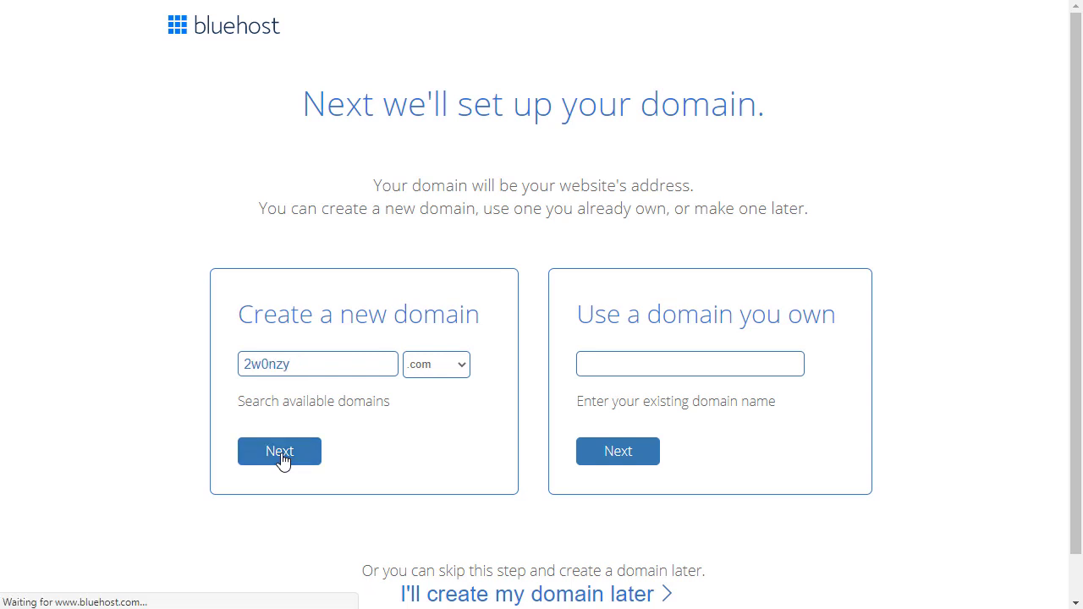
Step: Proceed with 2w0nzy.com to the account form and keep the Basic 36 Month Price plan
click(279, 451)
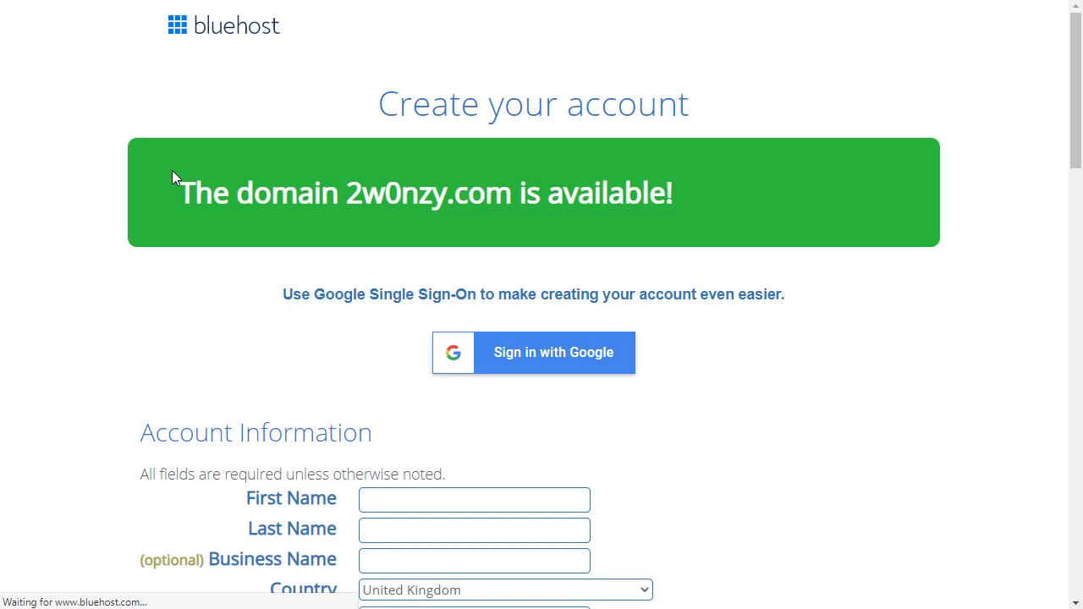
scroll(down, 3)
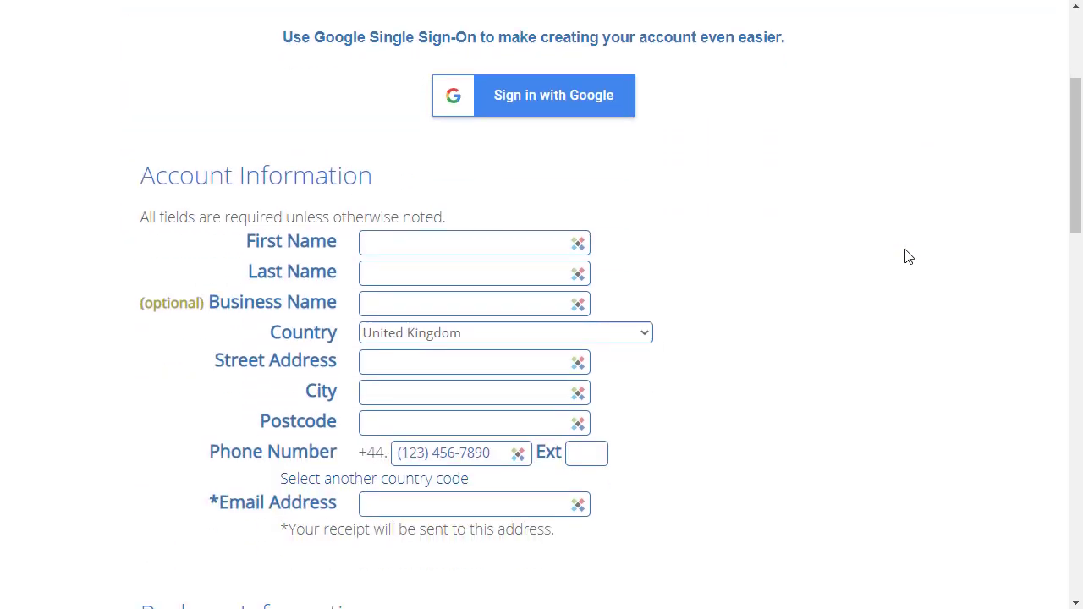
scroll(down, 3)
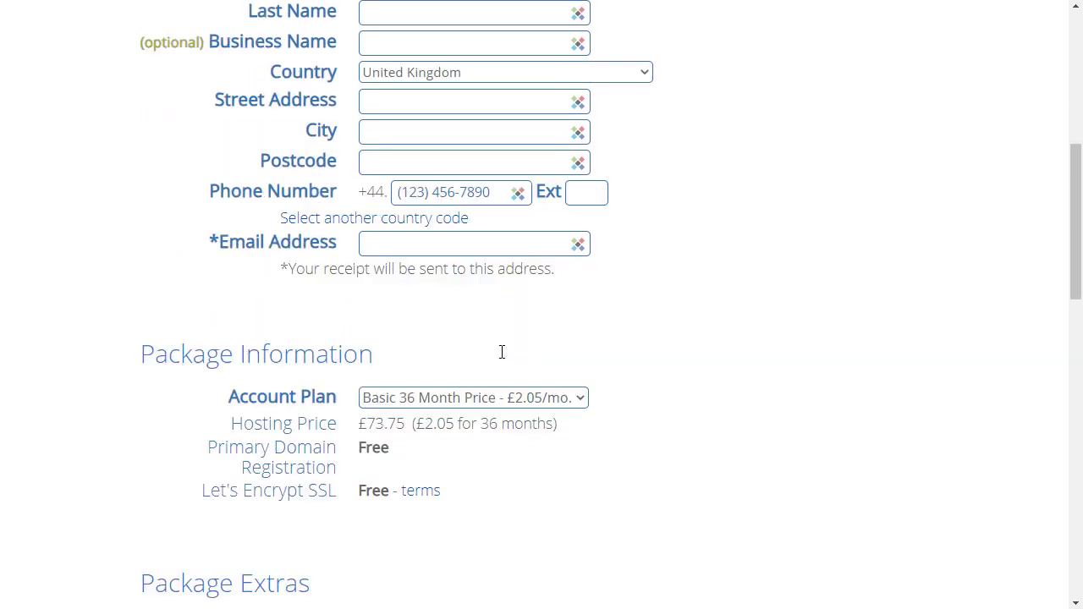
scroll(up, 3)
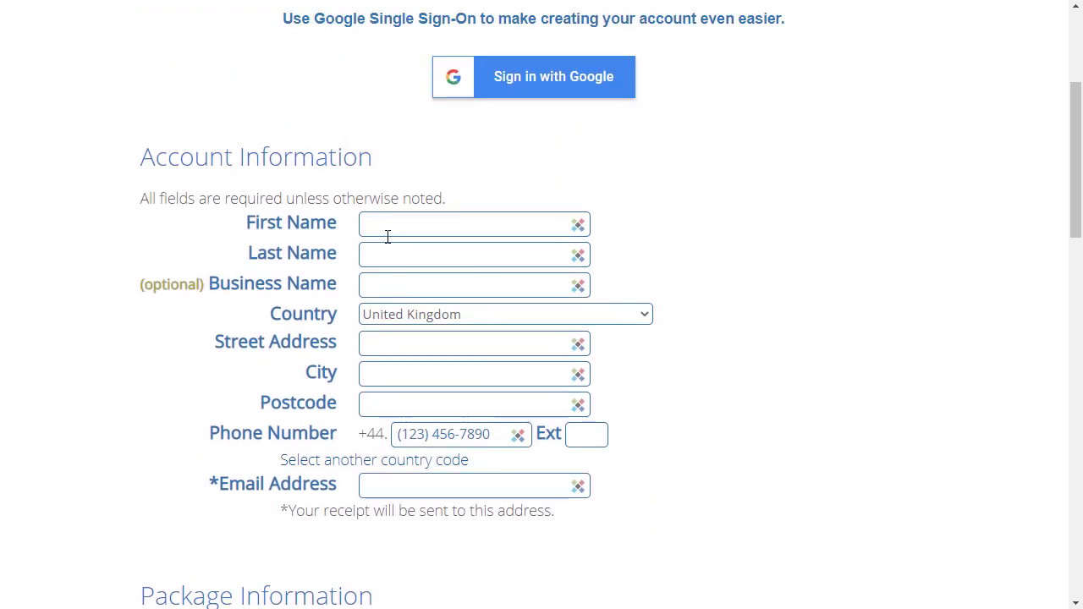
scroll(down, 3)
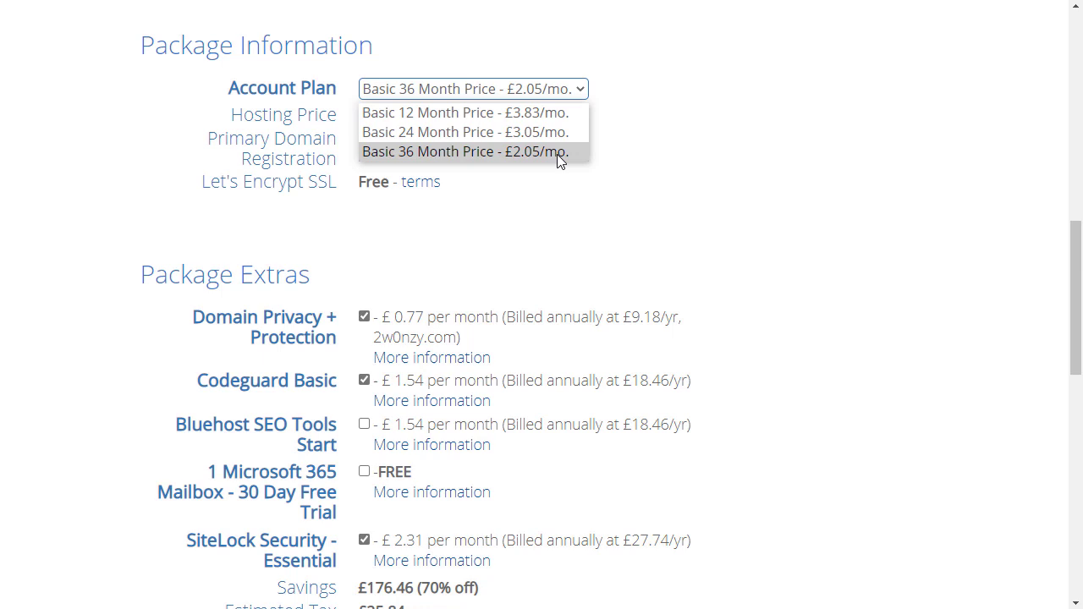
mouse_move(434, 156)
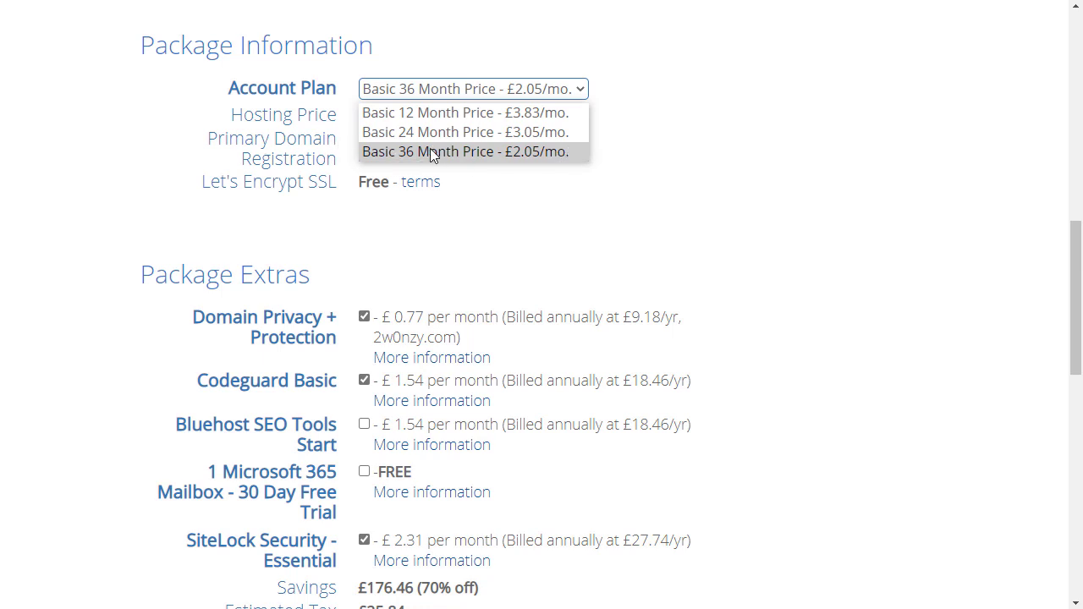
mouse_move(576, 159)
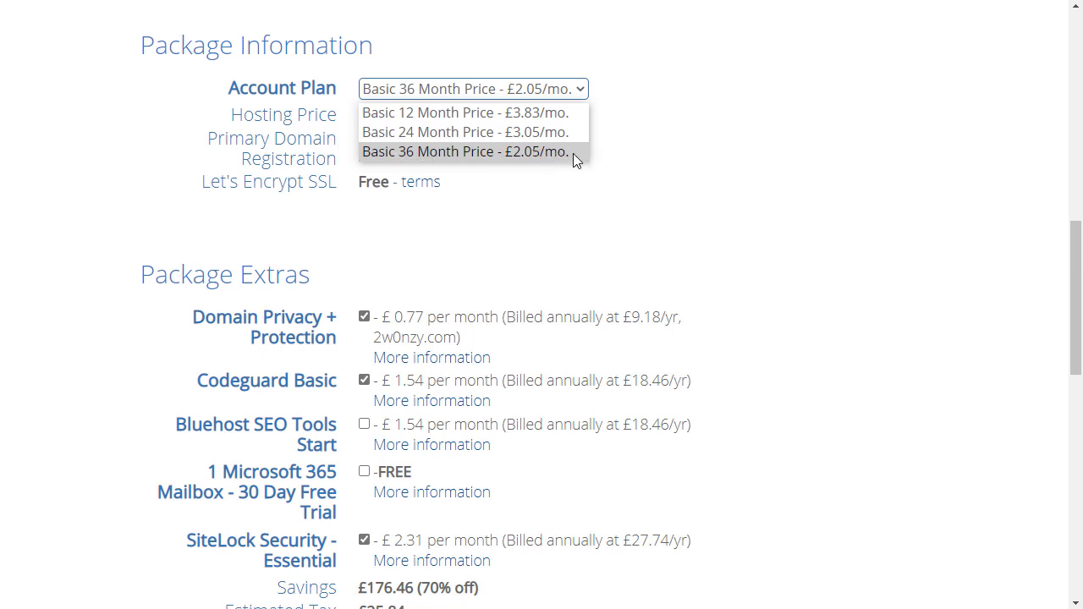
mouse_move(568, 144)
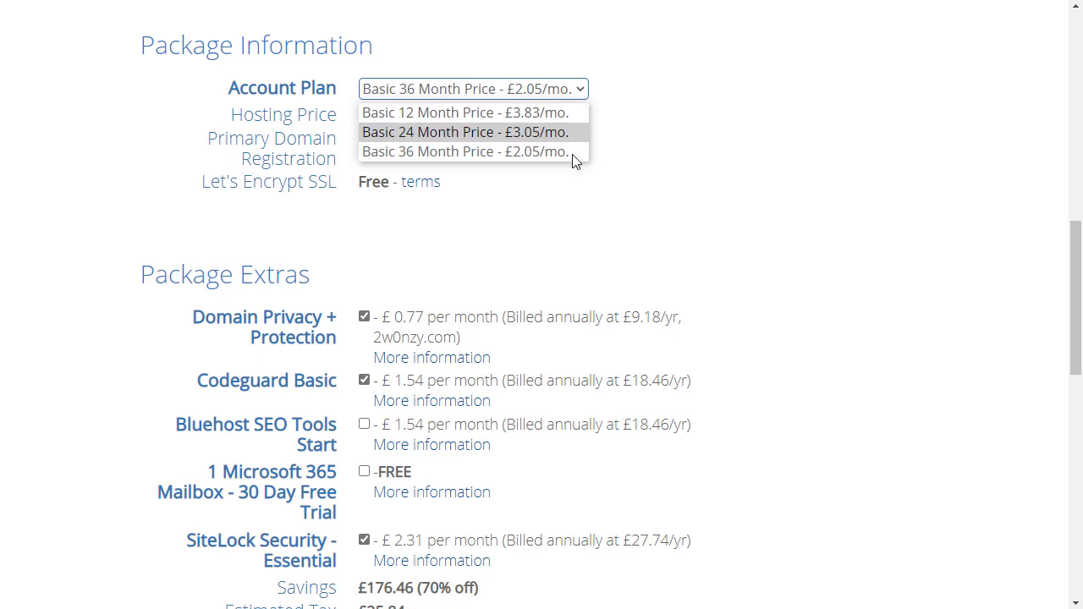
click(465, 152)
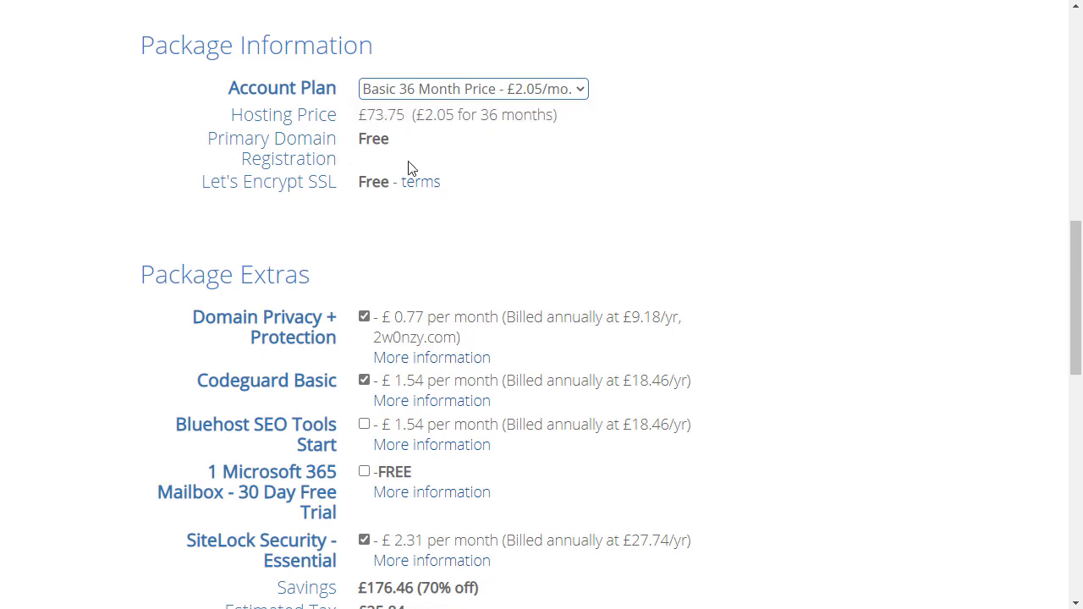
double_click(381, 115)
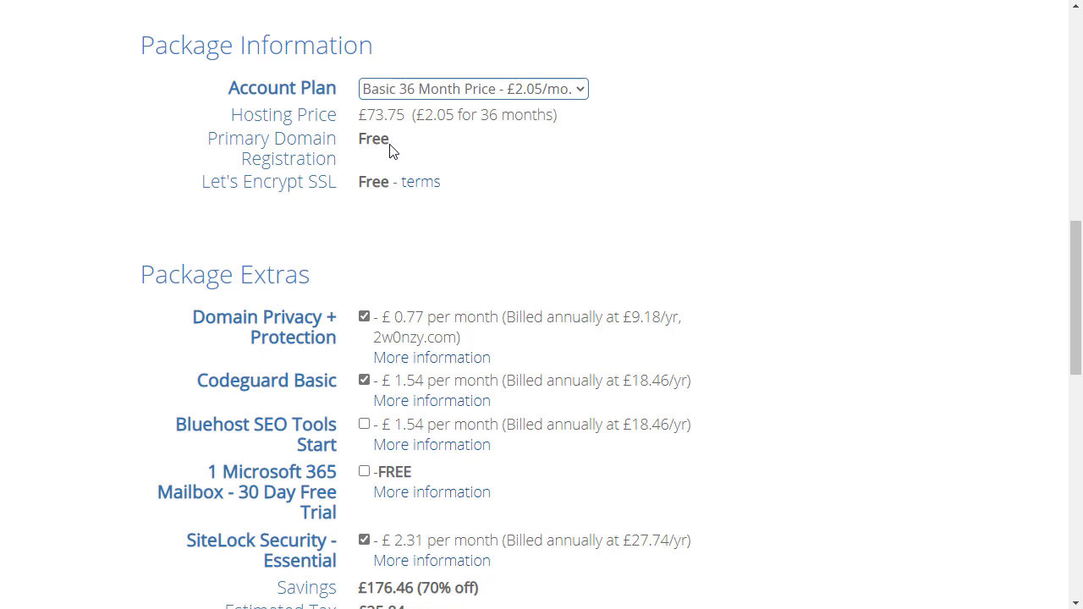
mouse_move(372, 179)
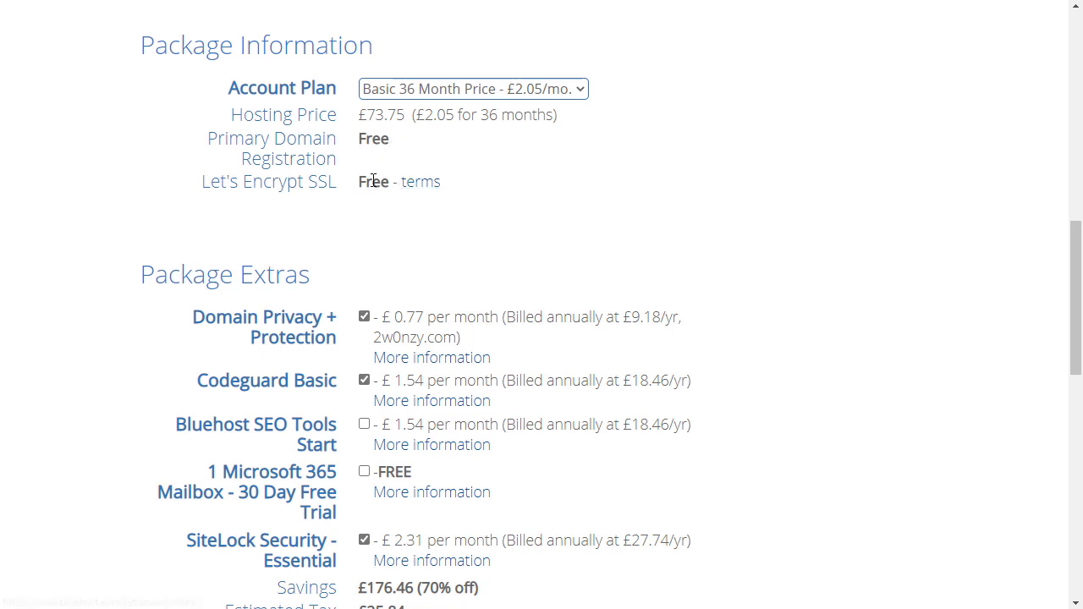
Step: Untick Domain Privacy + Protection and Codeguard Basic extras to lower the total to £88.50
scroll(down, 3)
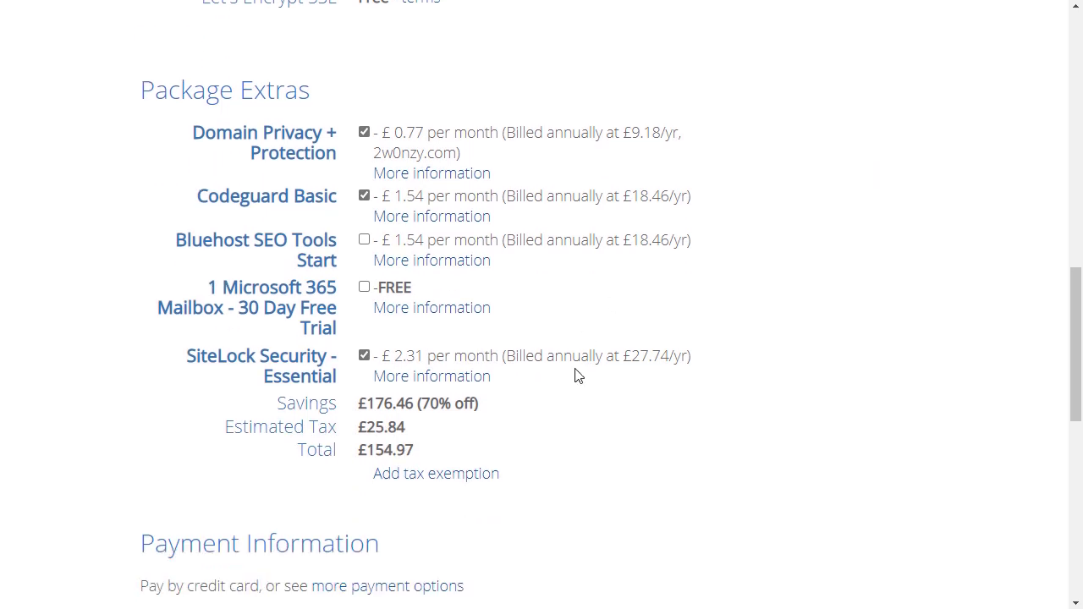
mouse_move(579, 291)
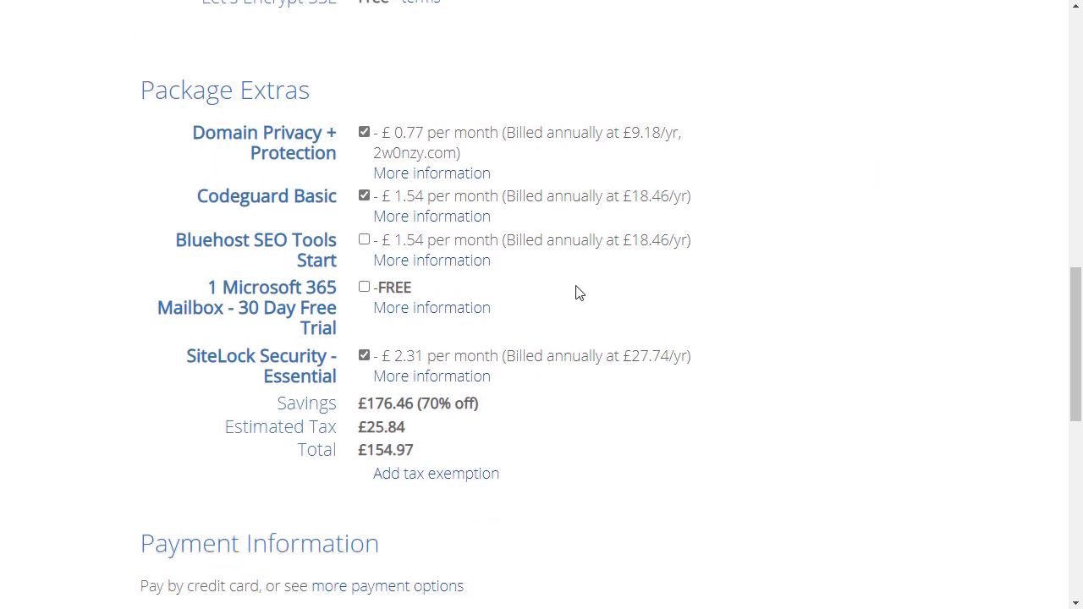
mouse_move(373, 225)
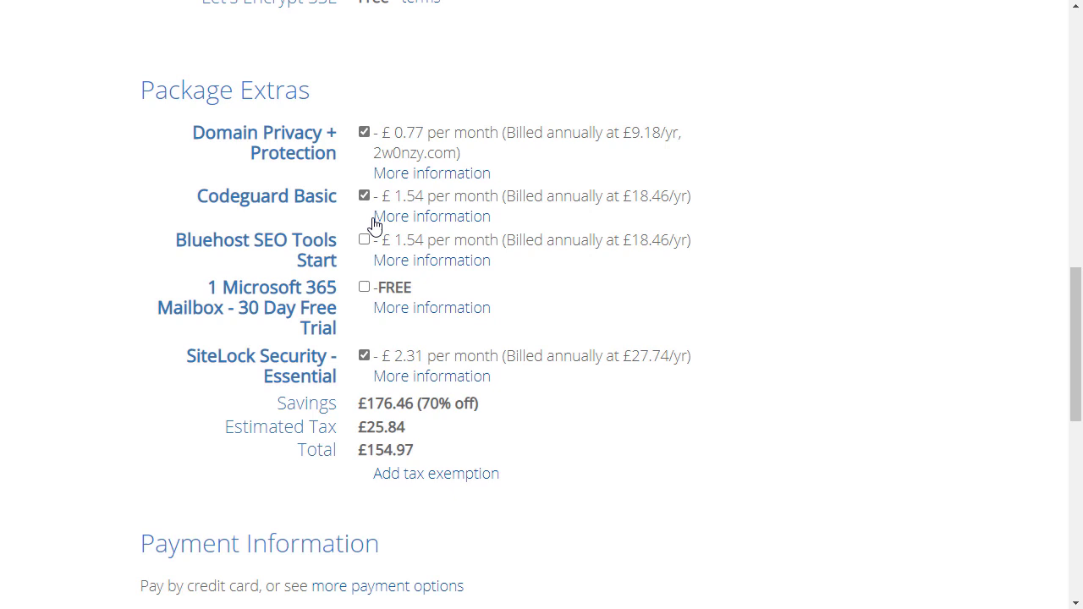
click(363, 132)
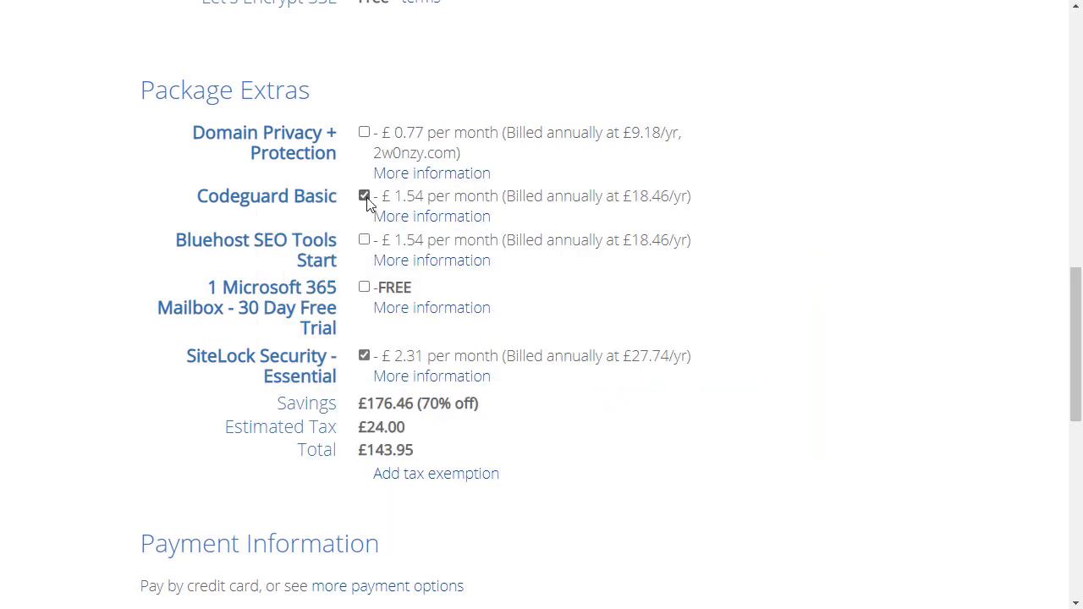
click(362, 355)
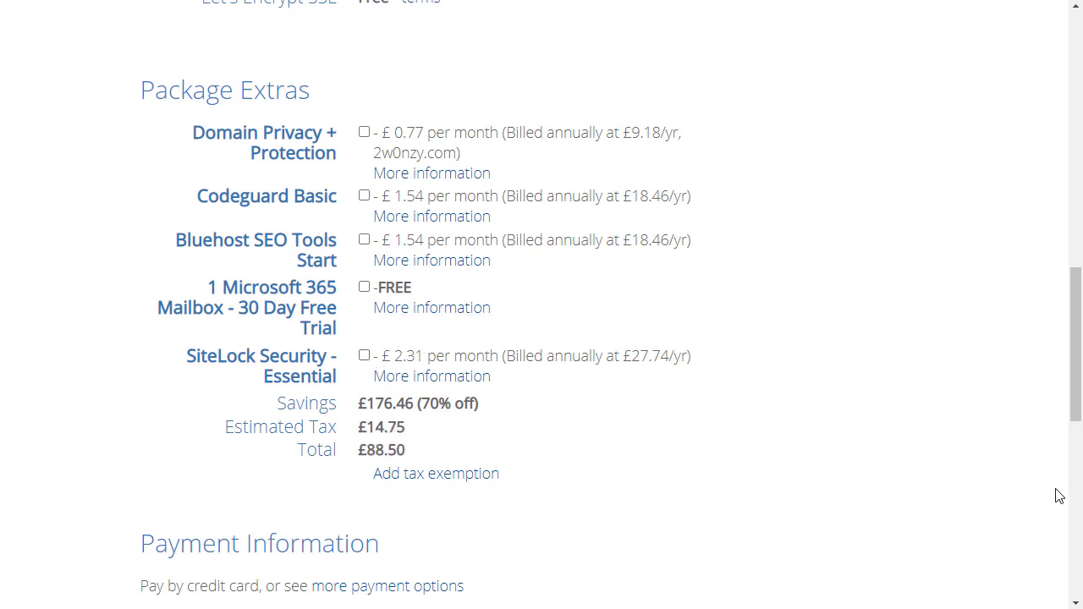
mouse_move(853, 467)
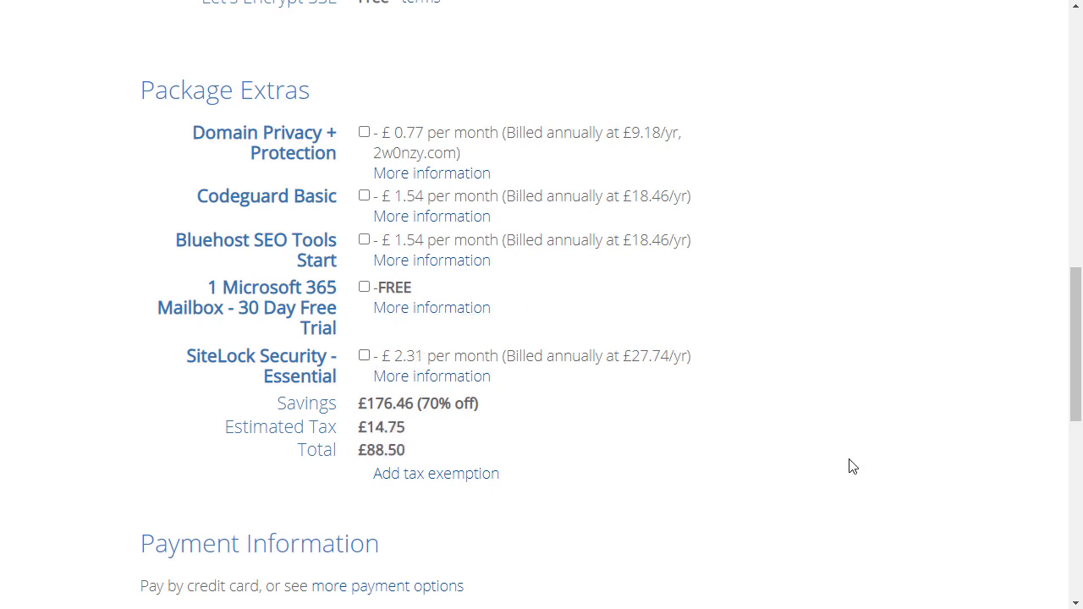
mouse_move(267, 457)
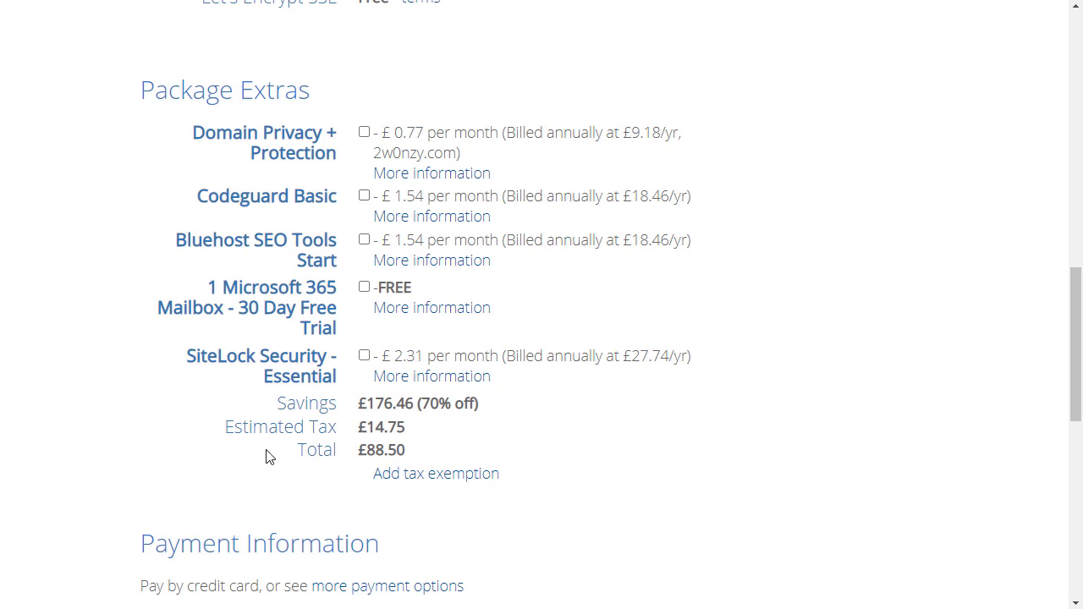
mouse_move(428, 460)
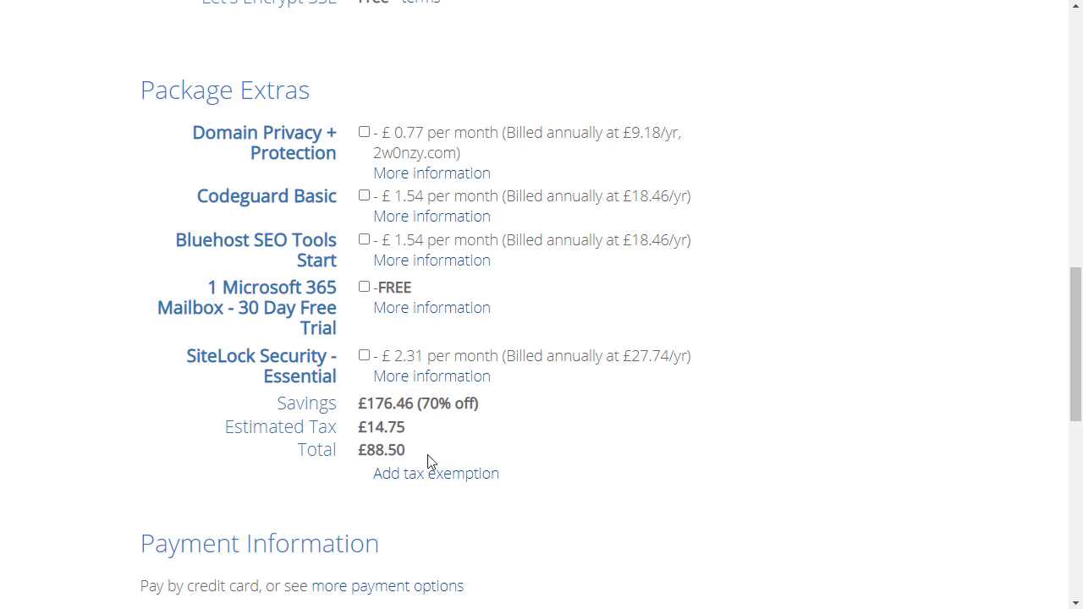
mouse_move(732, 423)
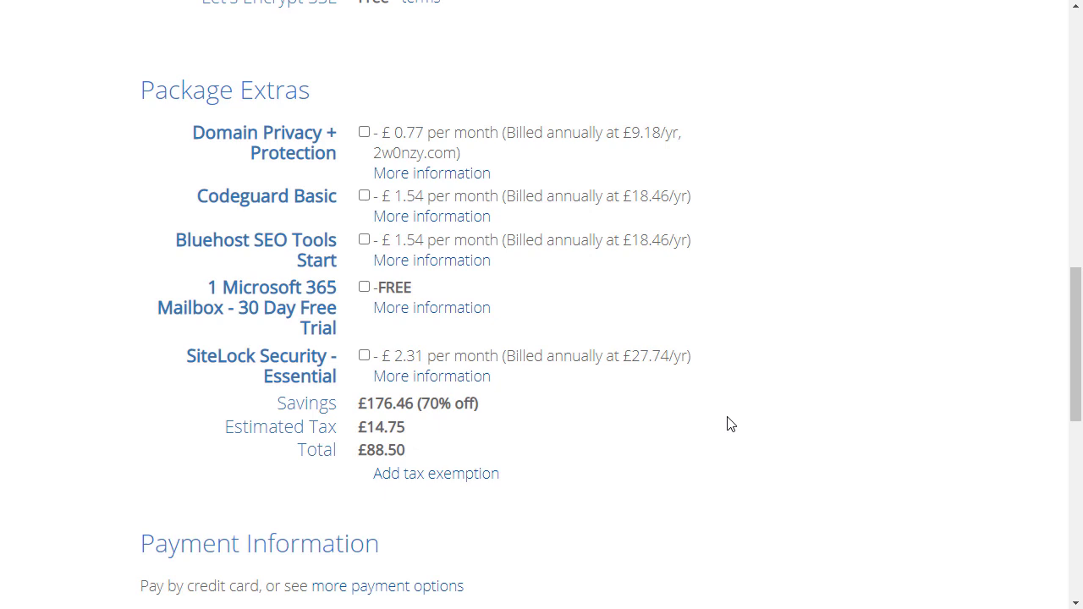
Step: Expand more payment options and choose Pay with PayPal instead of card
scroll(down, 3)
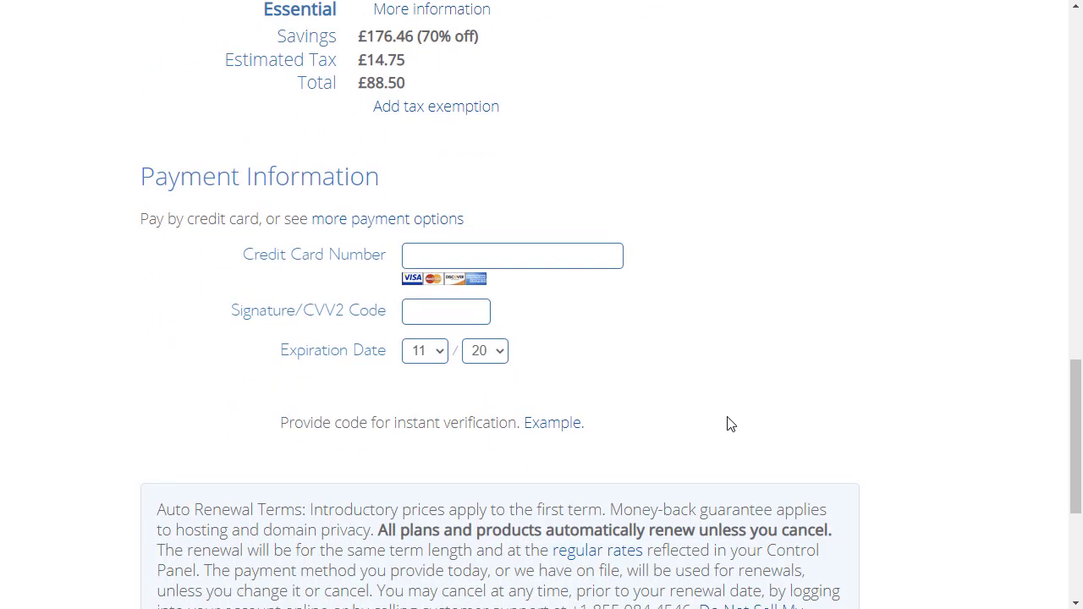
mouse_move(301, 252)
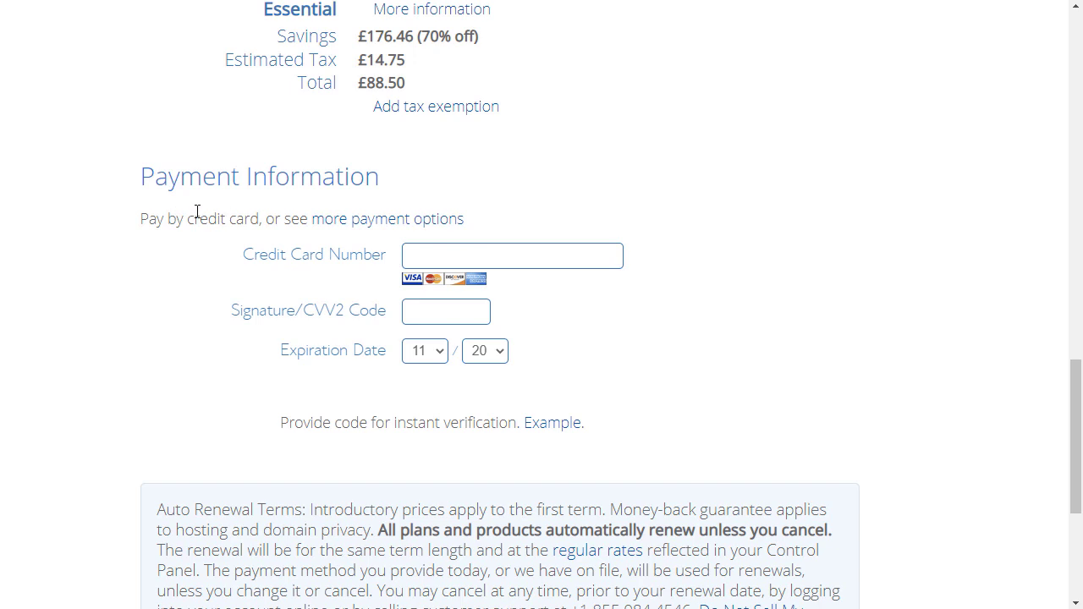
mouse_move(382, 227)
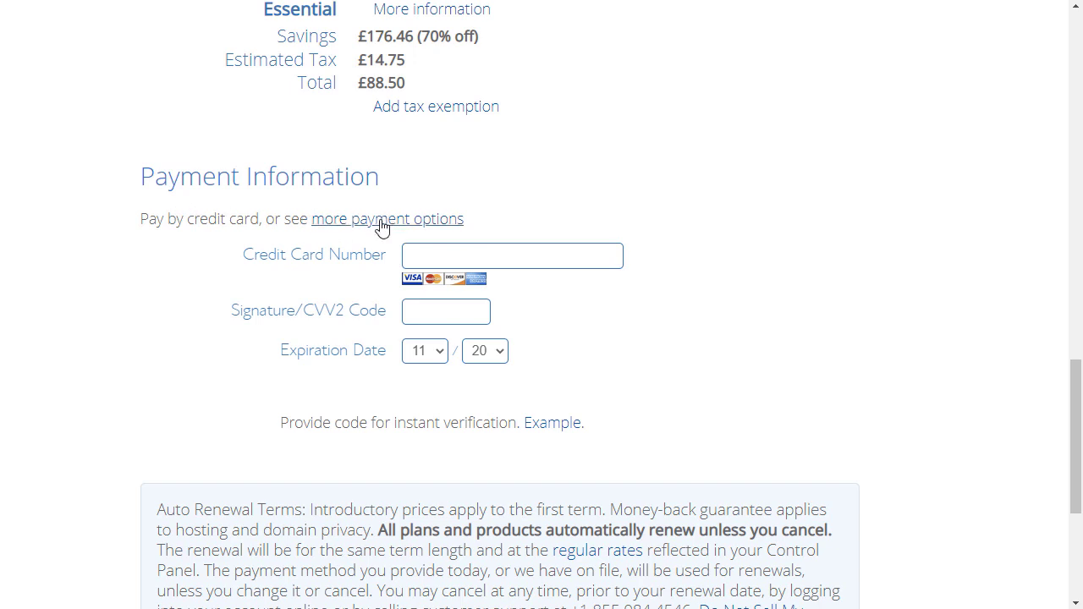
click(387, 218)
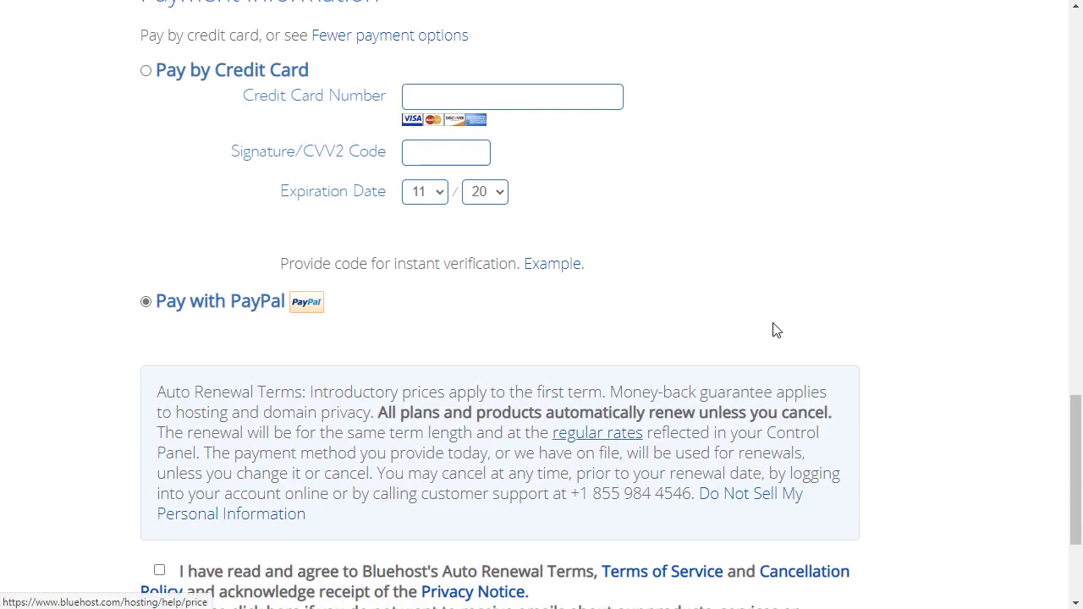
scroll(down, 3)
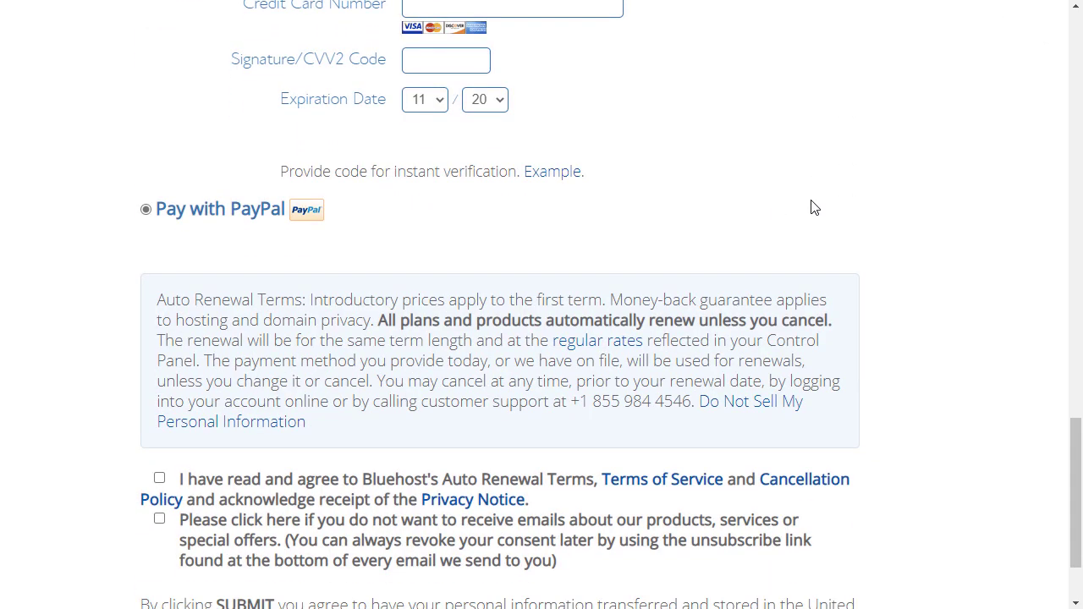
scroll(down, 3)
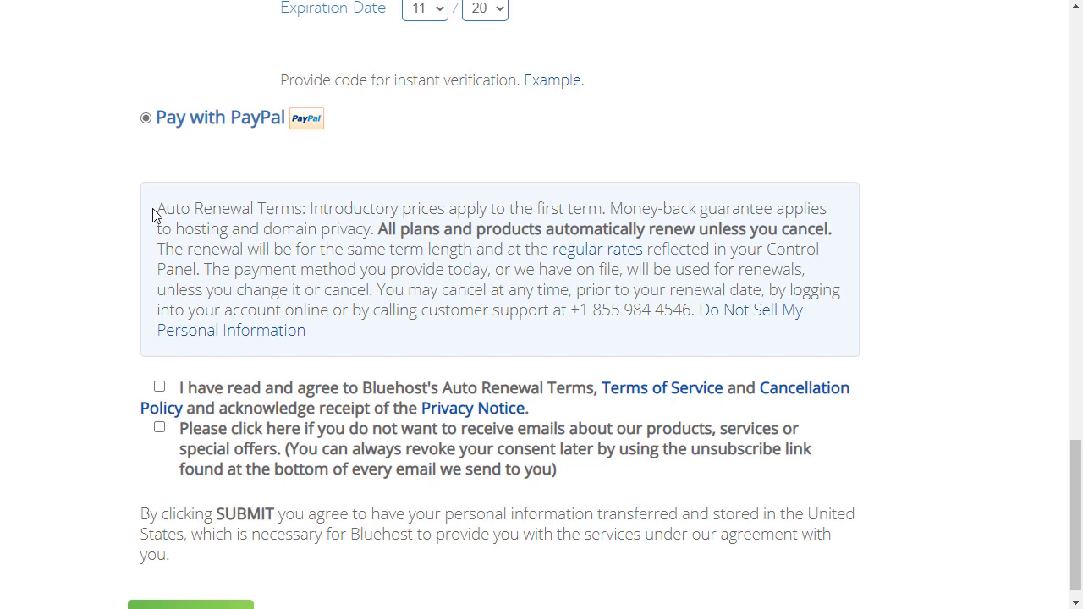
mouse_move(128, 244)
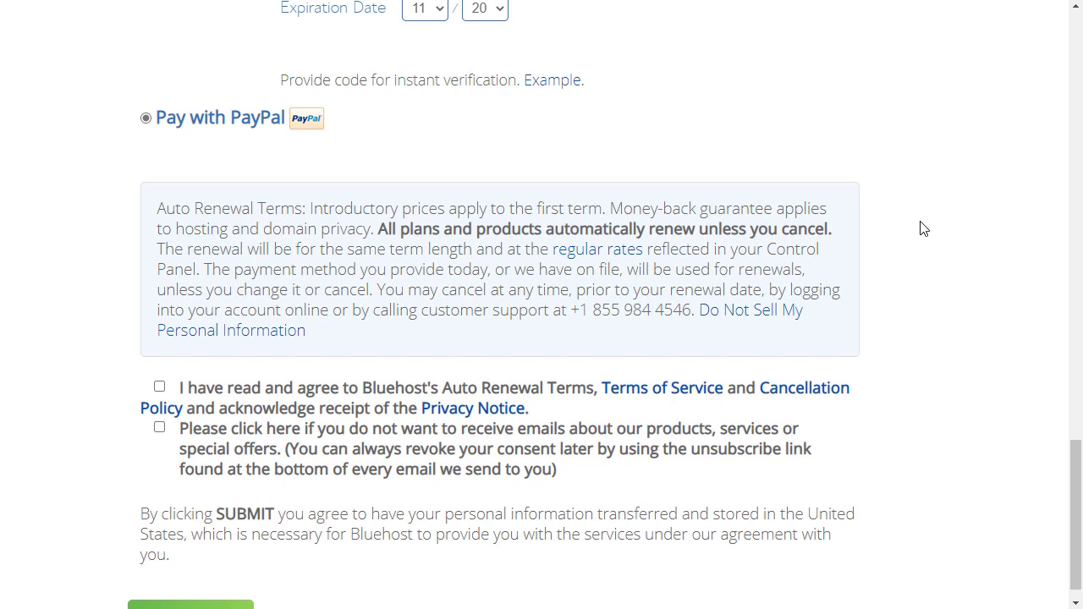
mouse_move(596, 257)
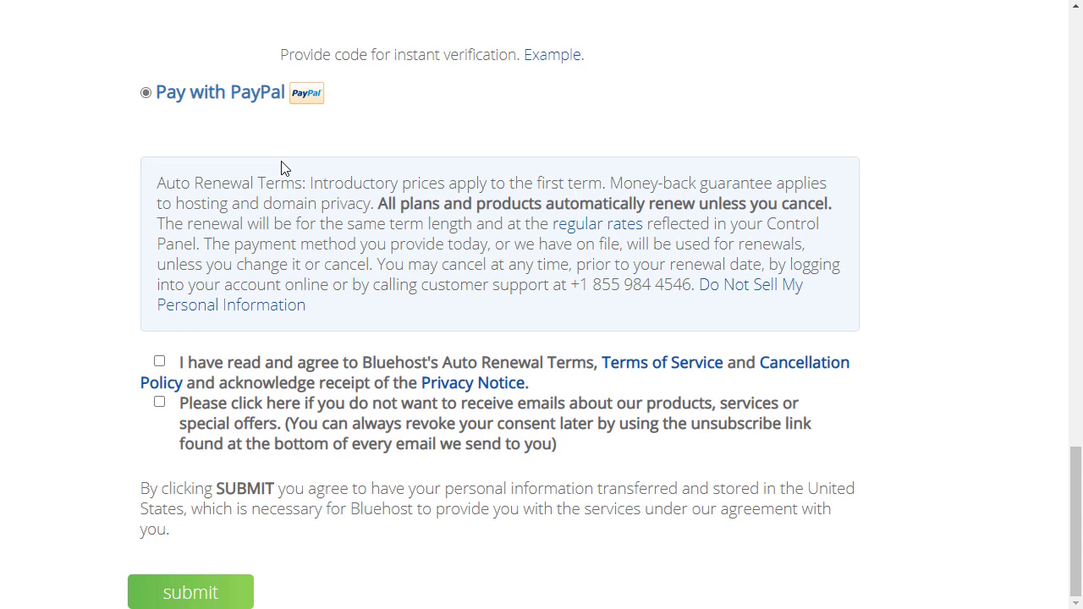
Step: Accept the Auto Renewal Terms, opt out of marketing emails and submit the £88.50 order
click(160, 360)
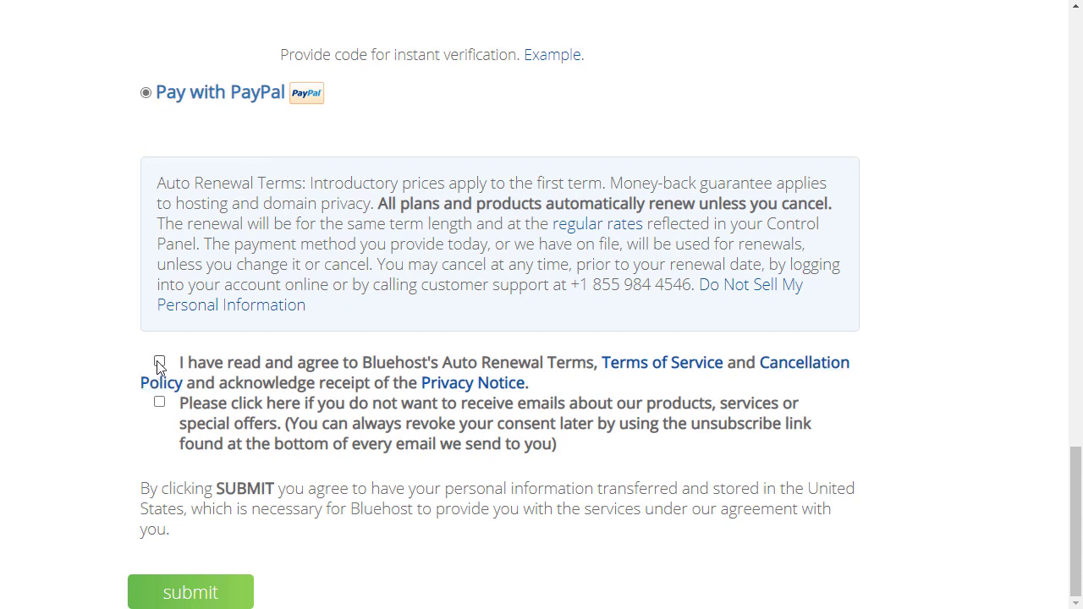
click(159, 362)
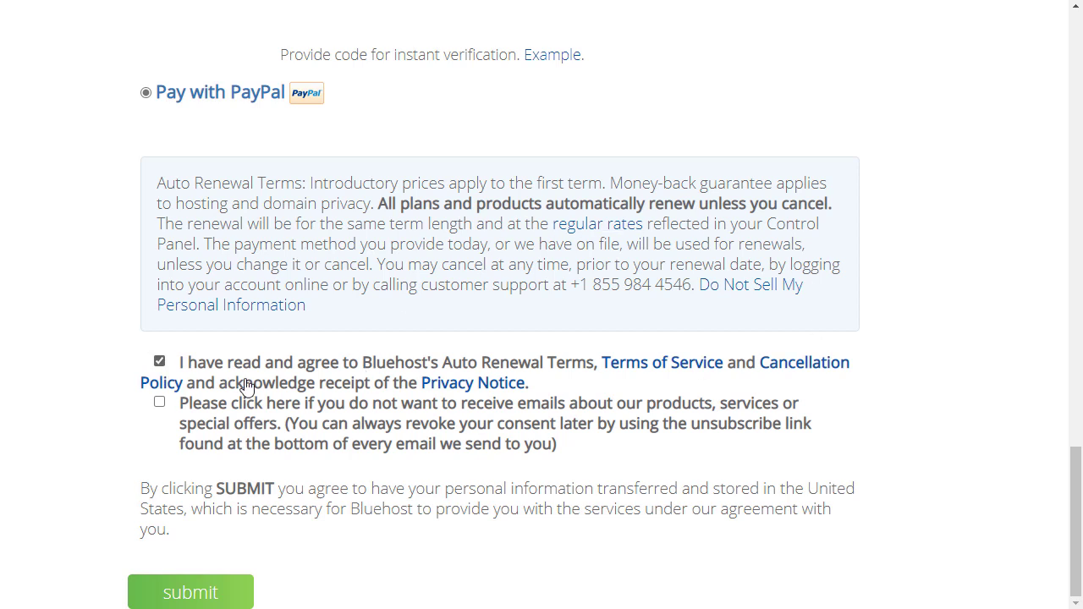
mouse_move(314, 420)
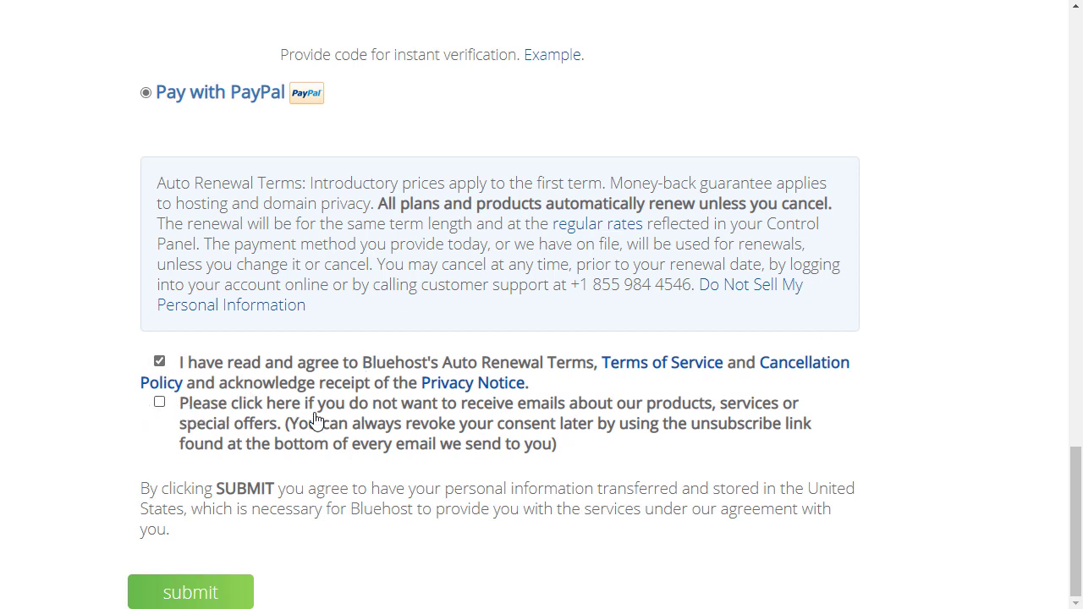
mouse_move(40, 421)
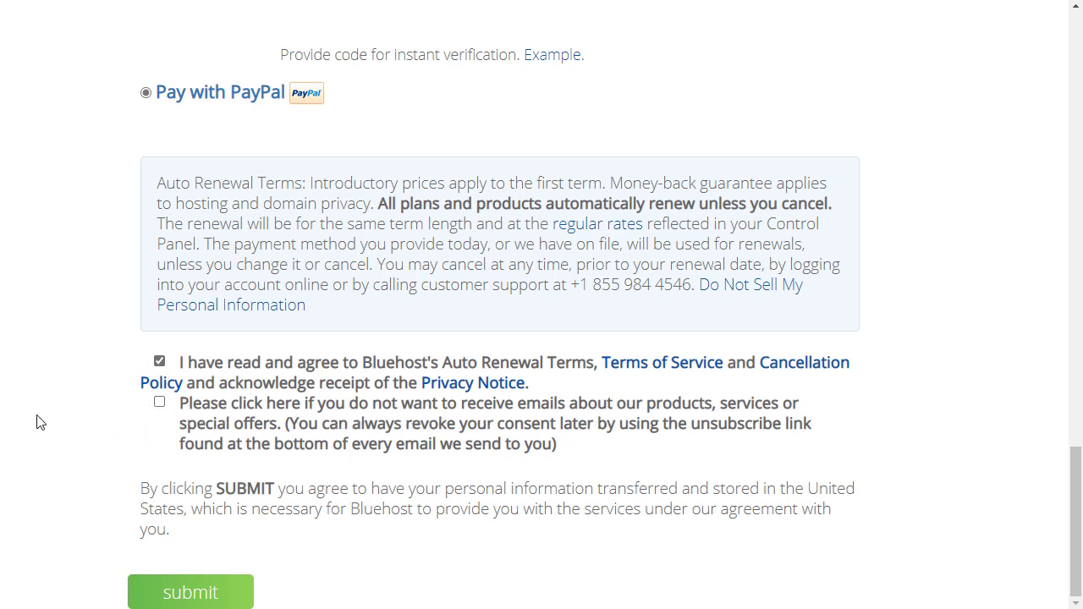
click(159, 401)
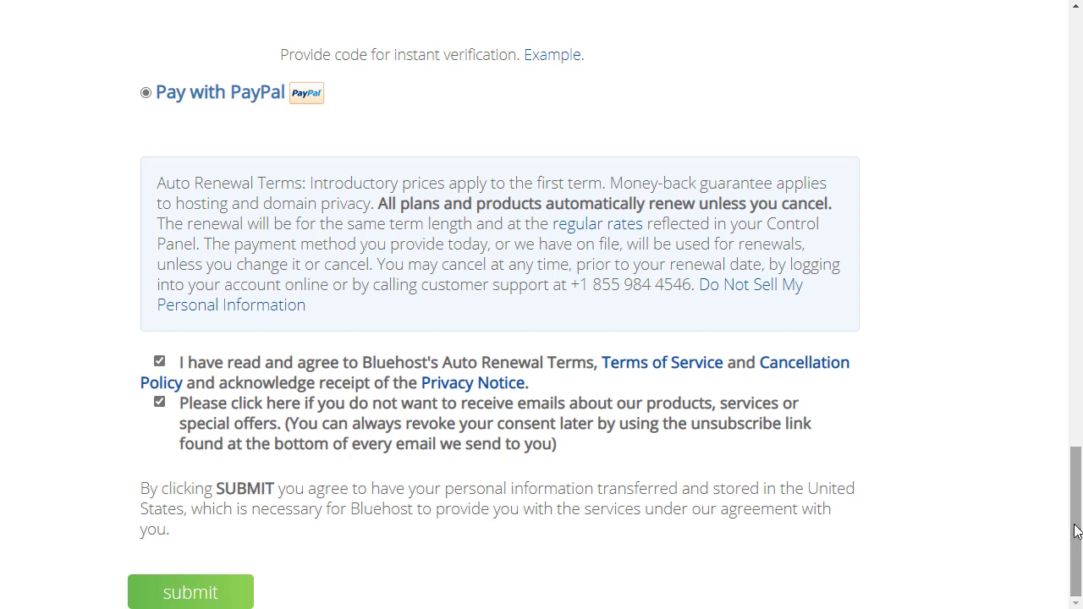
mouse_move(246, 596)
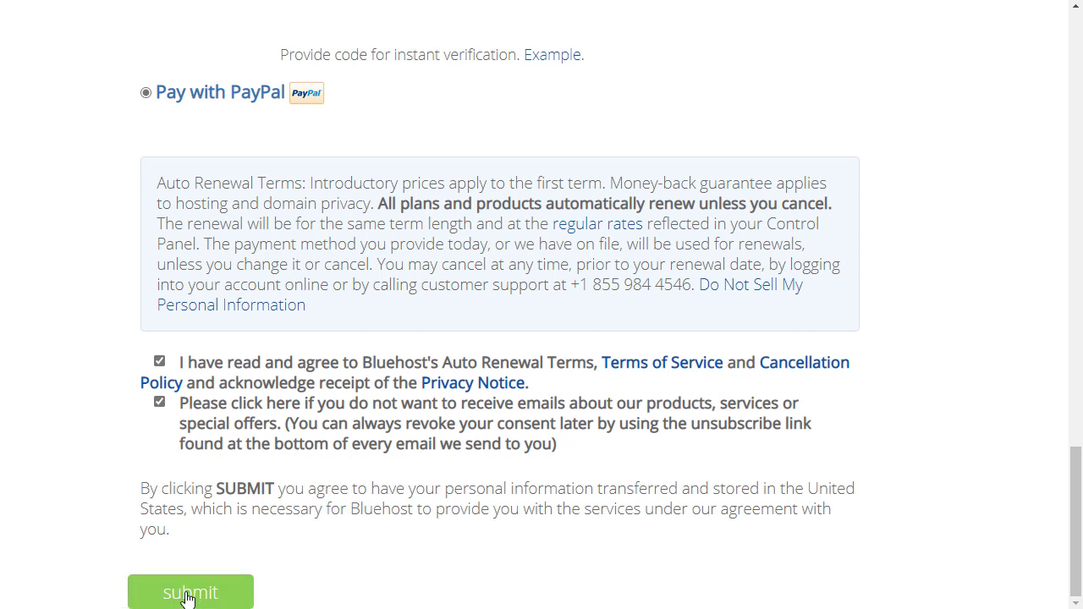
click(189, 593)
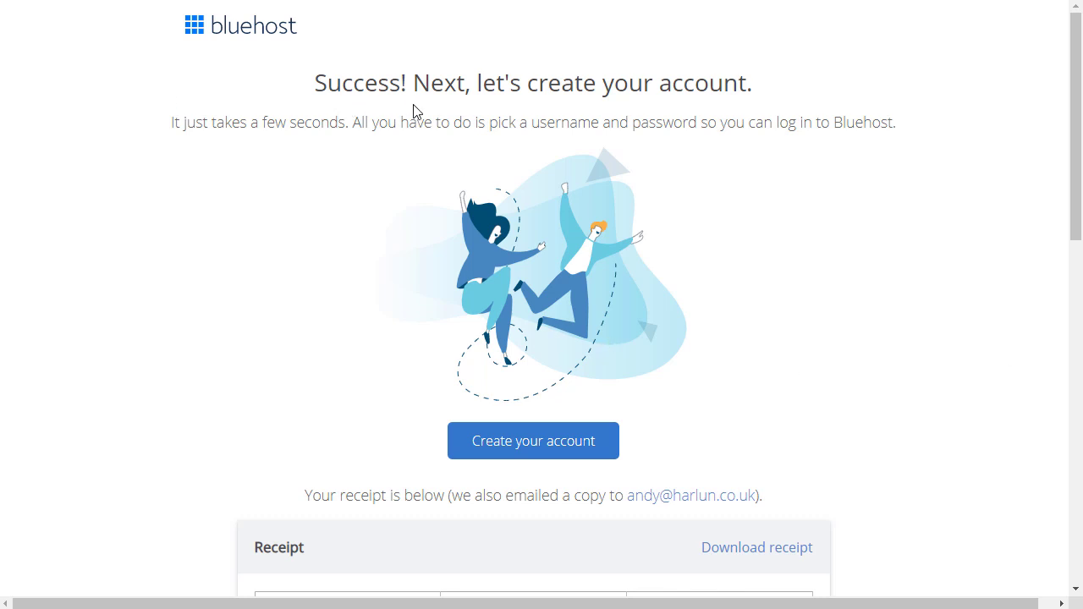
mouse_move(853, 447)
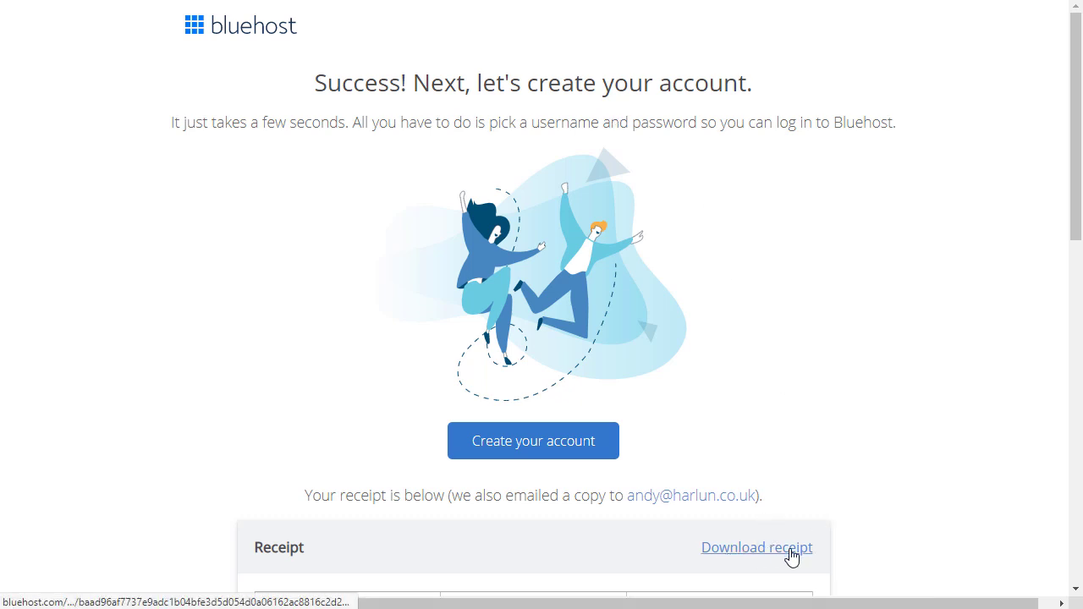
mouse_move(637, 262)
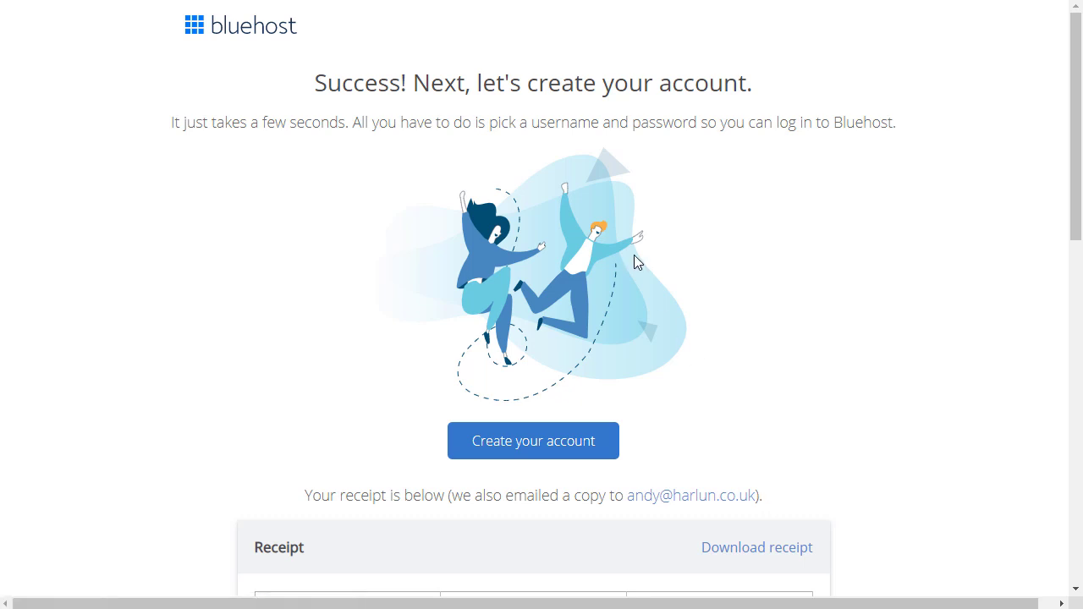
mouse_move(508, 450)
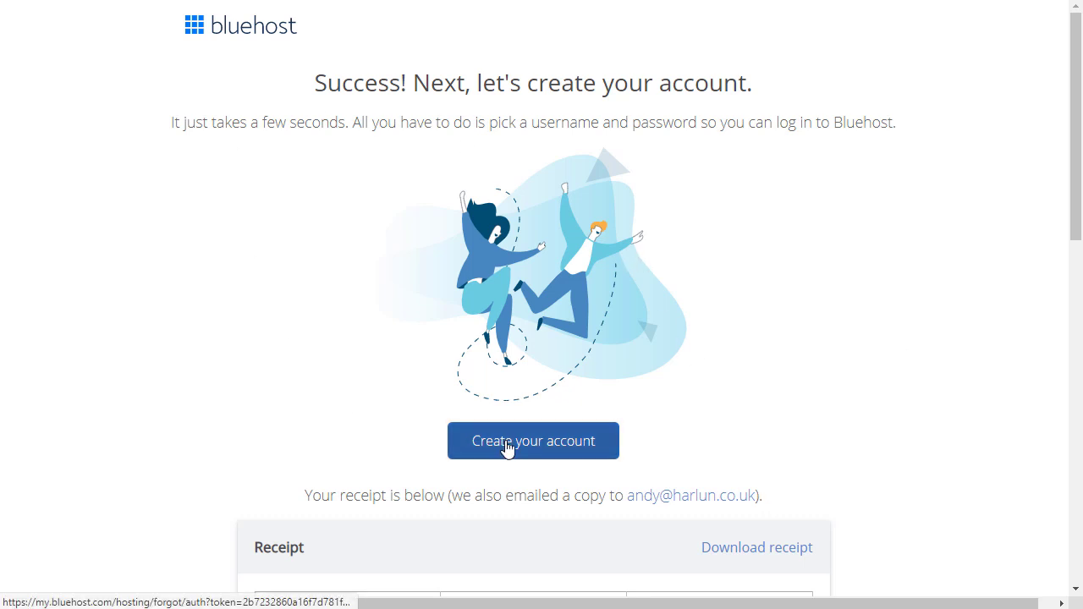
Step: Start Create your account from the purchase success page for 2w0nzy.com
click(533, 440)
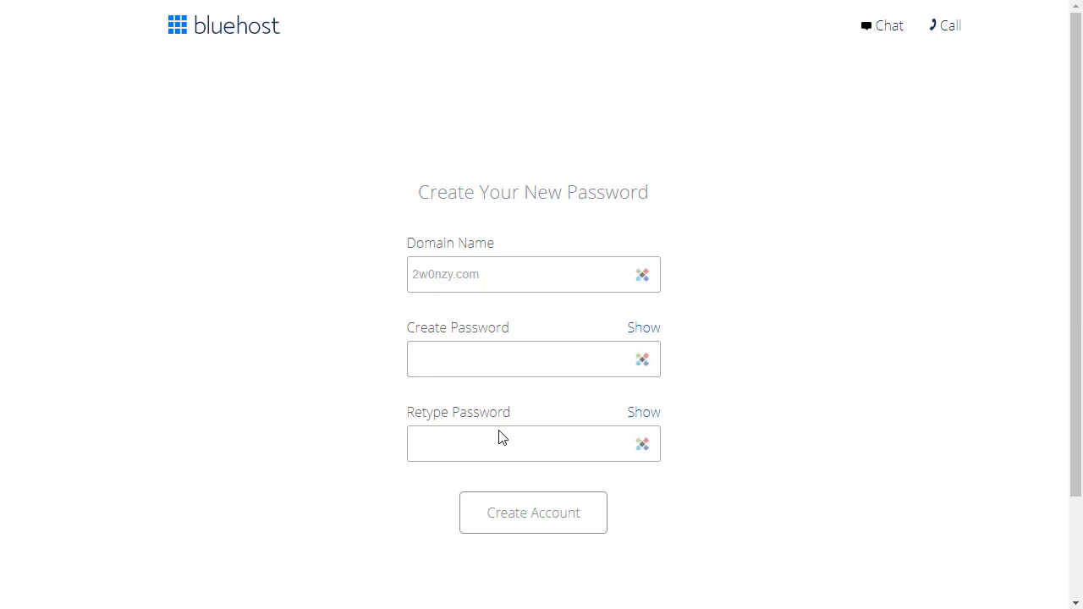
Step: Enter the new password, accept the Privacy Policy and create the 2w0nzy.com account
click(508, 275)
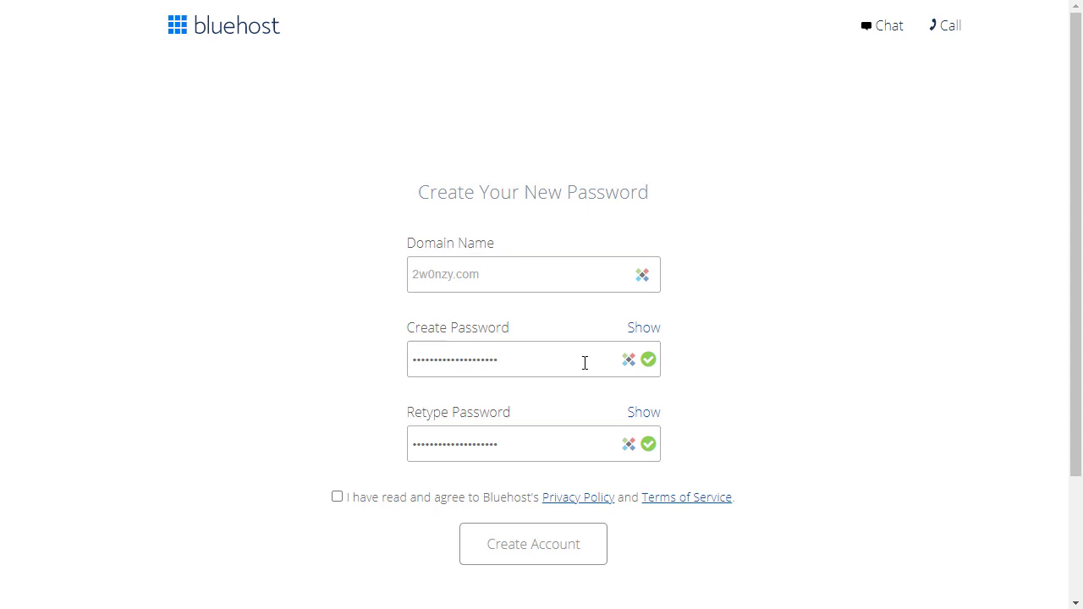
mouse_move(440, 347)
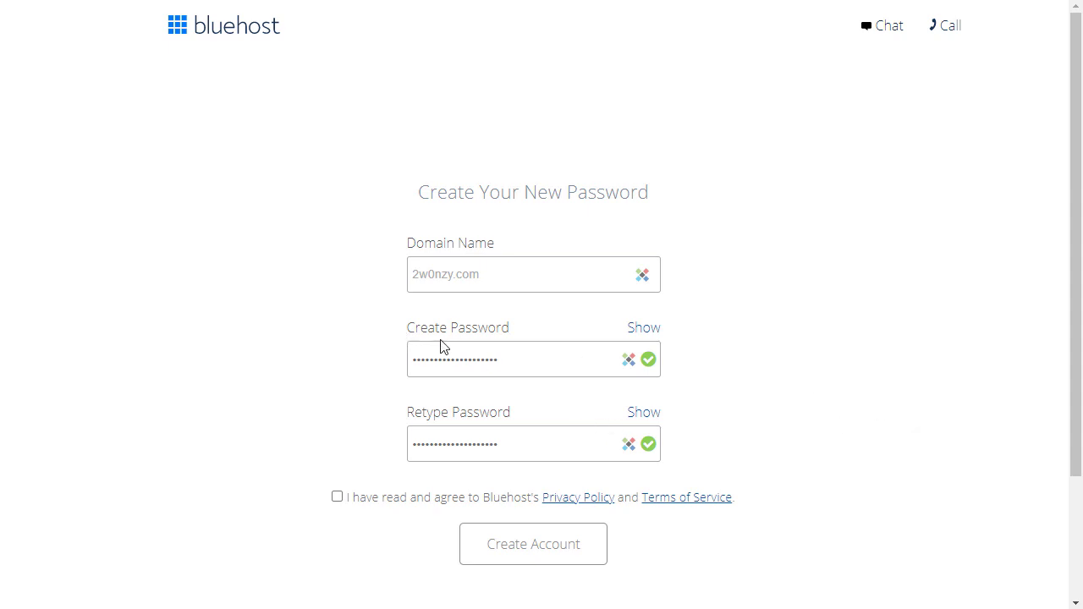
mouse_move(650, 362)
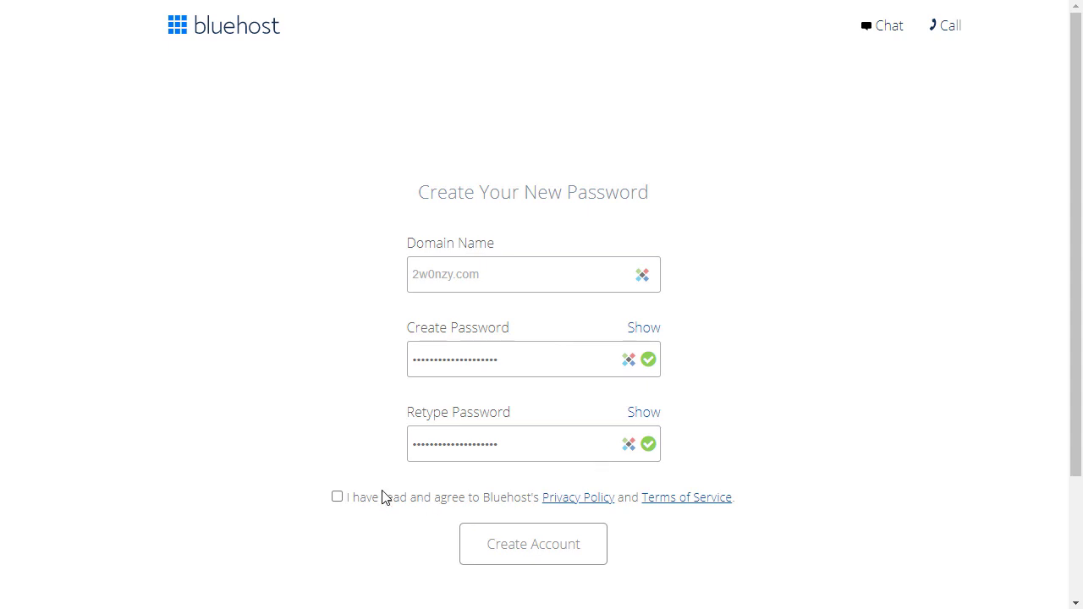
click(337, 497)
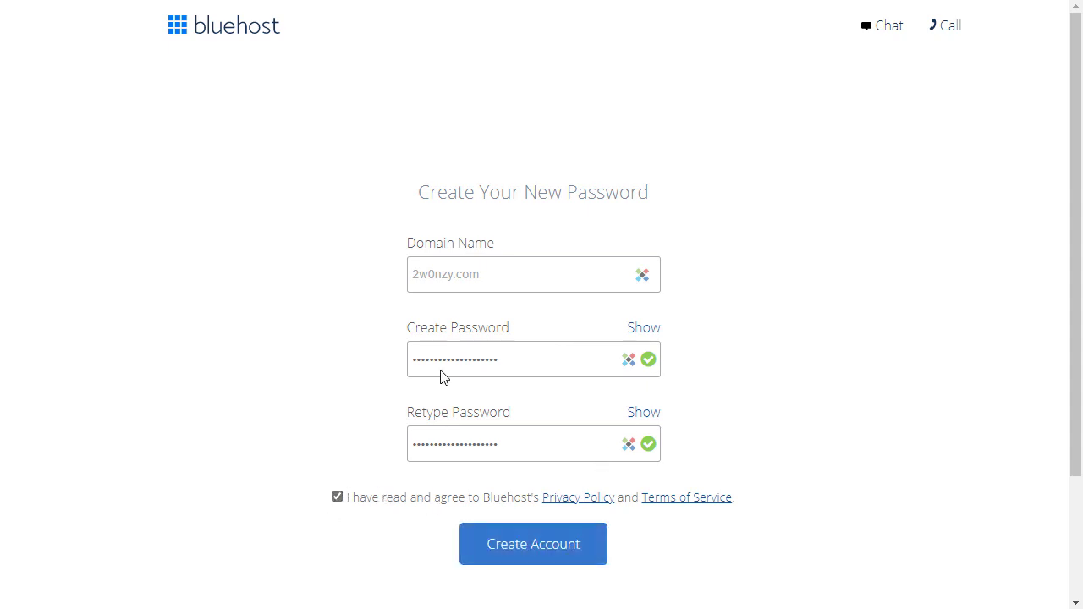
mouse_move(460, 474)
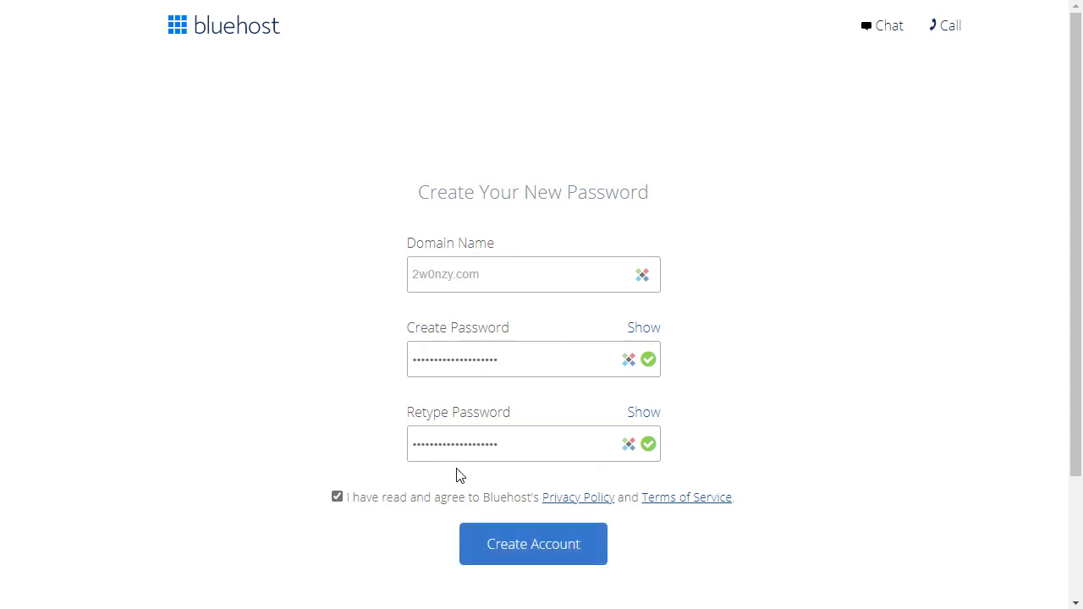
mouse_move(552, 551)
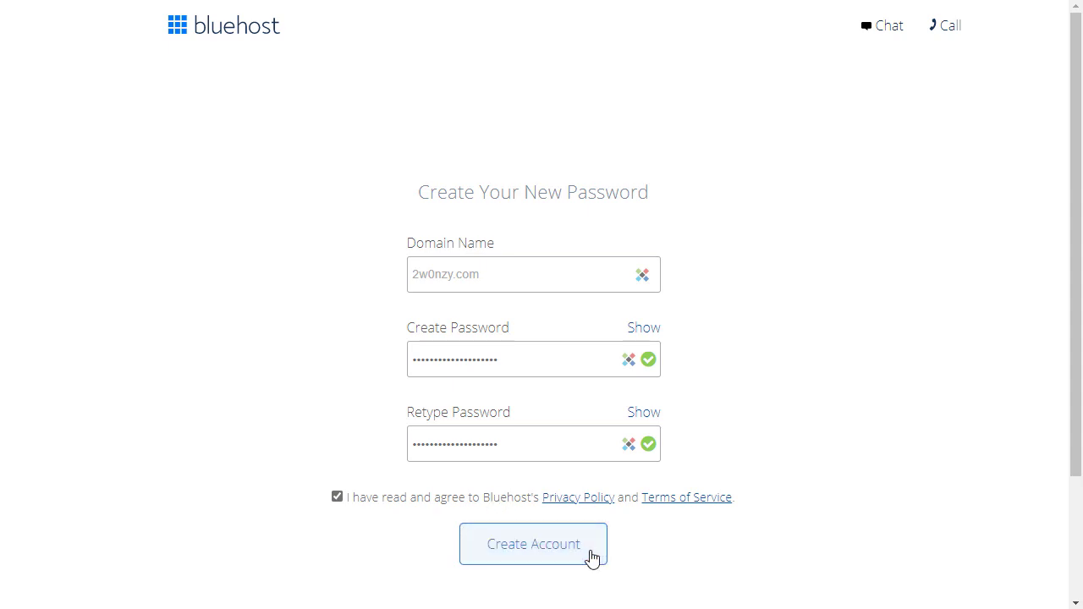
click(535, 545)
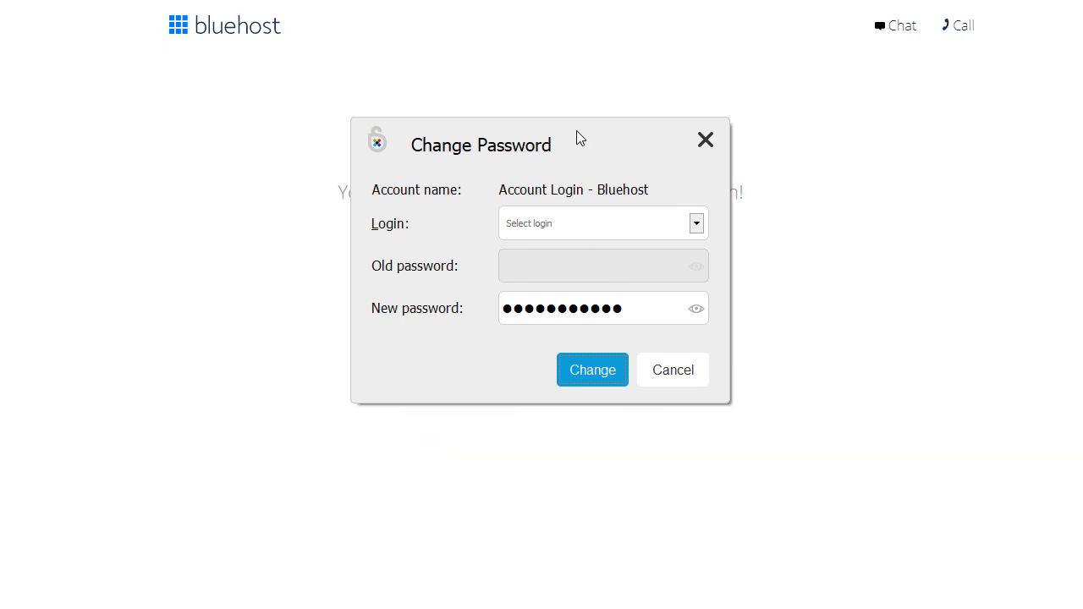
click(593, 369)
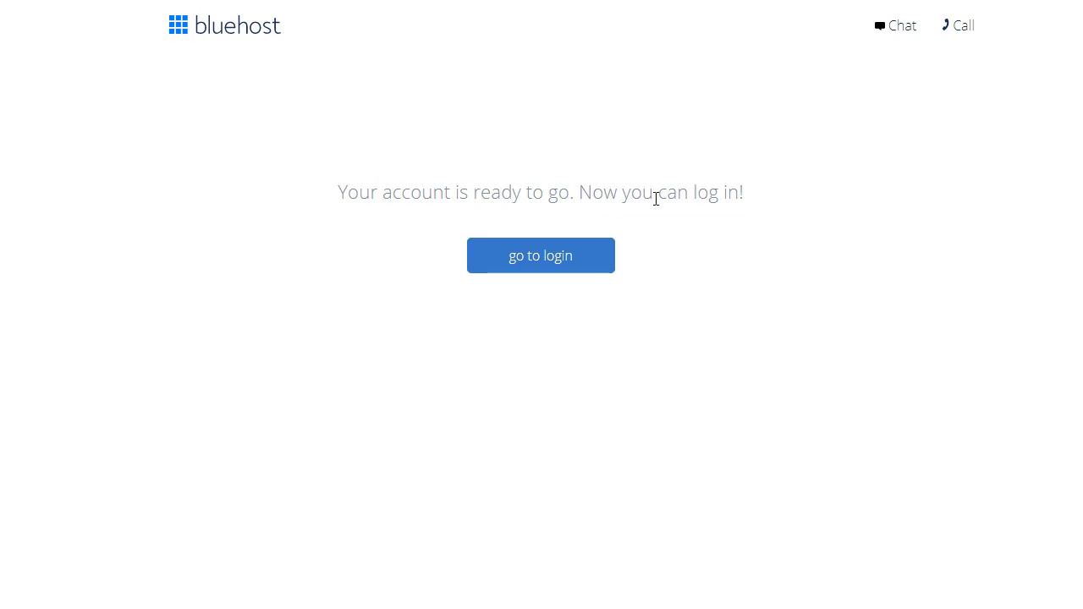
Step: Log in to the 2w0nzy.com hosting account and add the new login to the password manager
click(540, 256)
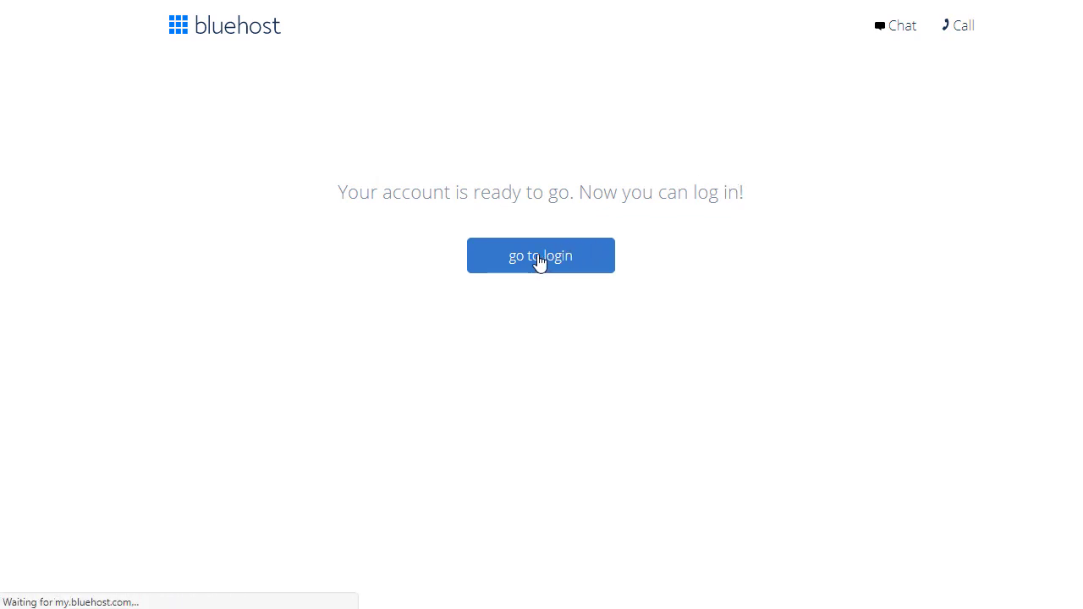
click(540, 255)
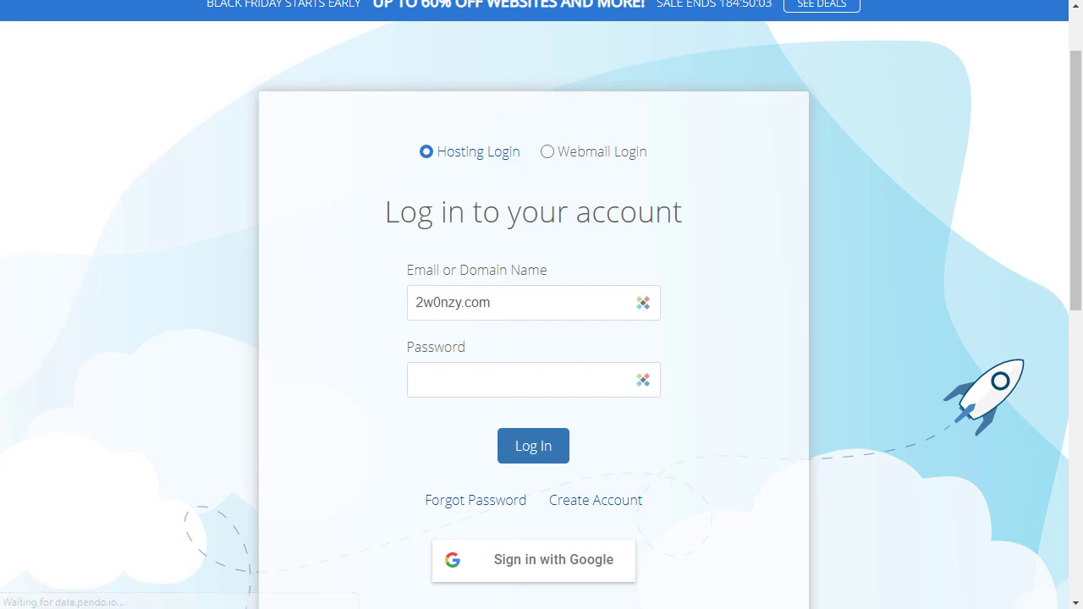
click(525, 379)
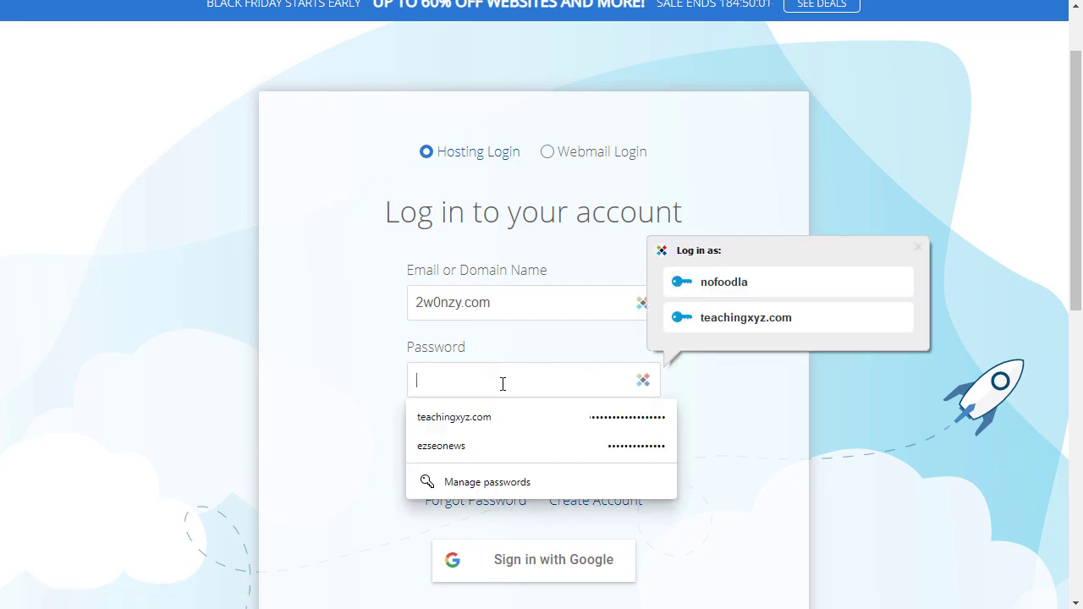
click(454, 416)
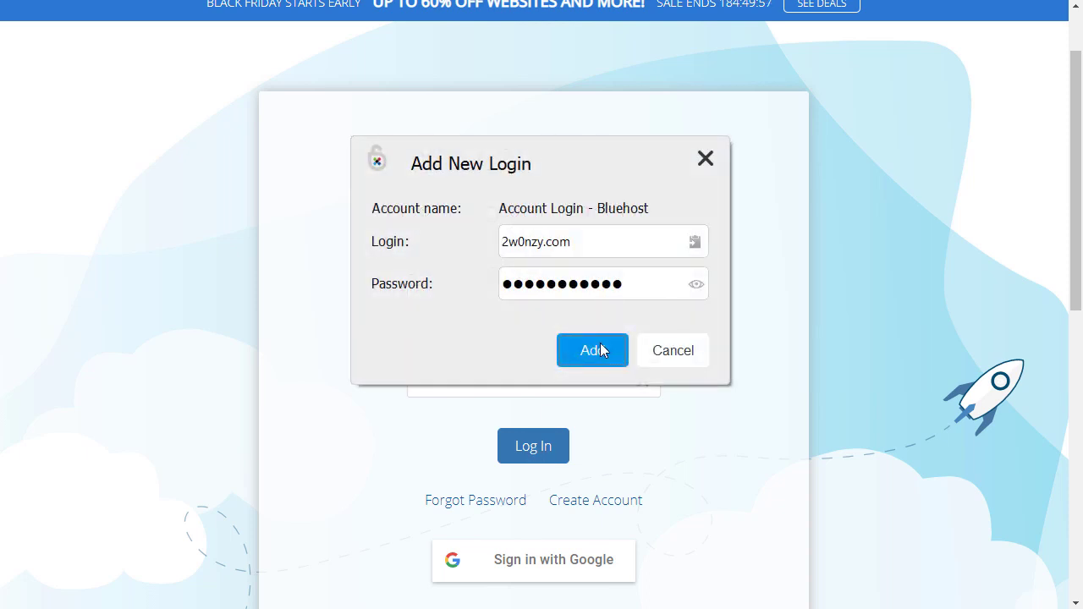
click(592, 351)
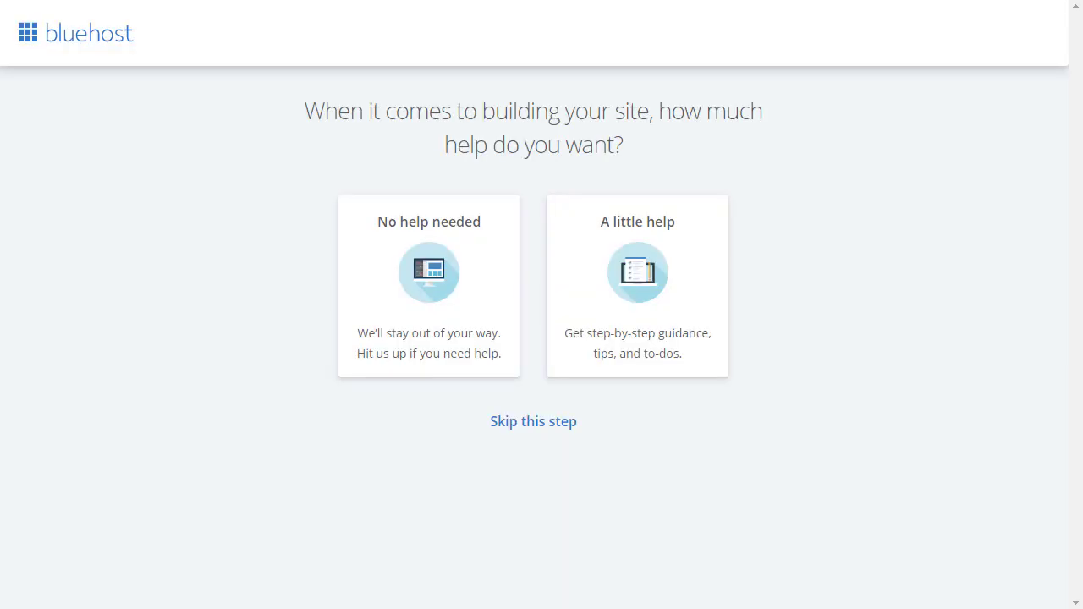
mouse_move(596, 142)
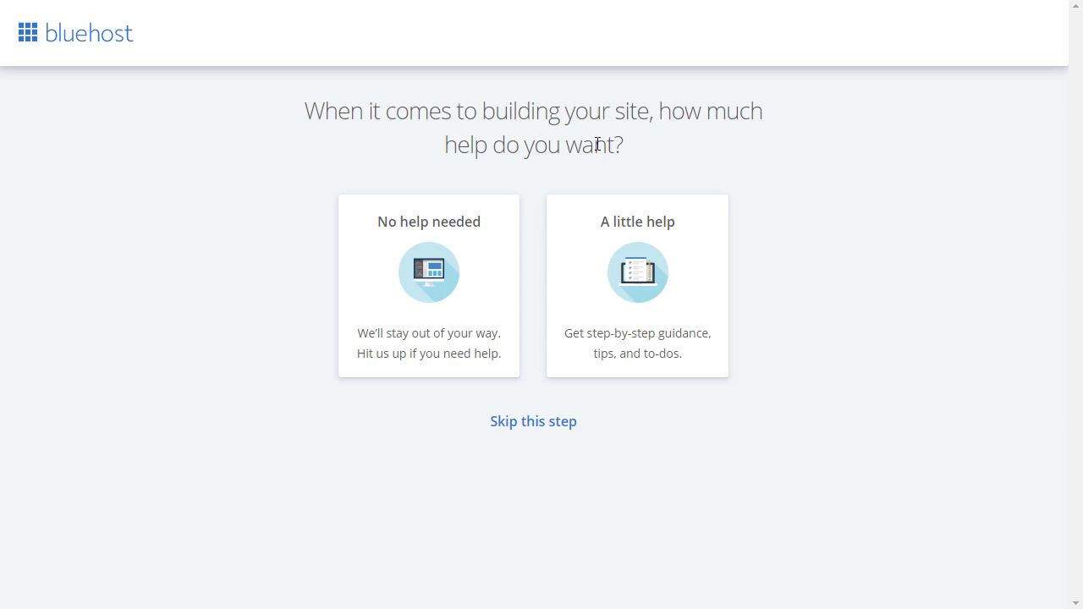
mouse_move(555, 439)
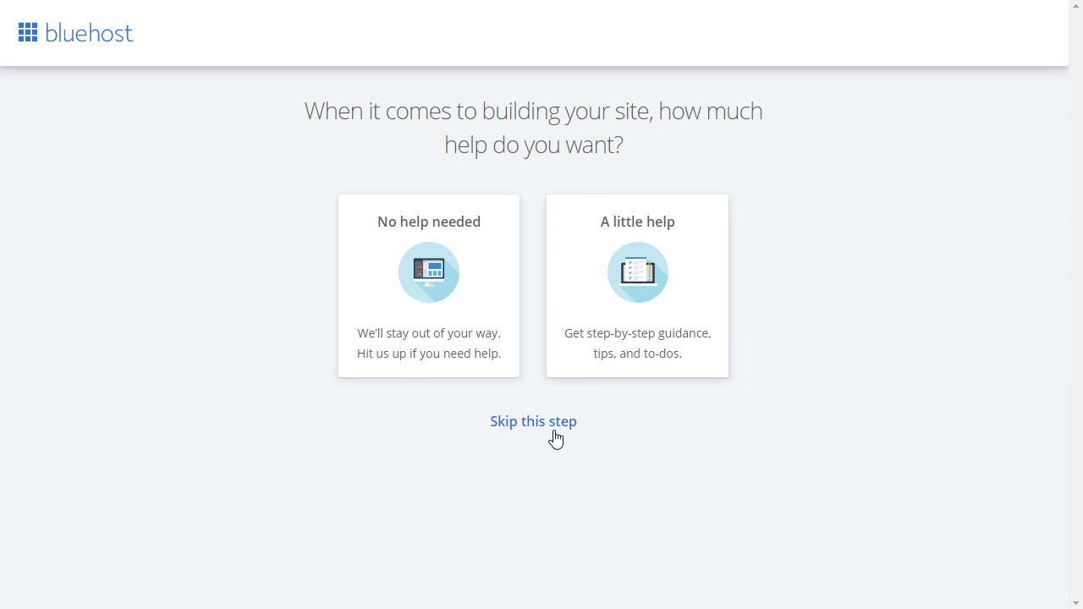
mouse_move(631, 252)
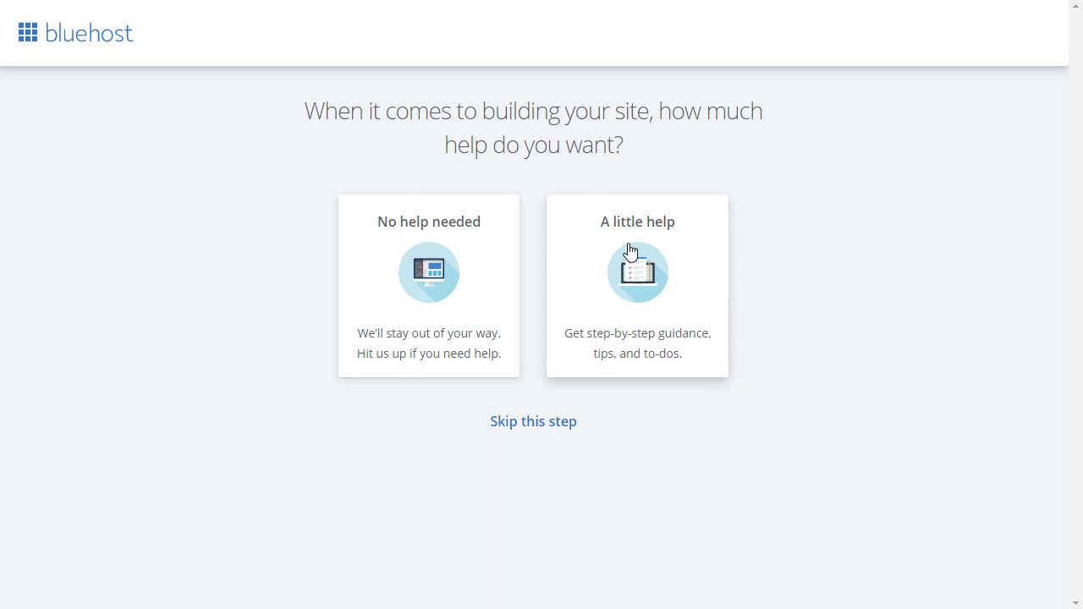
Step: Request step-by-step guidance, skip the site-type and experience questions, choose Blog and skip additions
click(636, 285)
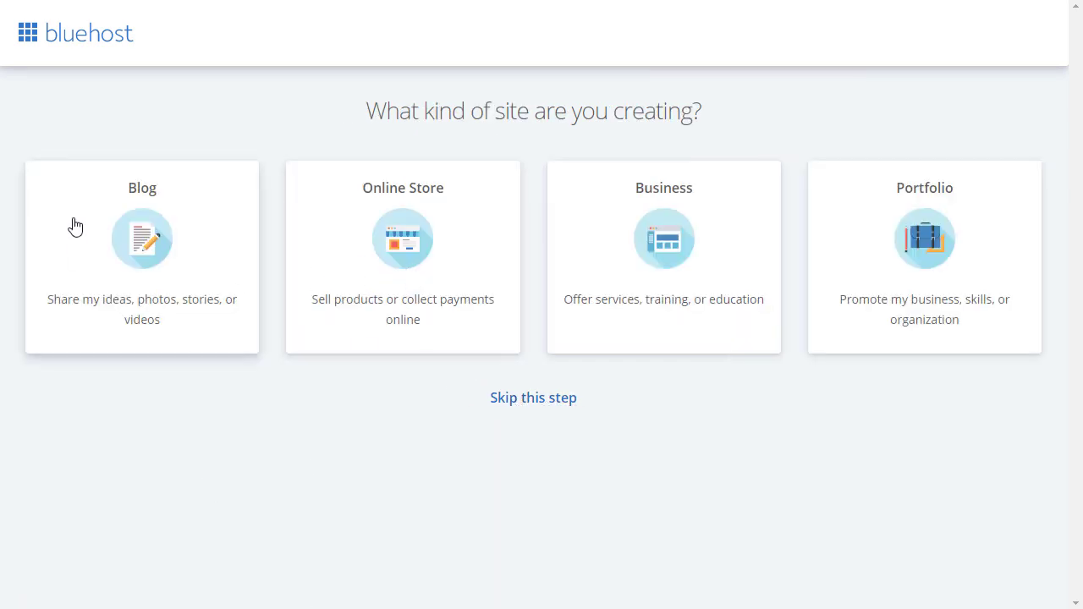
mouse_move(561, 404)
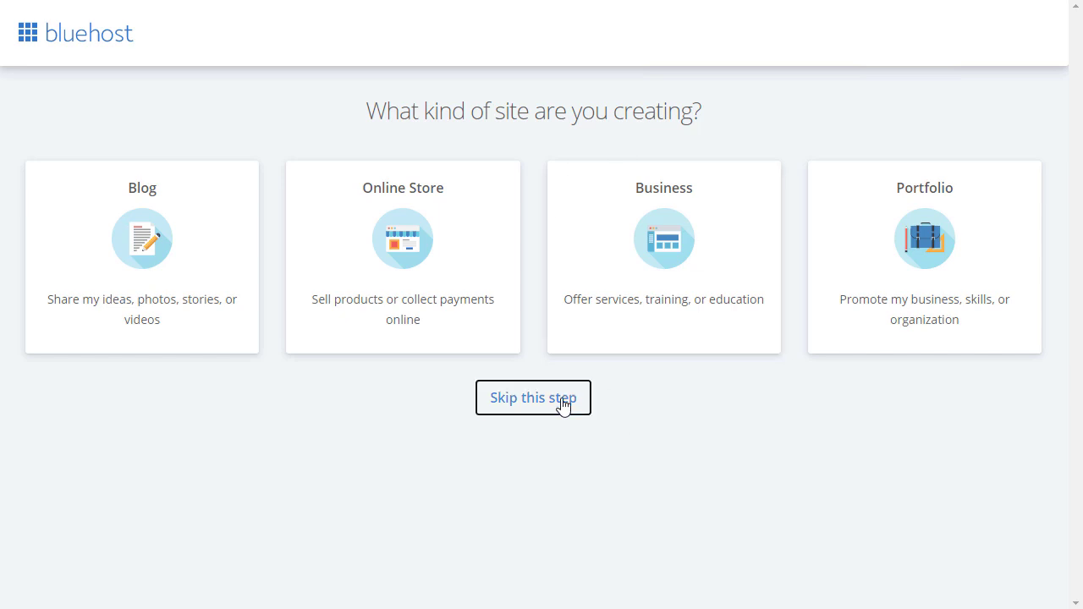
click(534, 398)
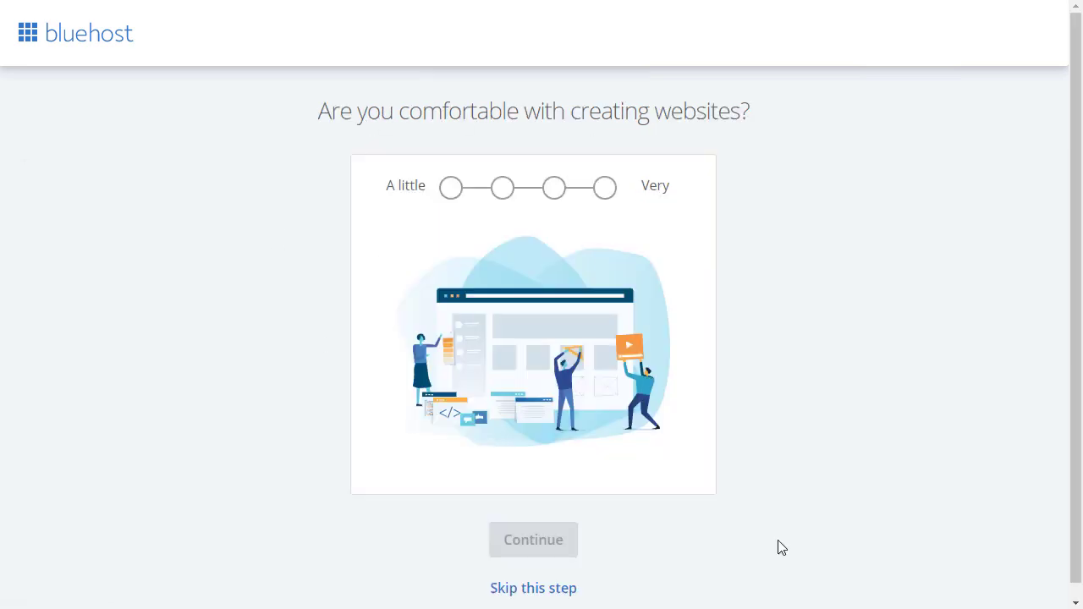
click(533, 589)
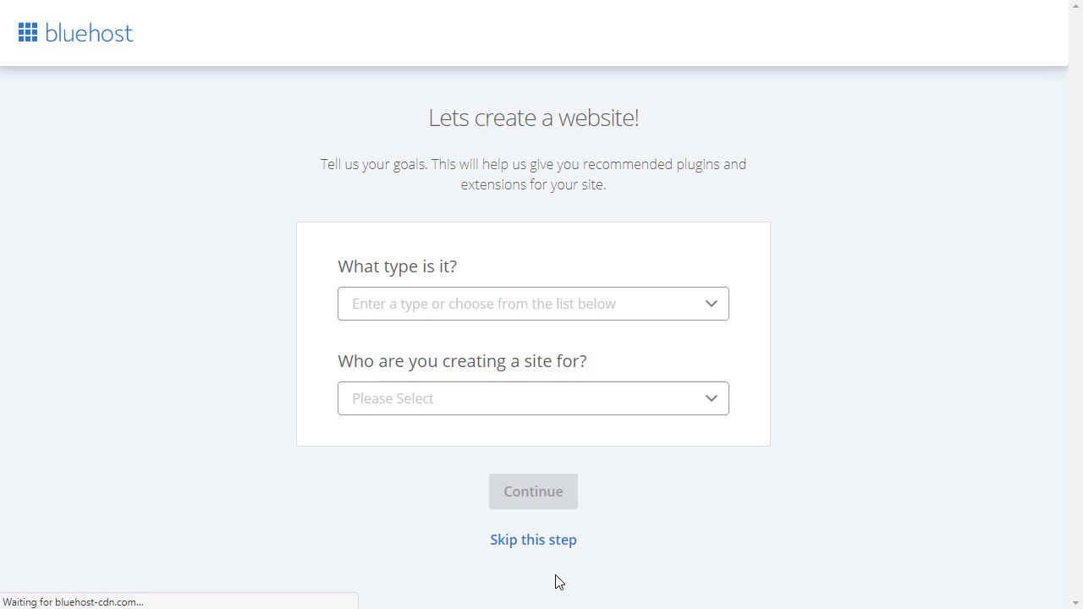
mouse_move(548, 140)
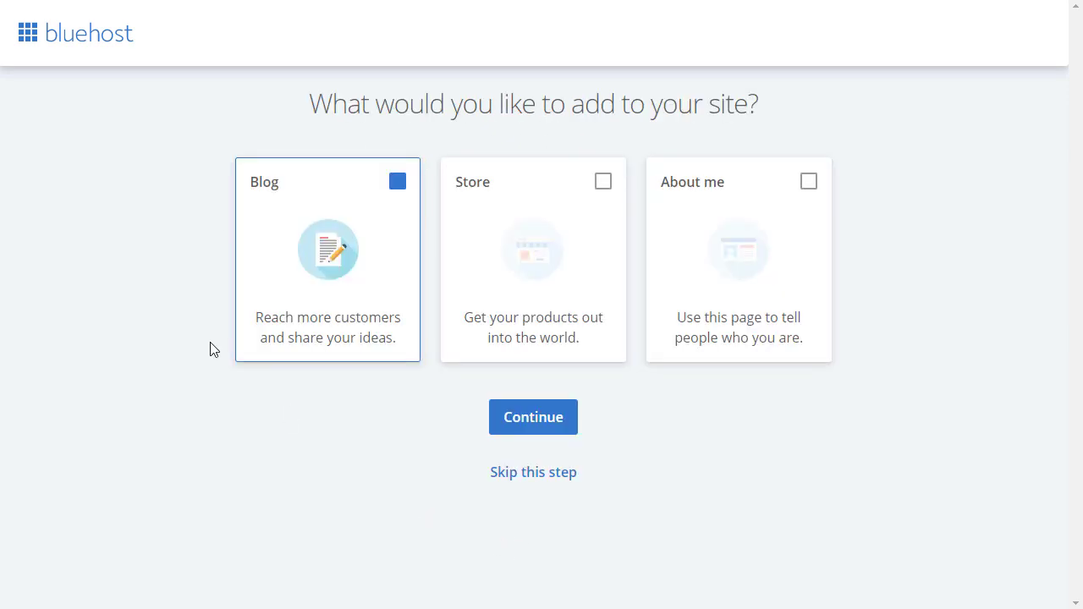
click(397, 181)
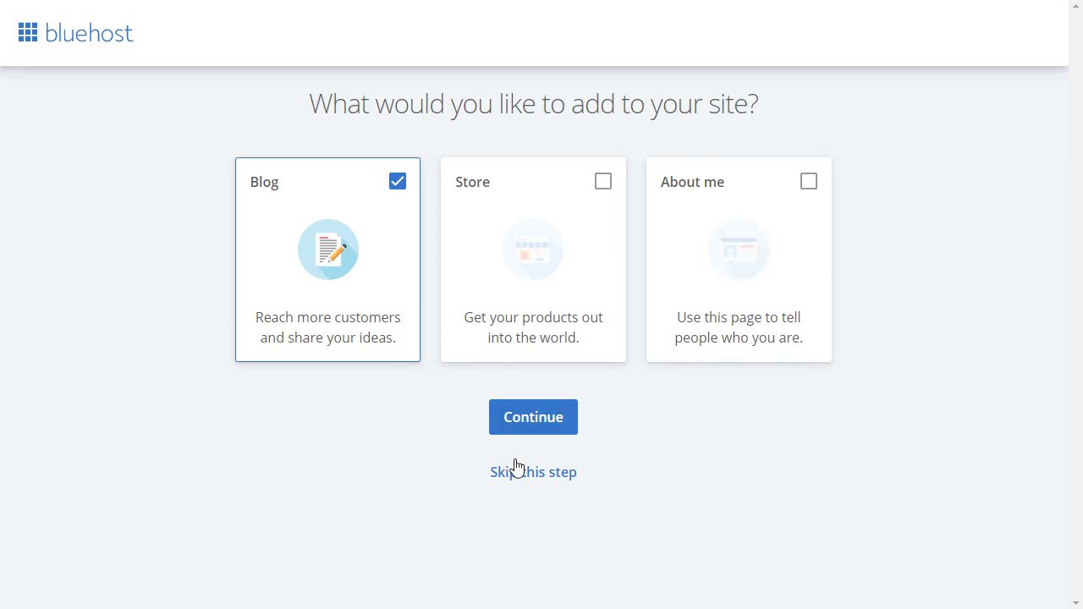
click(533, 416)
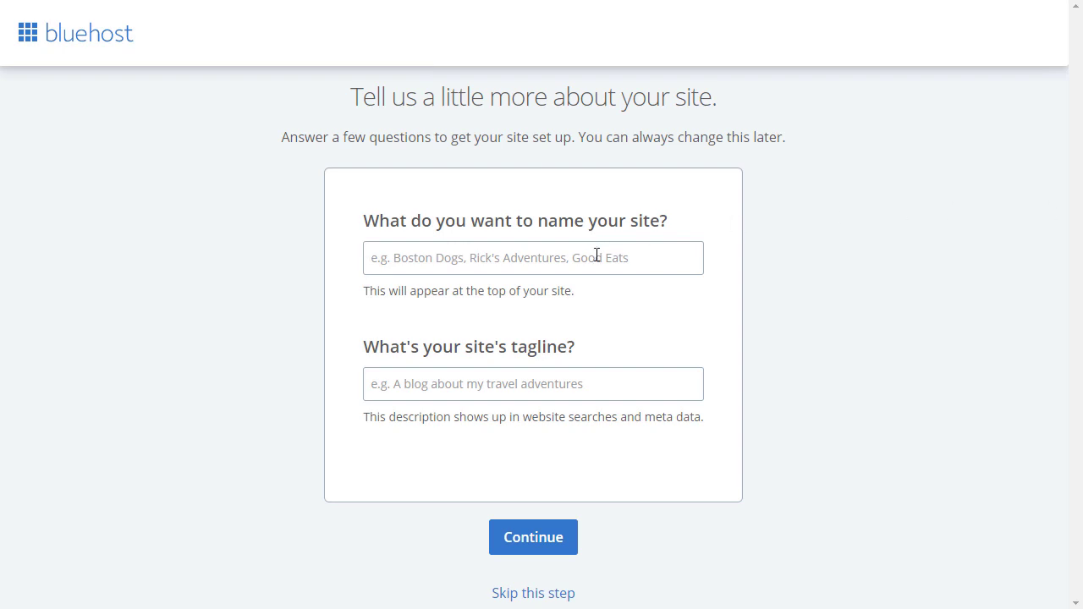
Step: Submit site name 2W0NZY with tagline 'Ramblings of a Radio Ham' and continue to theme selection
text(2W0NZY)
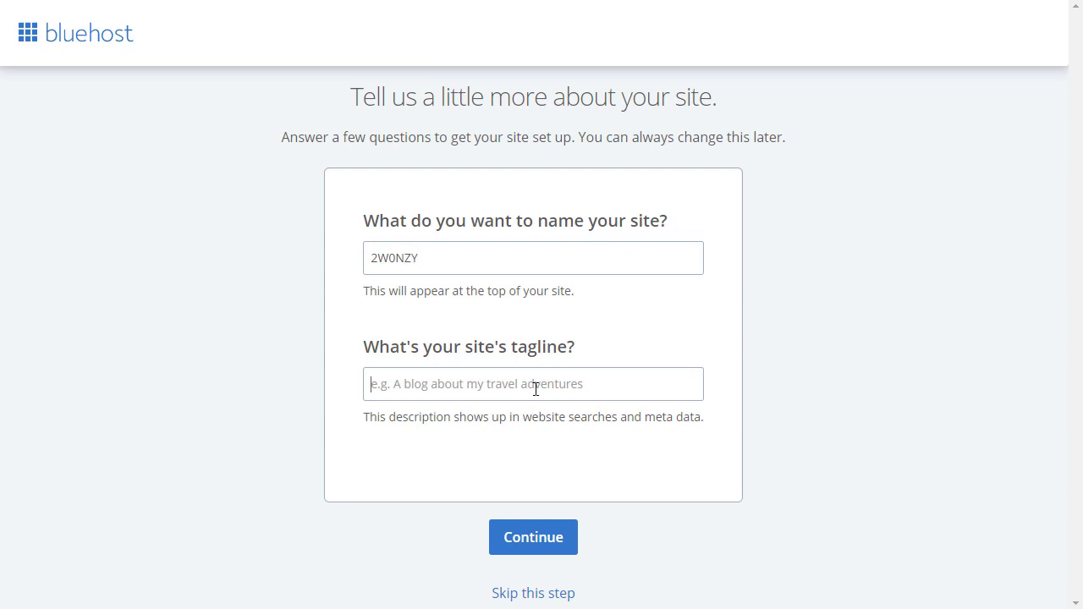
text(Ramblings of a Radio Ham)
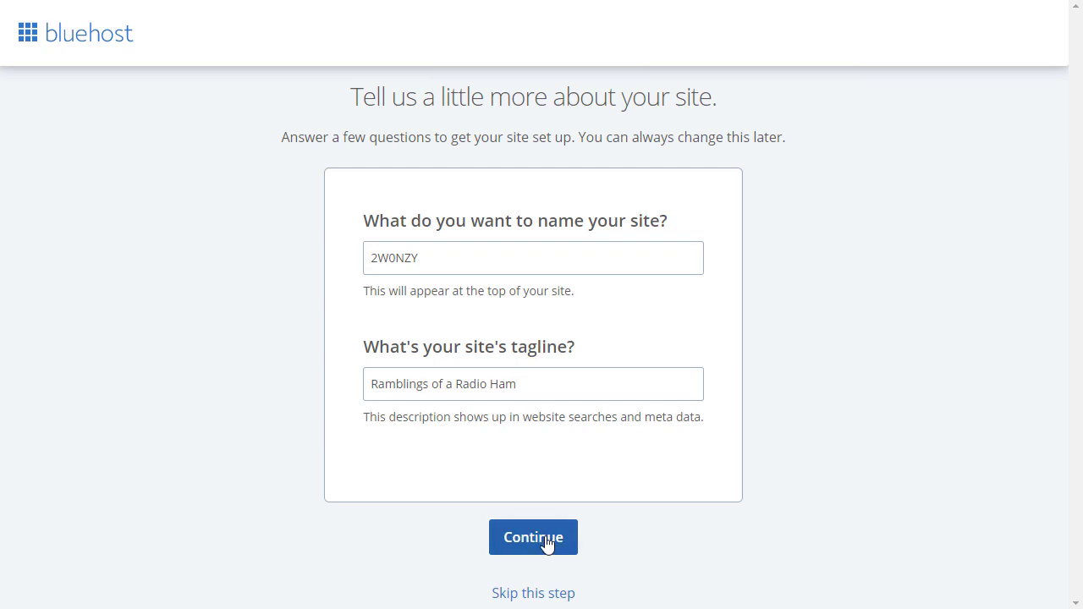
click(533, 538)
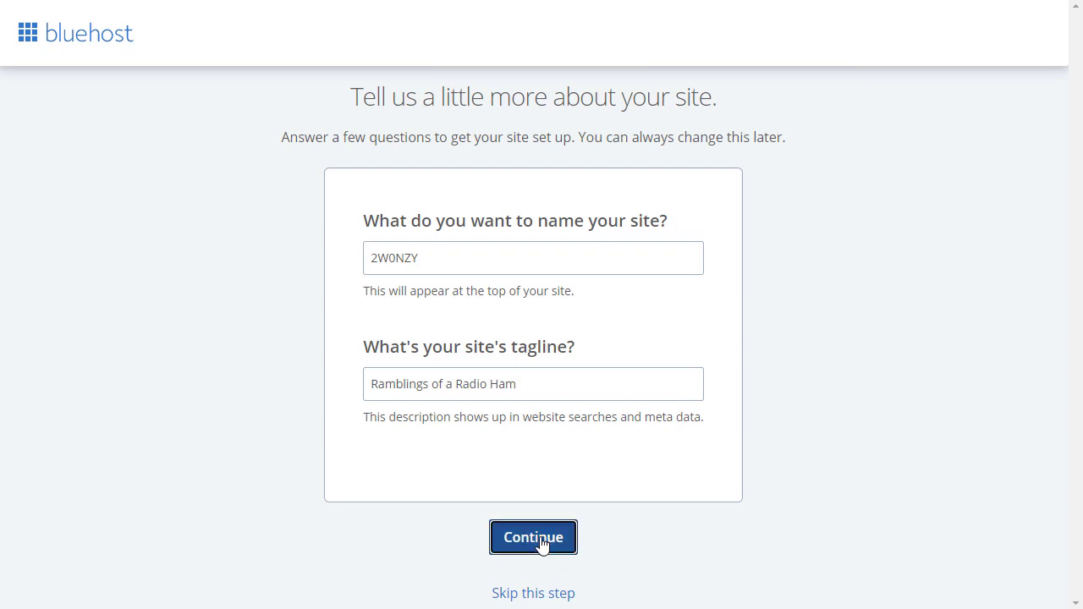
click(533, 538)
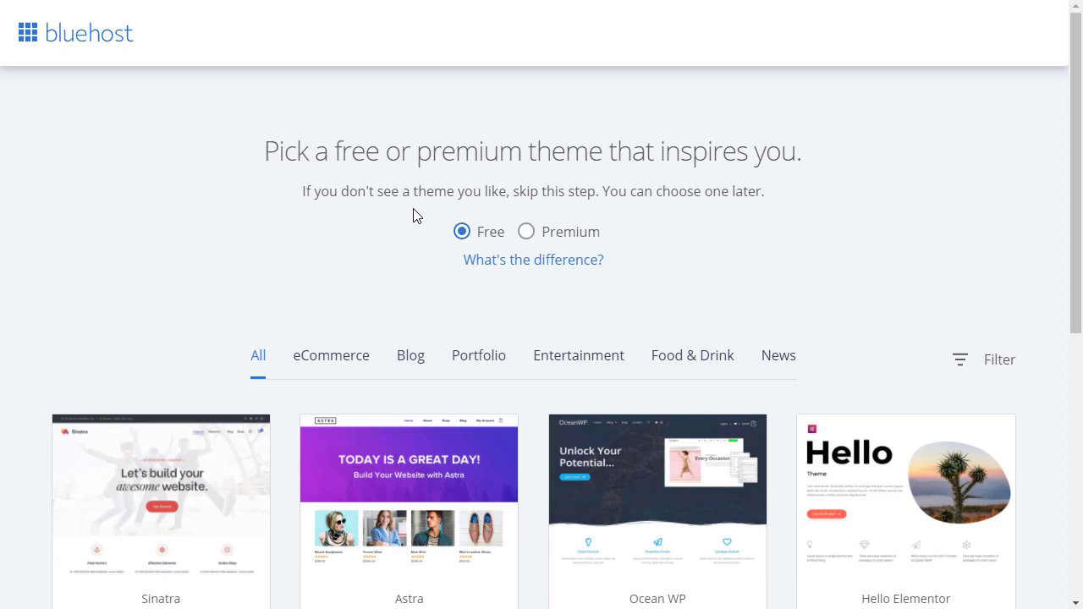
mouse_move(749, 230)
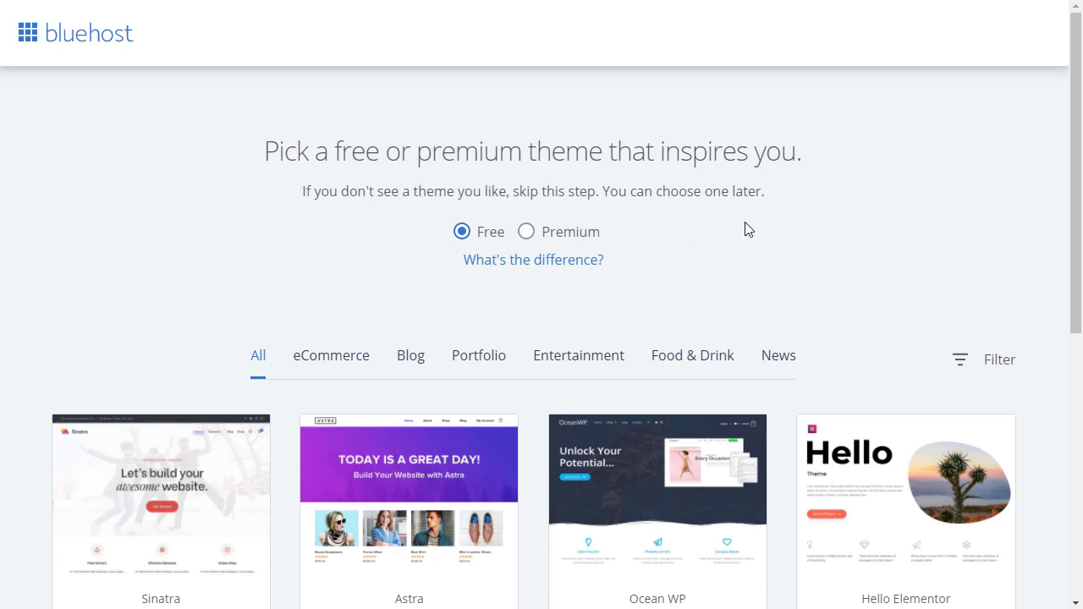
Step: Skip the theme gallery so setup finishes without a chosen theme
scroll(down, 3)
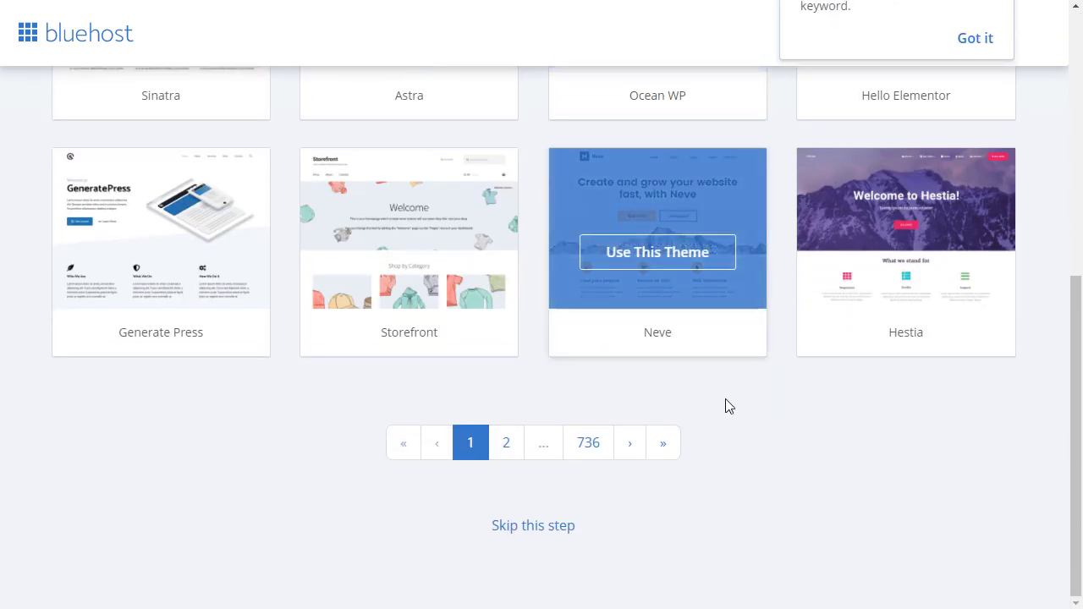
click(657, 252)
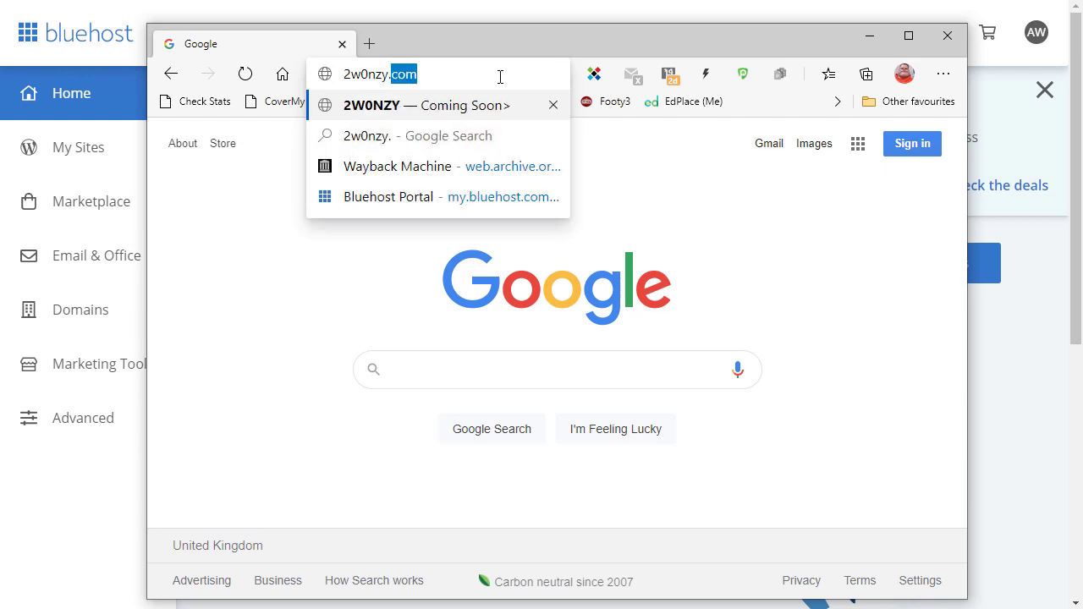
Step: Load 2w0nzy.com in Edge, revealing the Bluehost Coming Soon page
key(Enter)
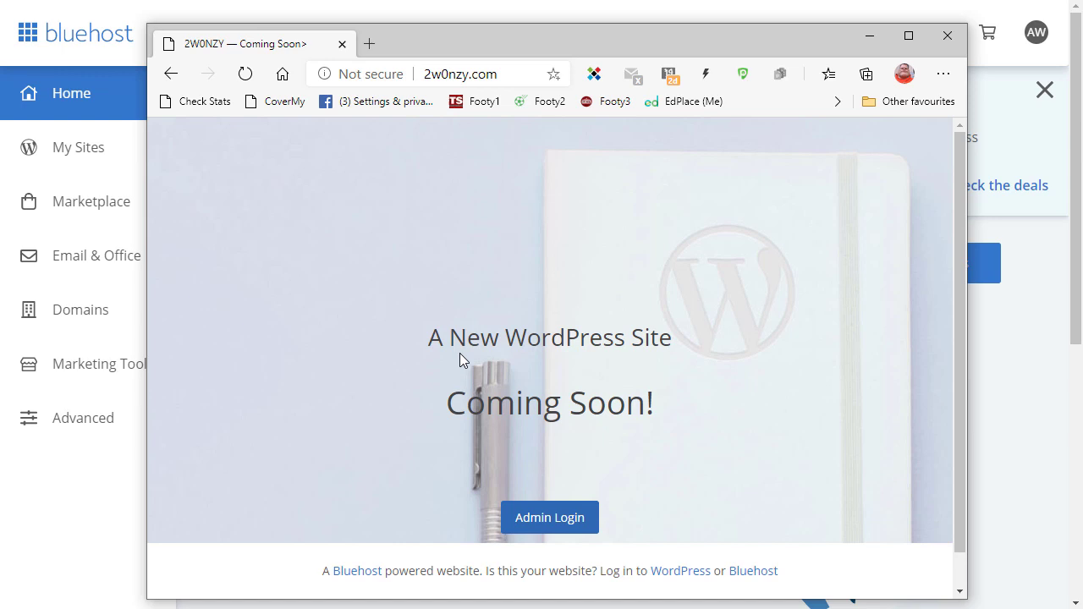
mouse_move(549, 518)
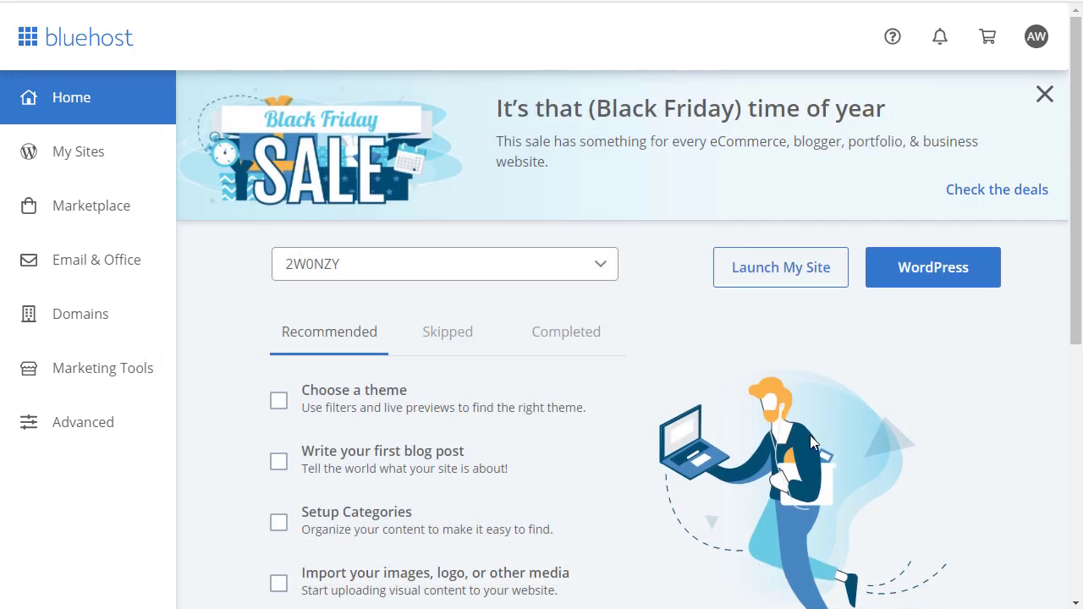
mouse_move(481, 219)
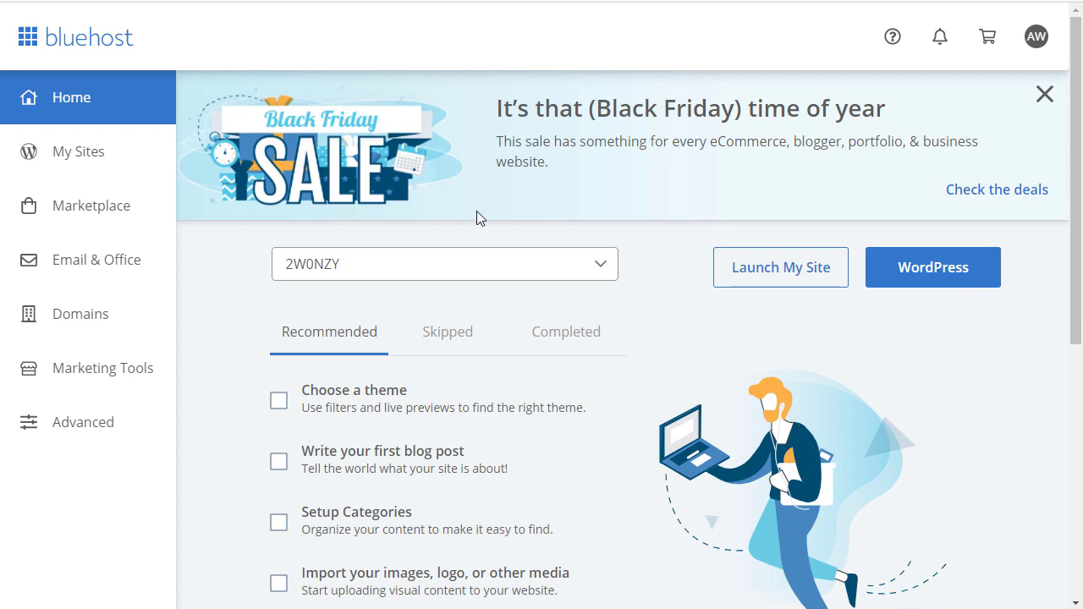
mouse_move(897, 267)
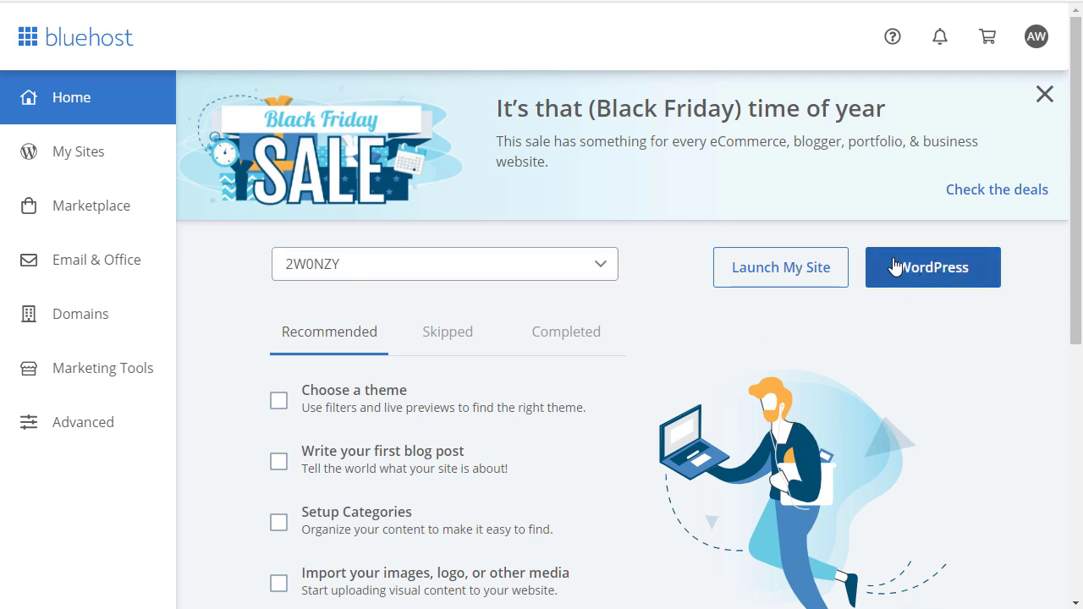
Step: Launch the 2W0NZY site from the Bluehost dashboard via its WordPress admin link
click(933, 267)
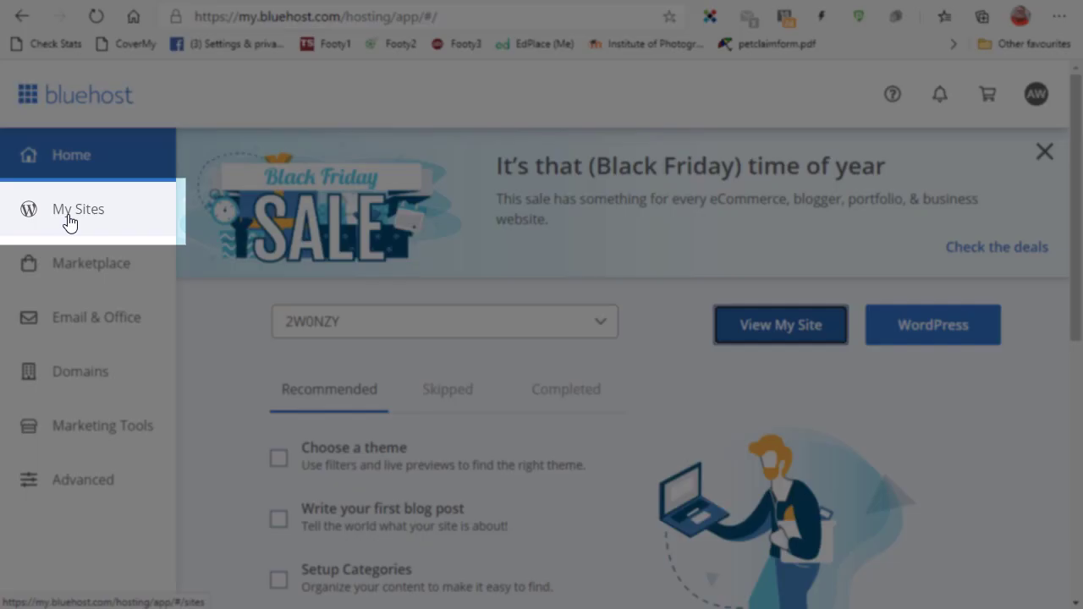
Step: Reach the 2W0NZY site's Settings in My Sites and select its temporary Site URL
click(78, 210)
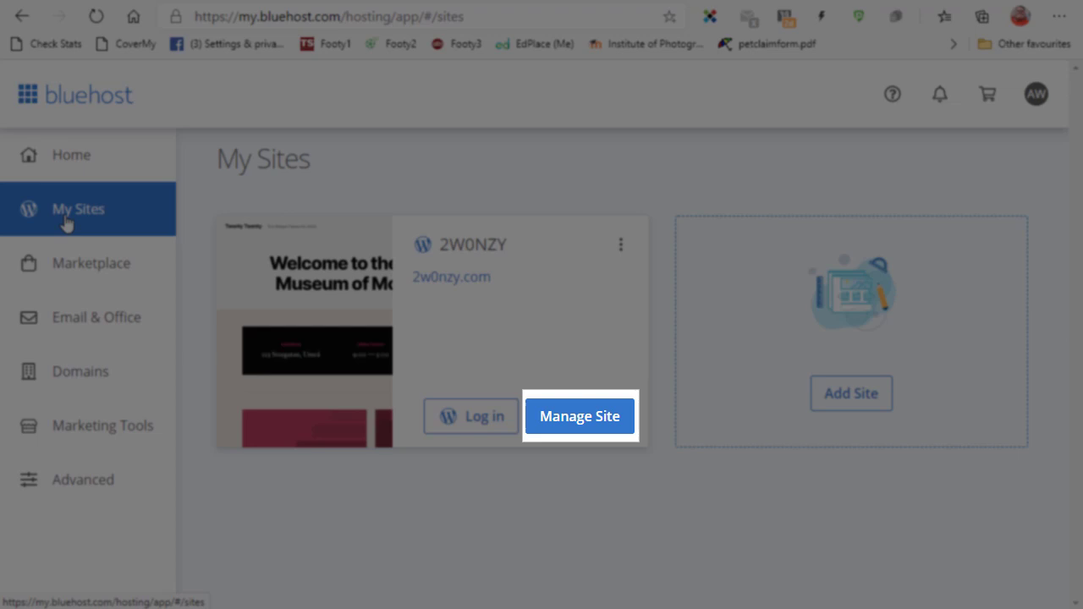
click(578, 416)
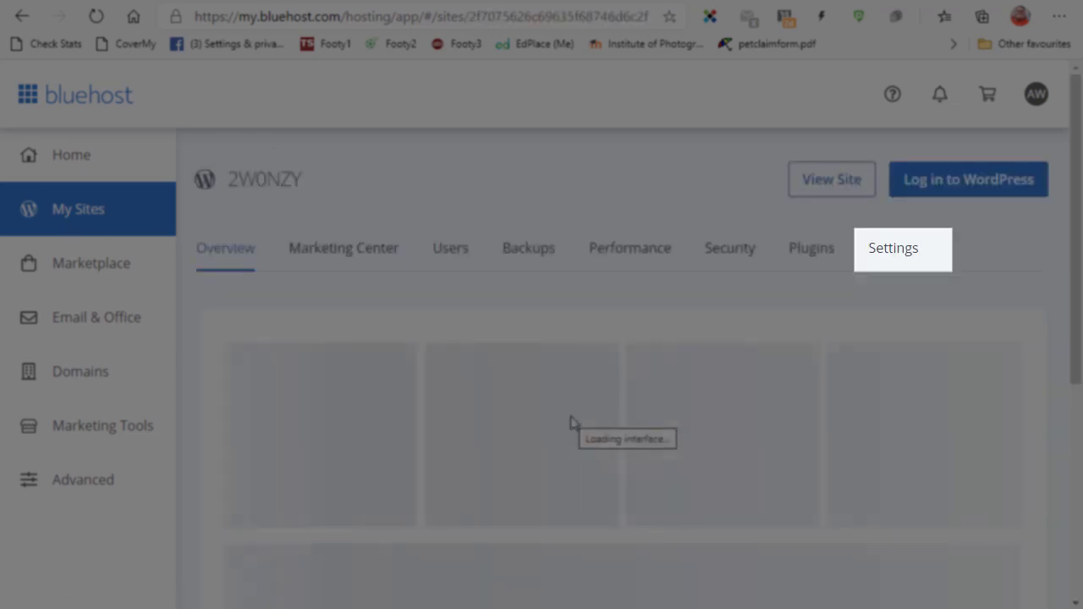
click(894, 247)
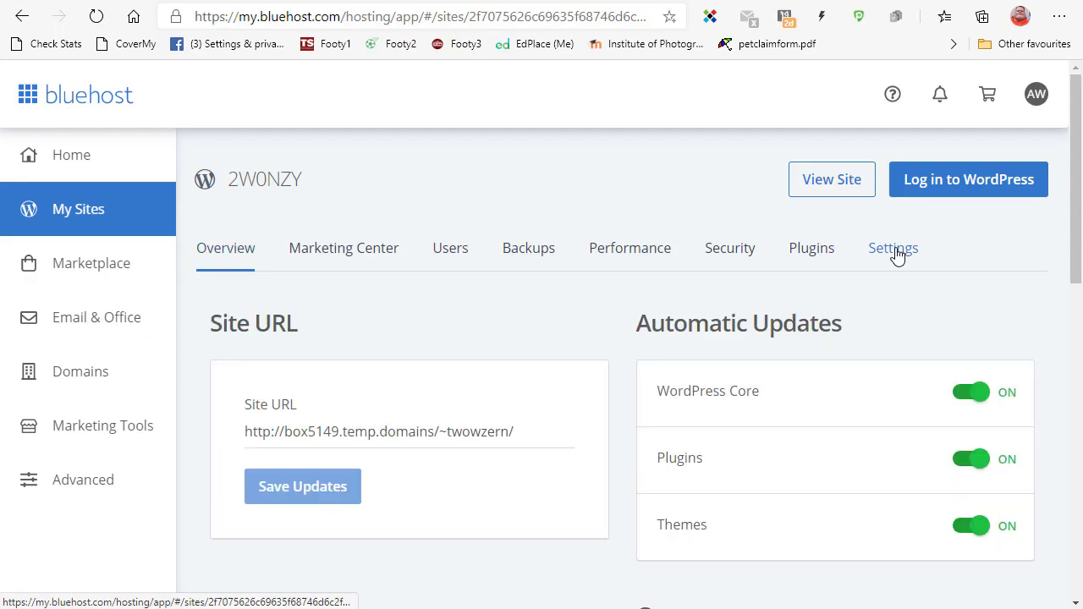
click(894, 247)
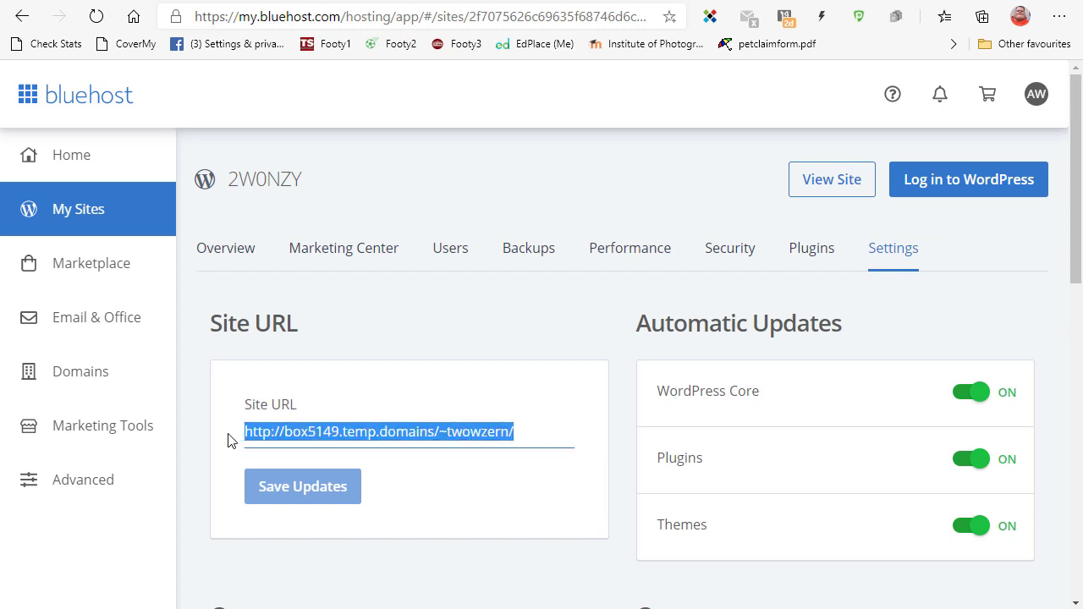
text(ht)
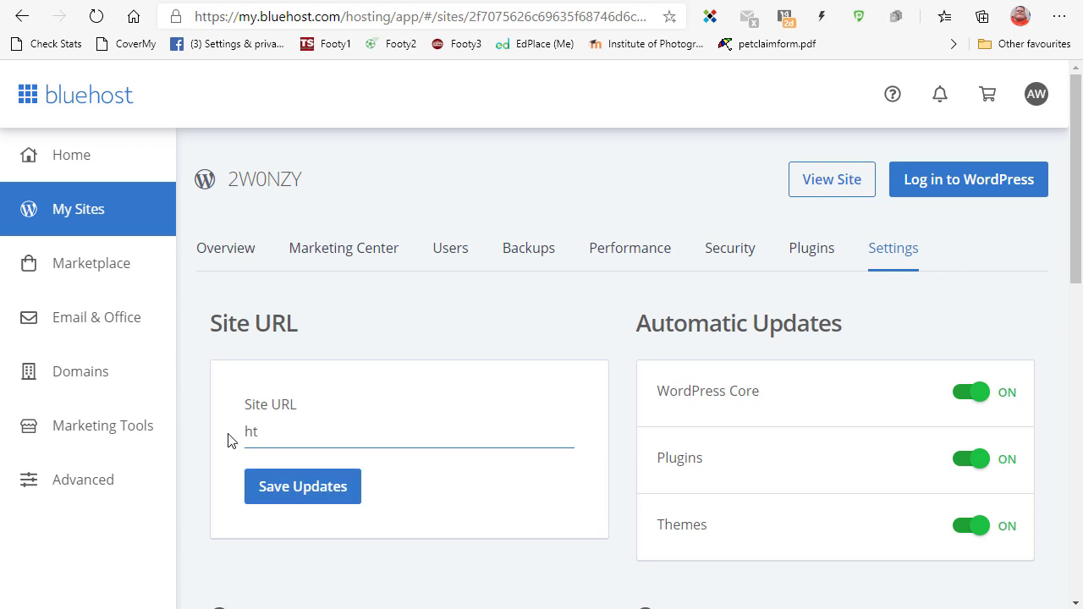
text(tps)
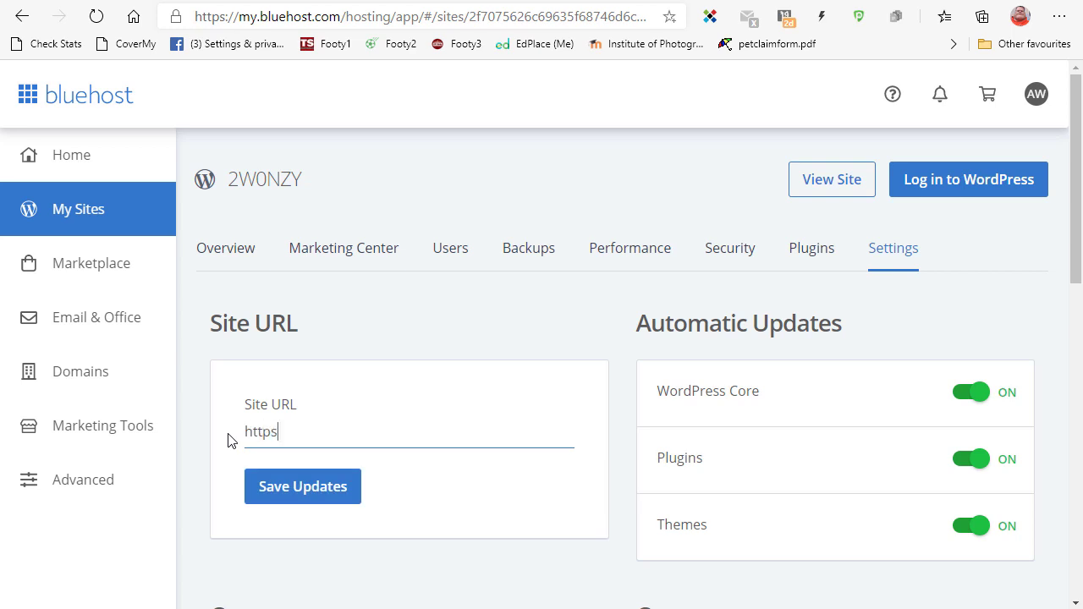
text(://)
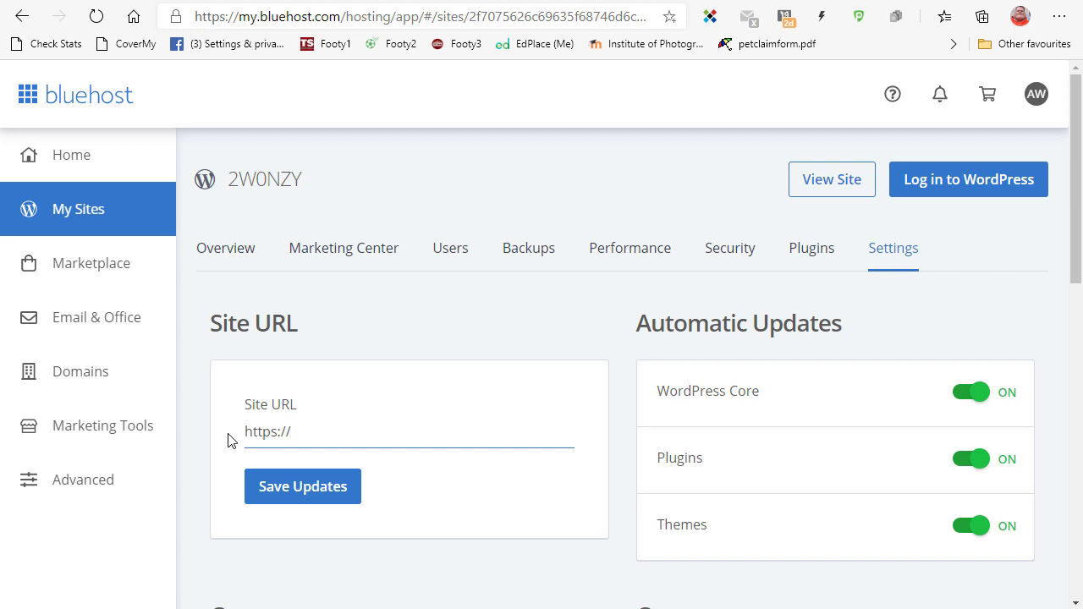
text(2w)
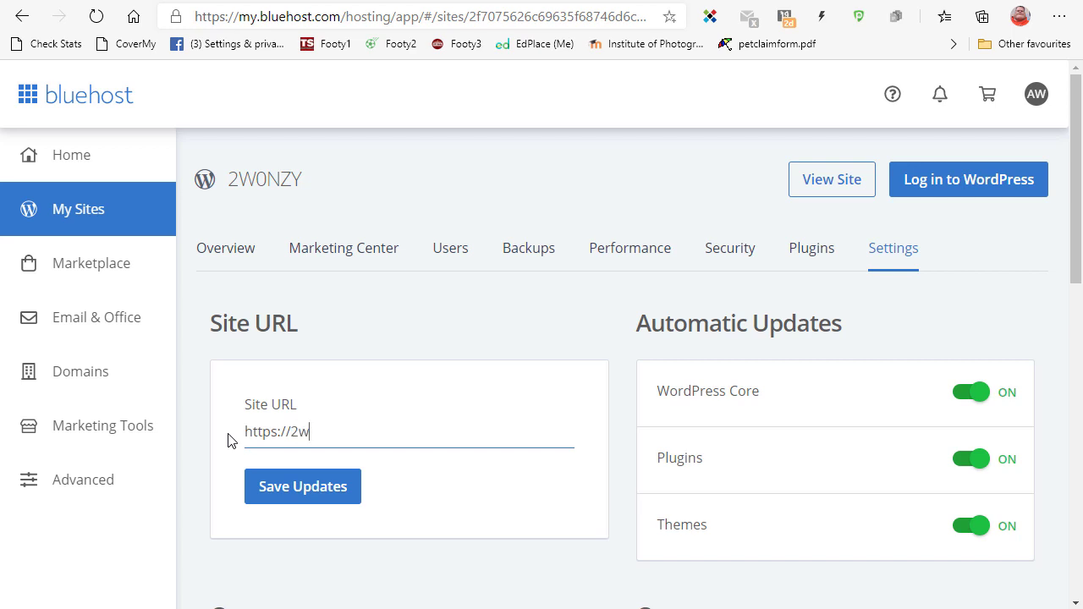
text(0nzy)
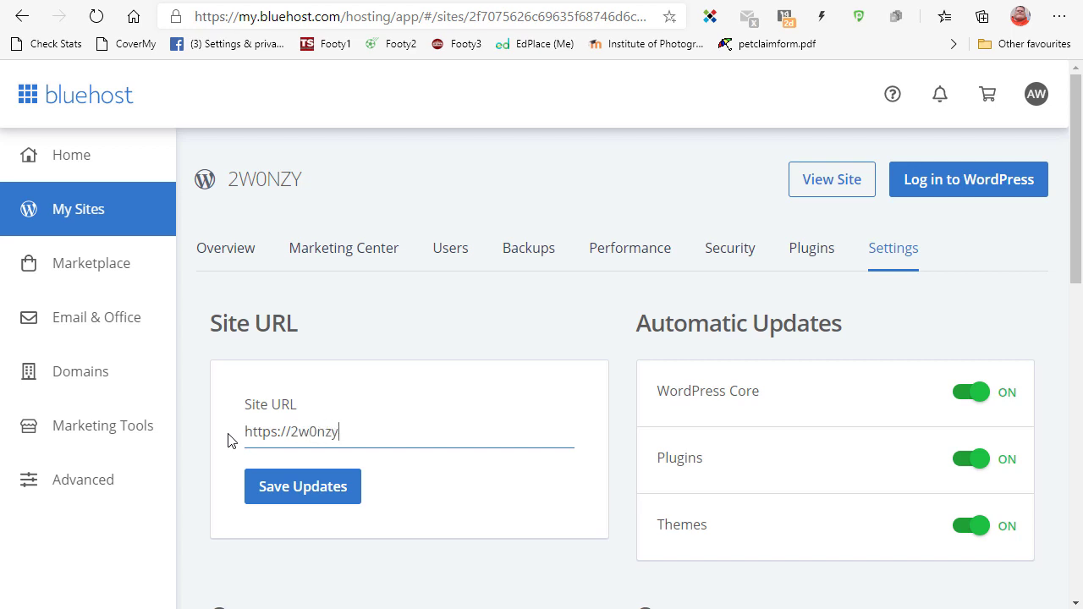
text(.com)
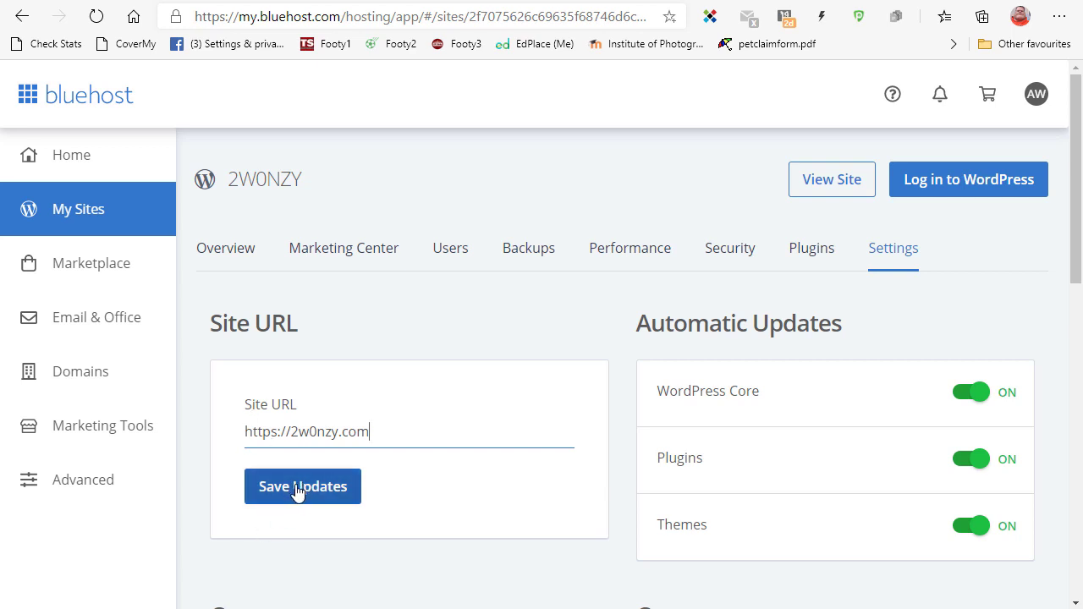
click(302, 487)
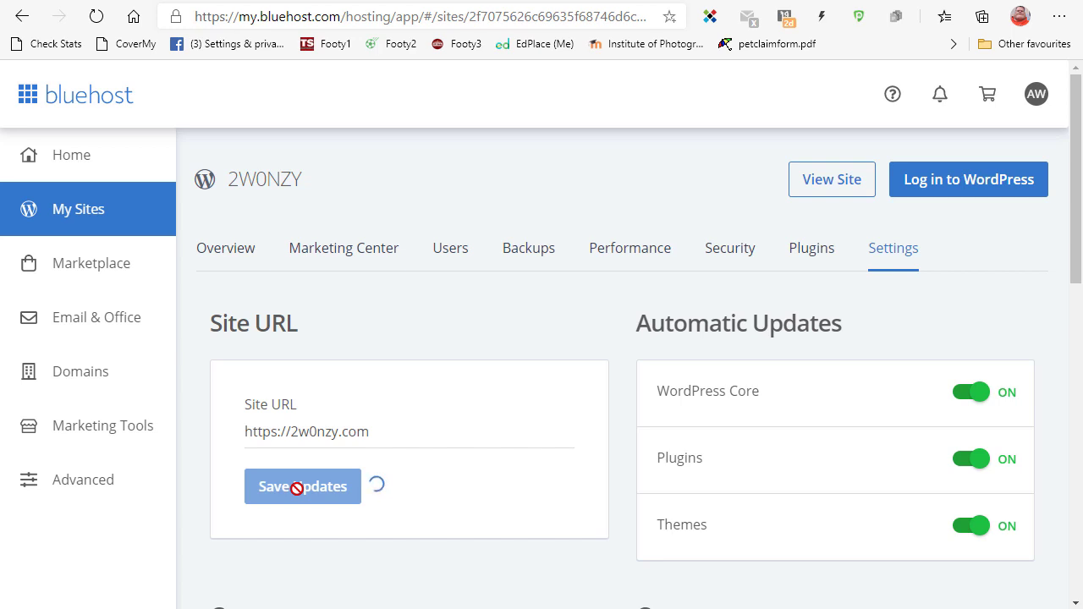
click(301, 487)
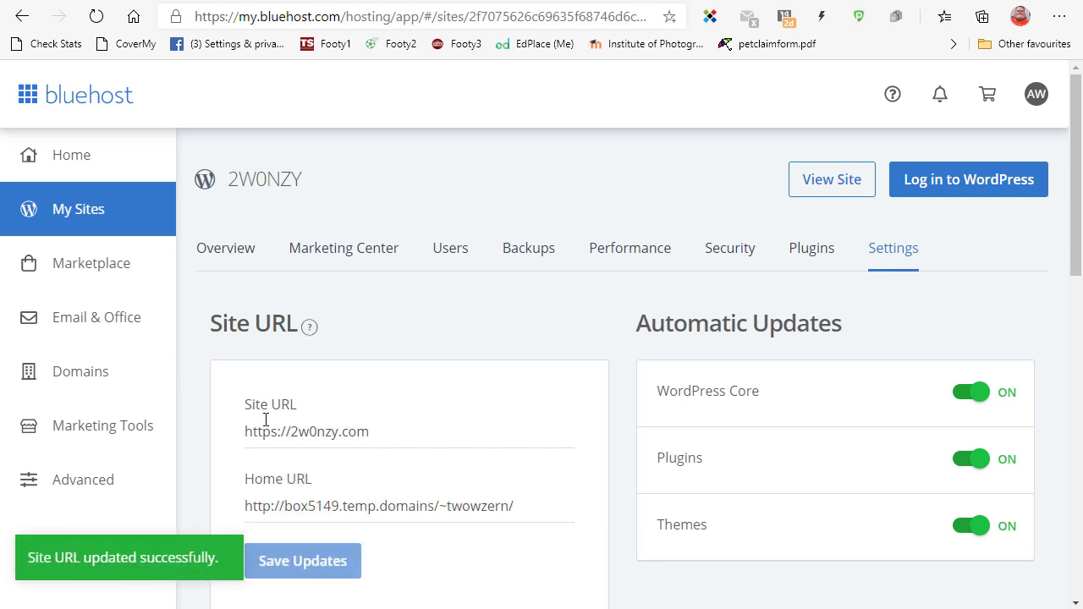
double_click(307, 431)
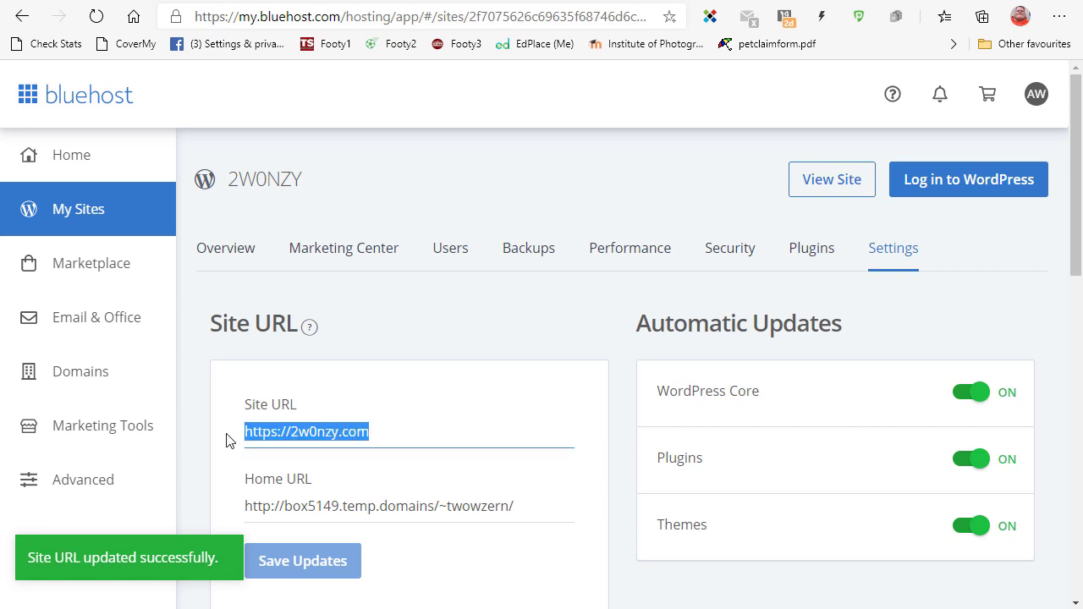
click(522, 505)
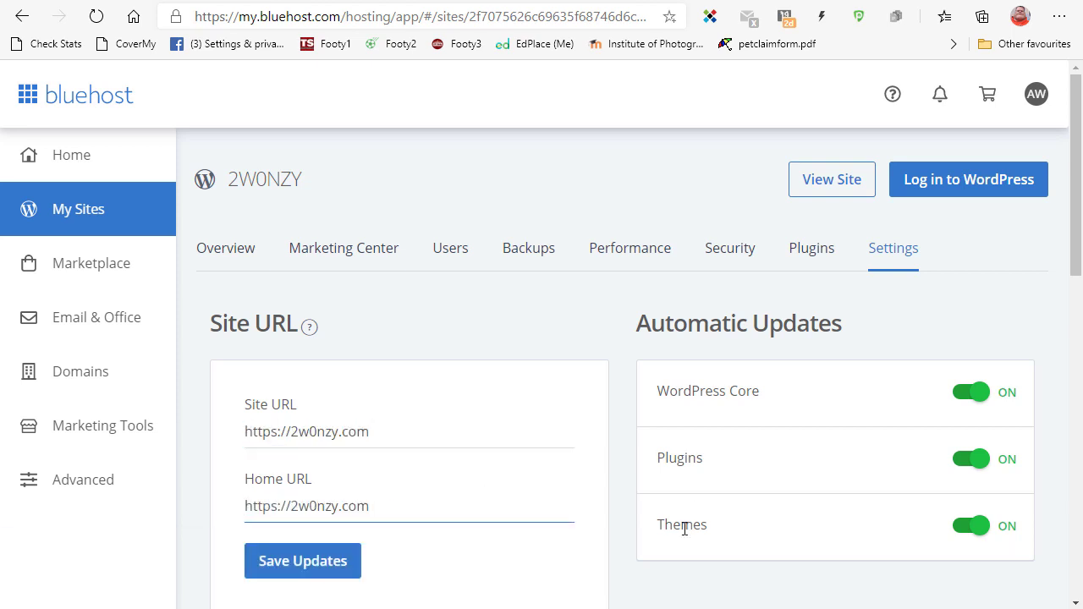
click(301, 560)
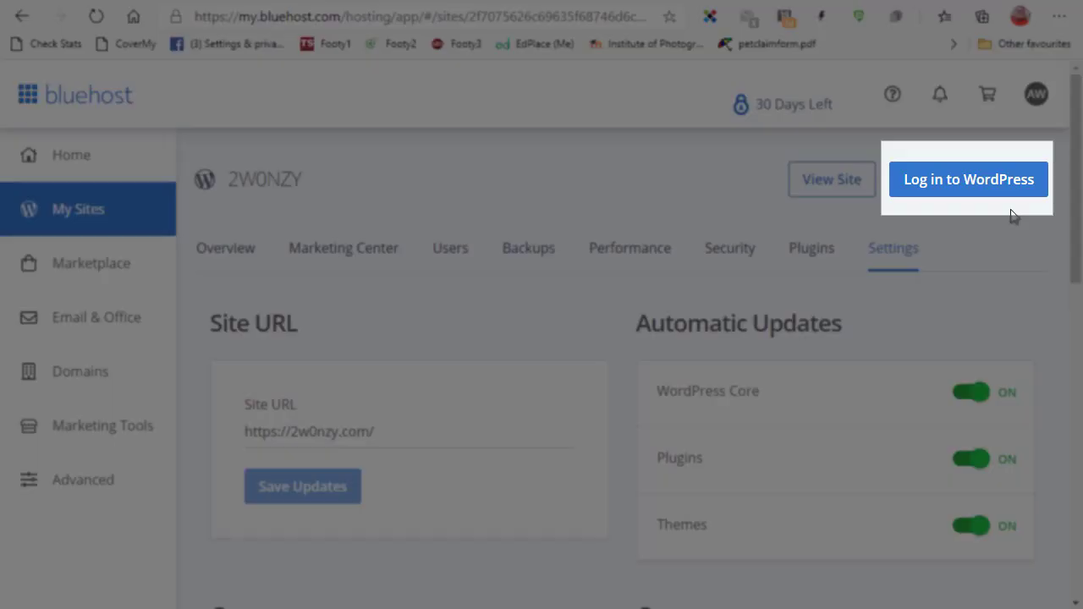
Step: Log in to the 2W0NZY WordPress admin dashboard from Bluehost
click(968, 180)
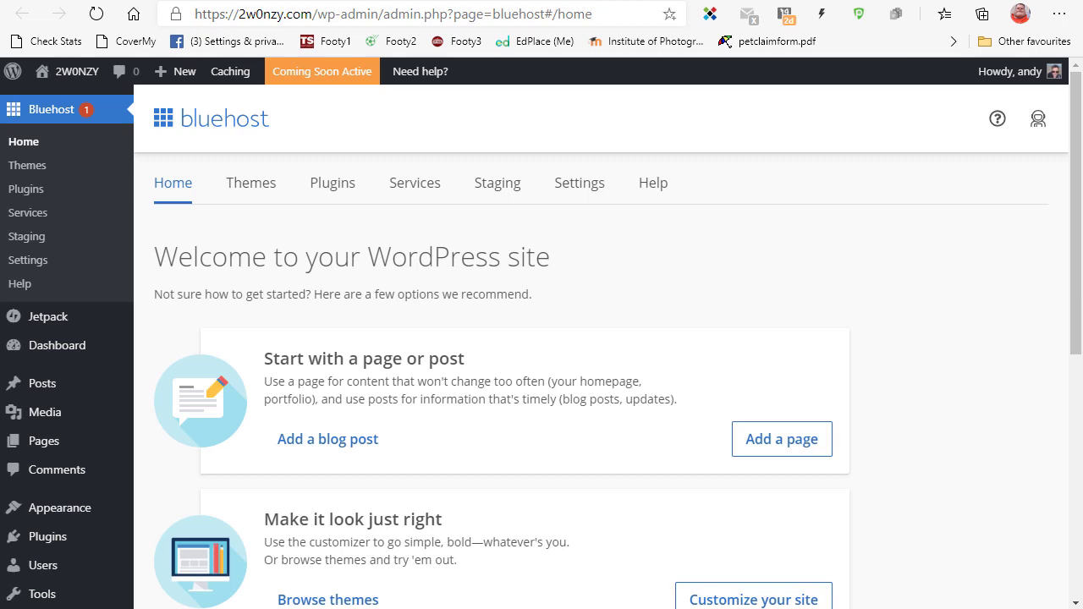
mouse_move(91, 169)
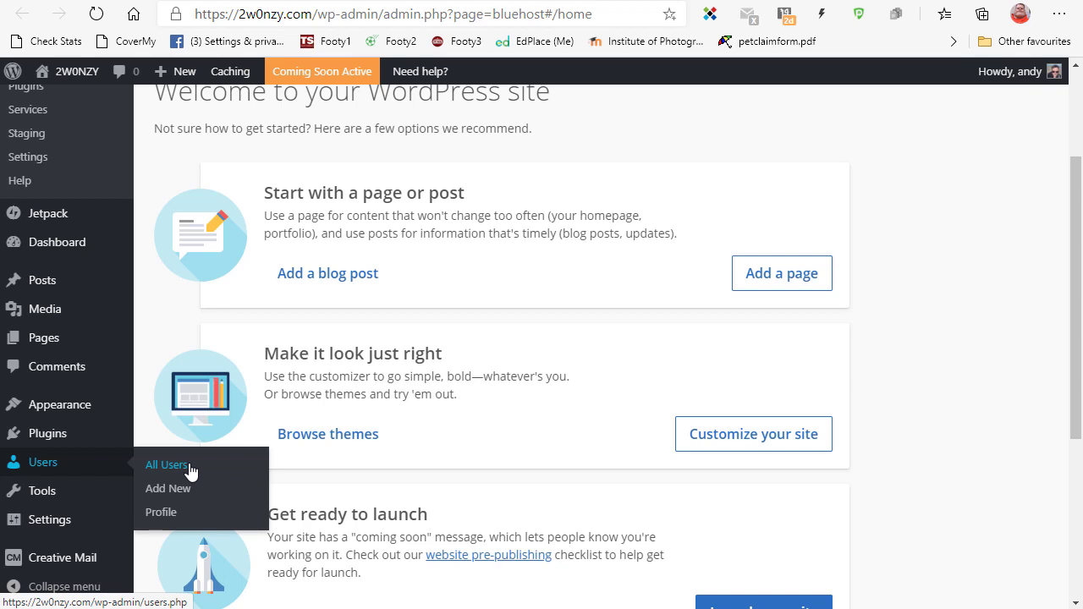
mouse_move(176, 487)
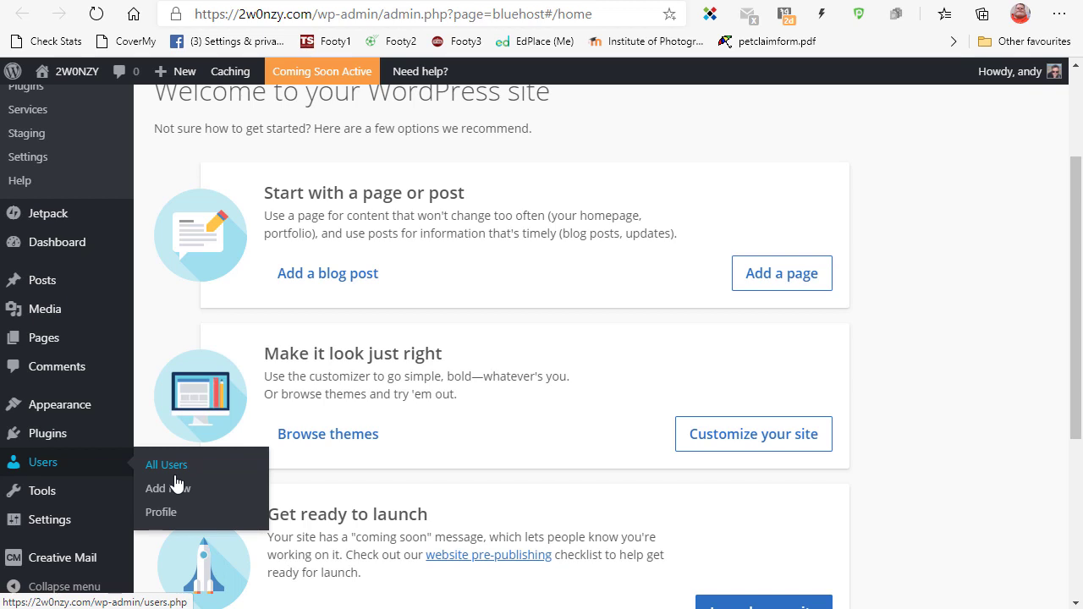
mouse_move(169, 470)
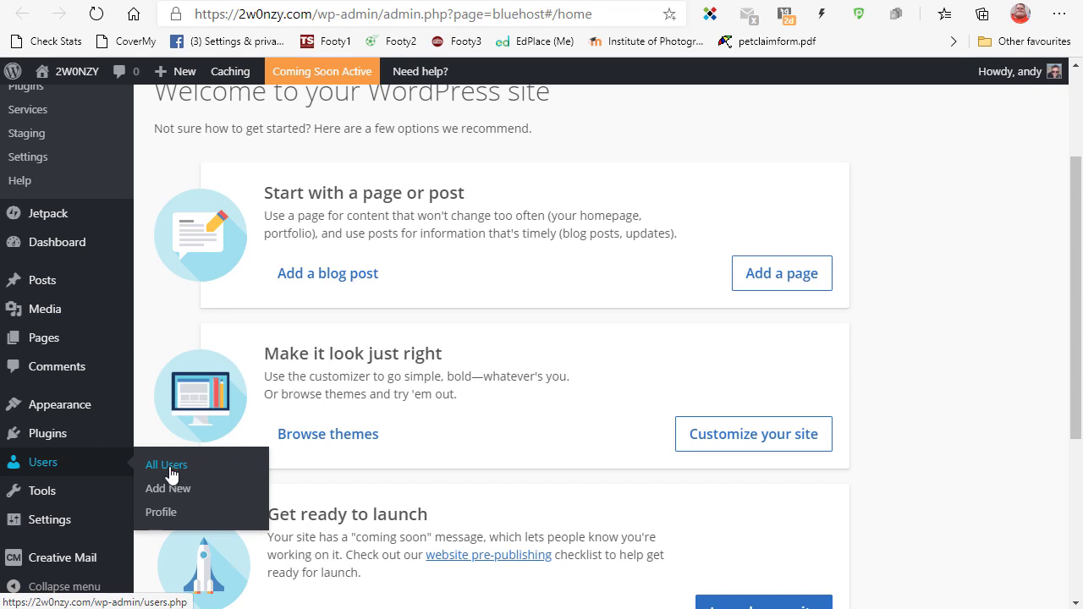
mouse_move(47, 473)
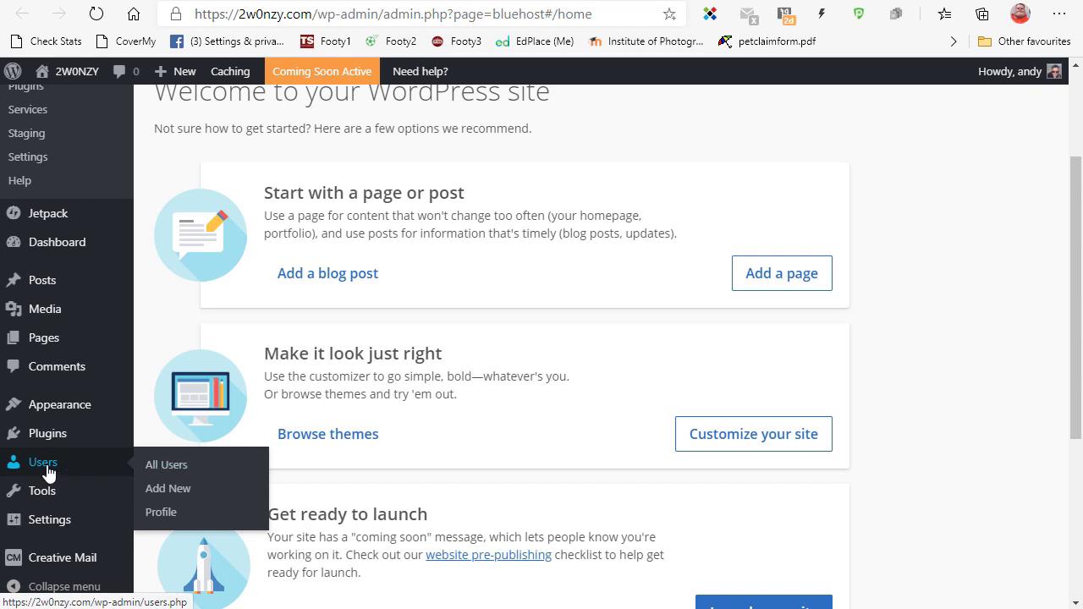
Step: Open the administrator's profile from Users and reach its password section
click(166, 464)
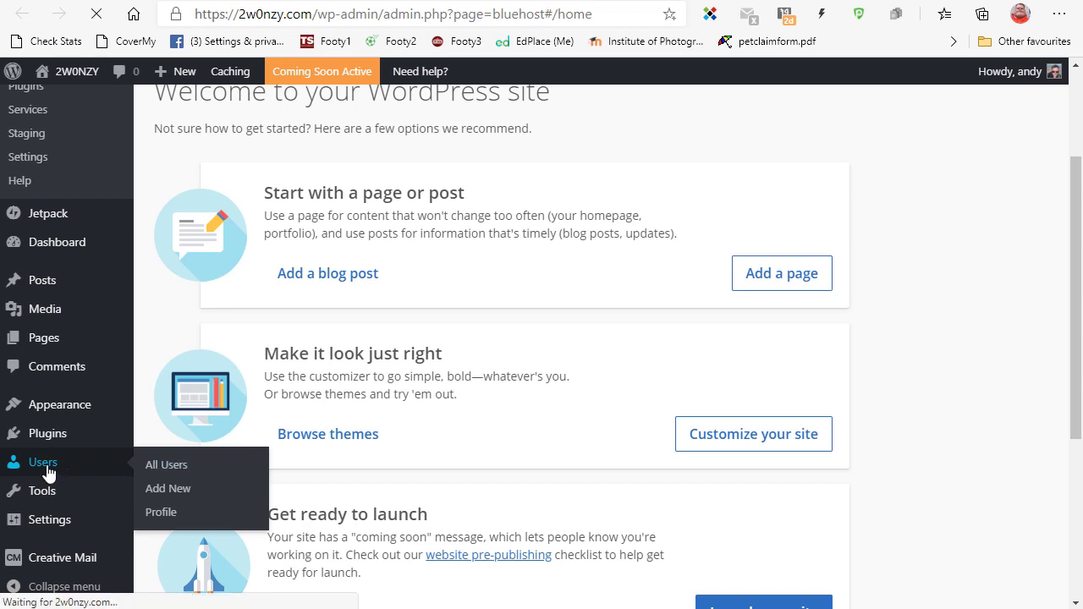
click(165, 464)
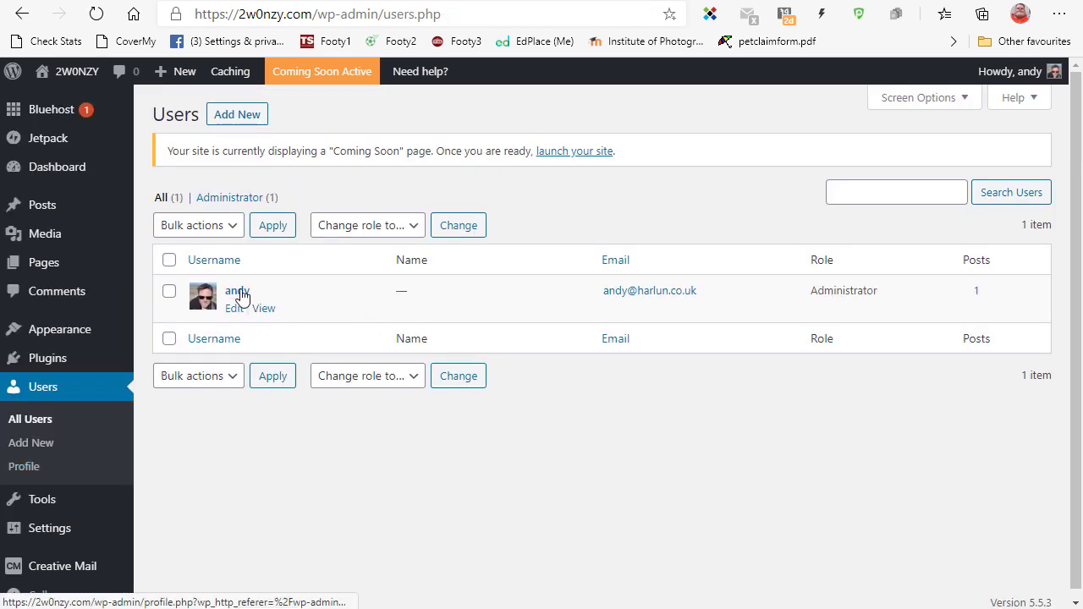
click(237, 291)
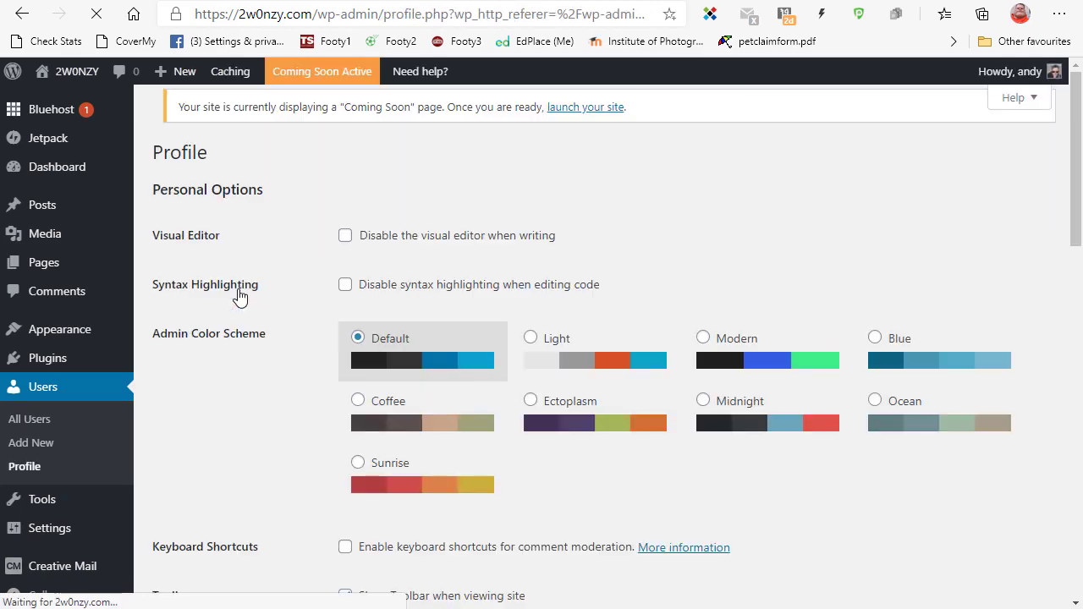
scroll(down, 3)
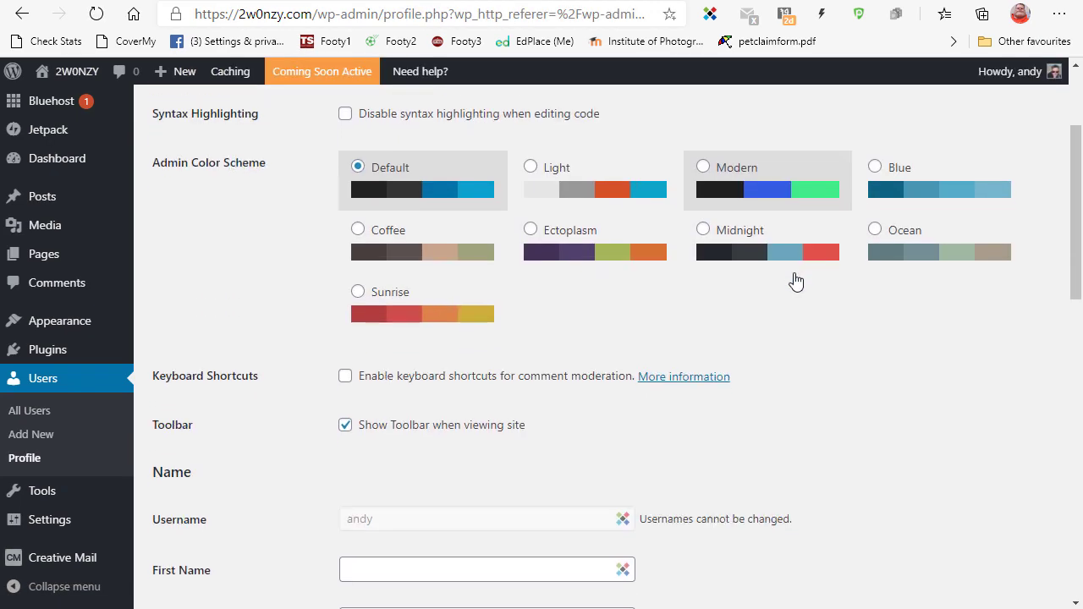
scroll(down, 3)
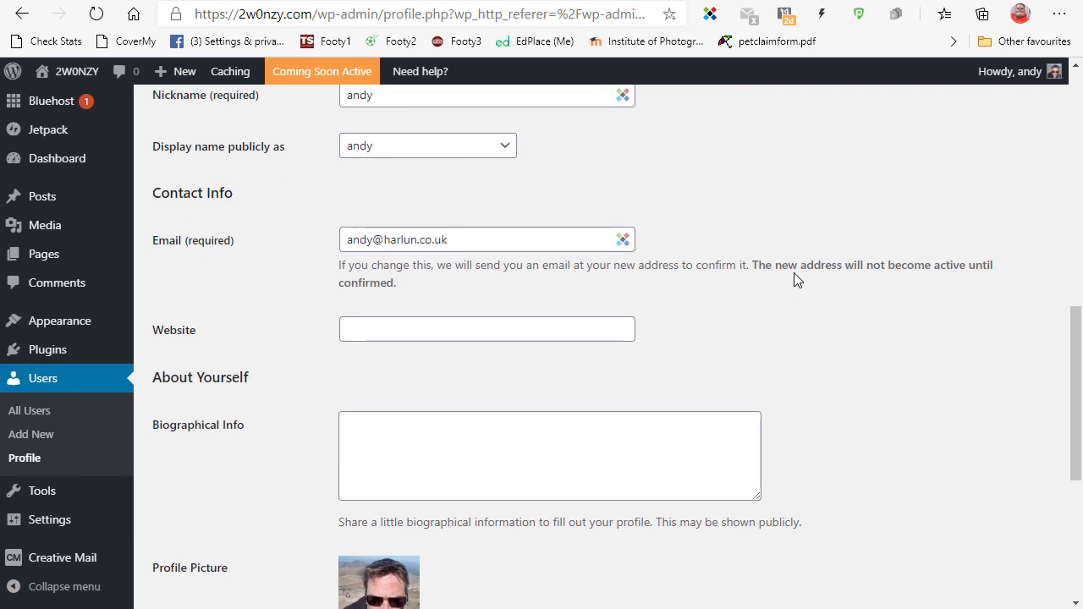
scroll(down, 3)
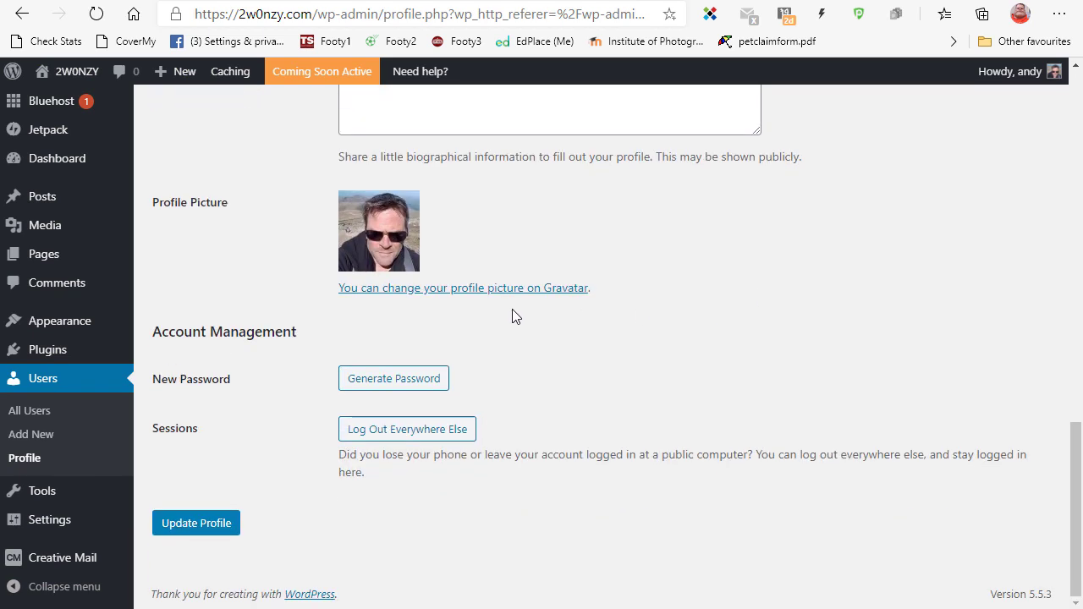
mouse_move(382, 384)
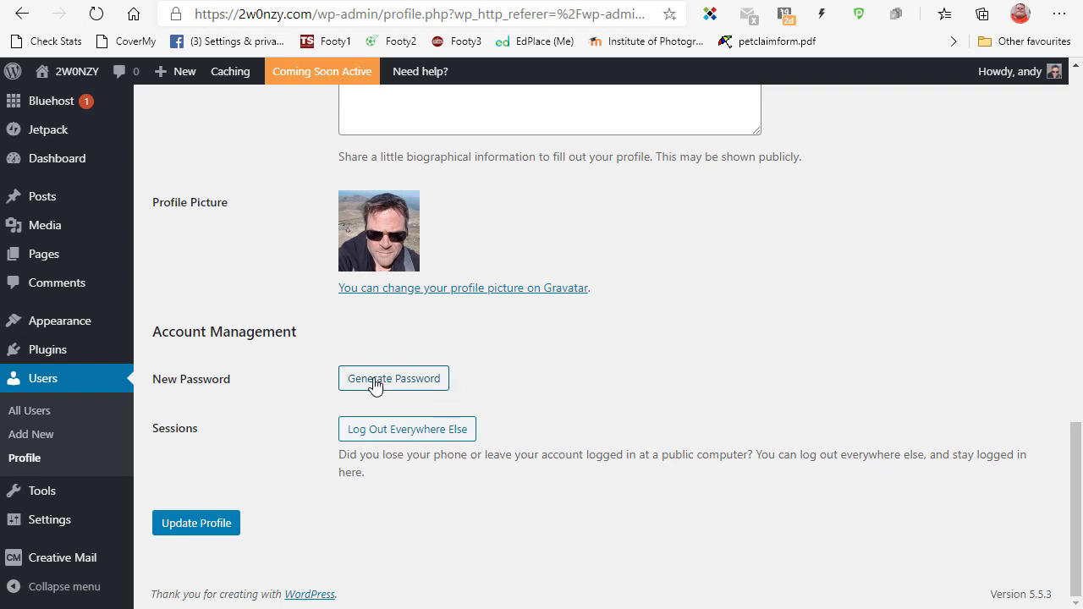
Step: Generate a strong new password, hide it, and update the profile
click(393, 379)
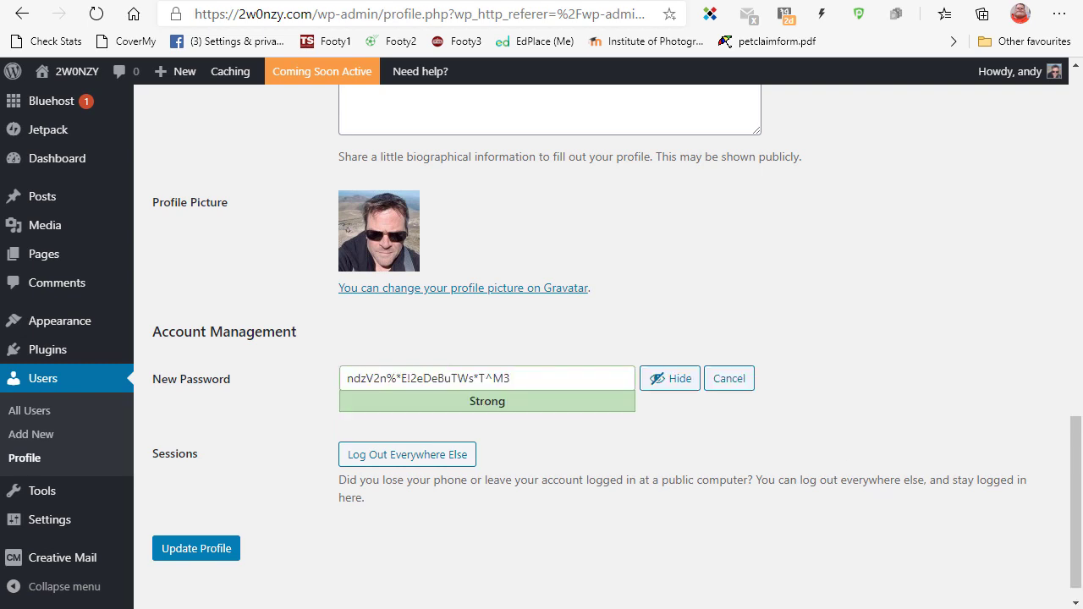
mouse_move(172, 224)
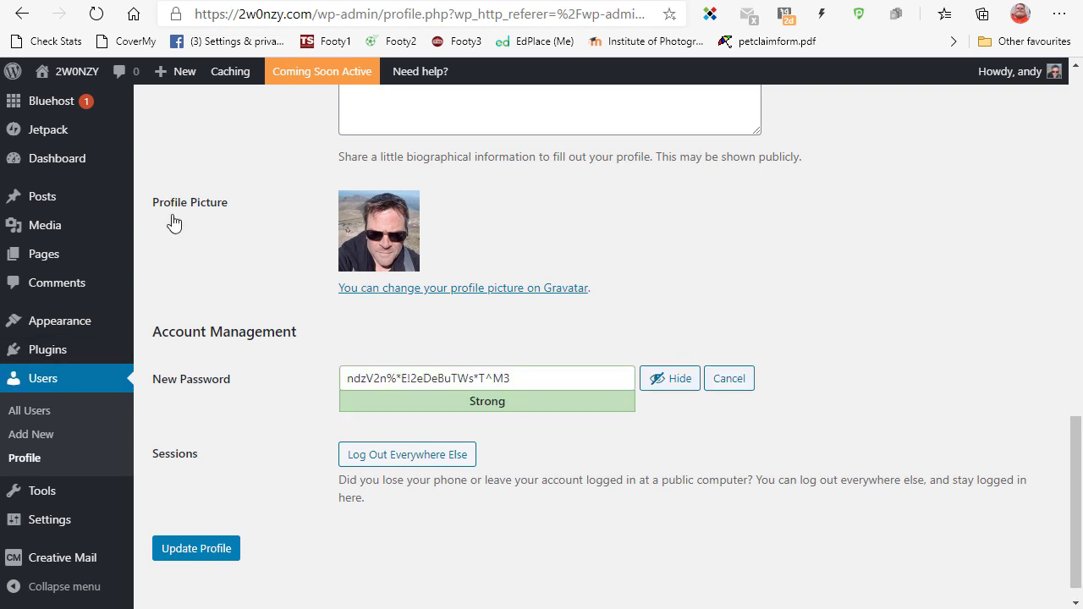
mouse_move(664, 379)
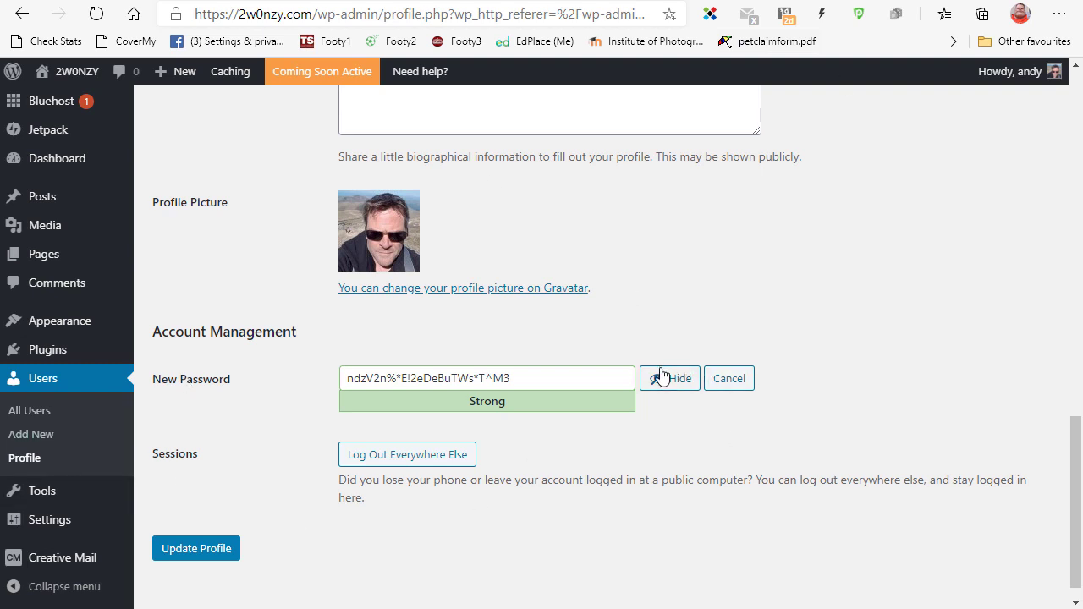
click(196, 549)
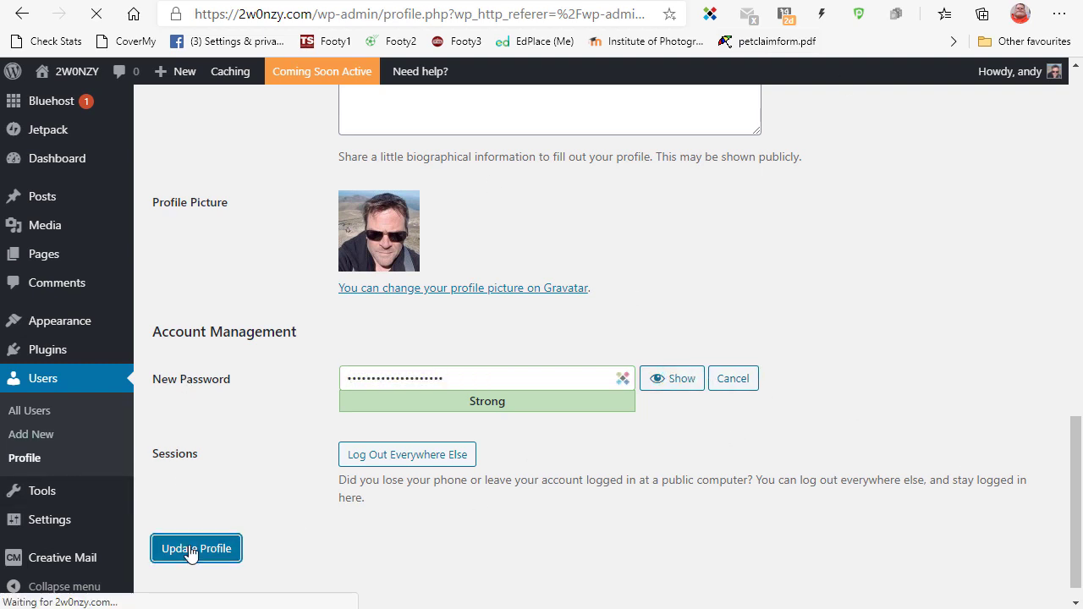
click(196, 548)
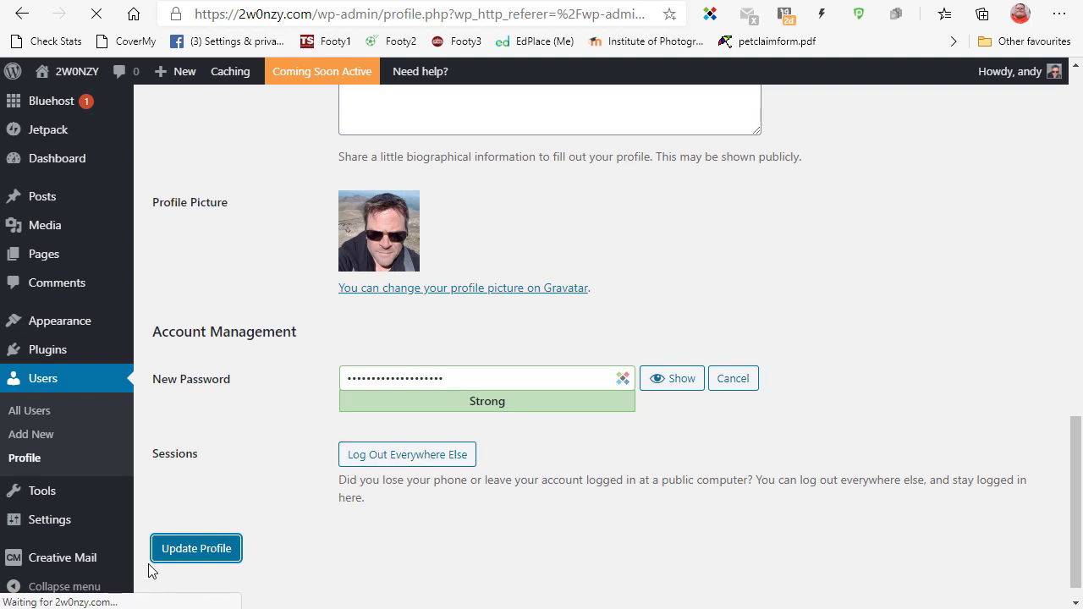
click(197, 549)
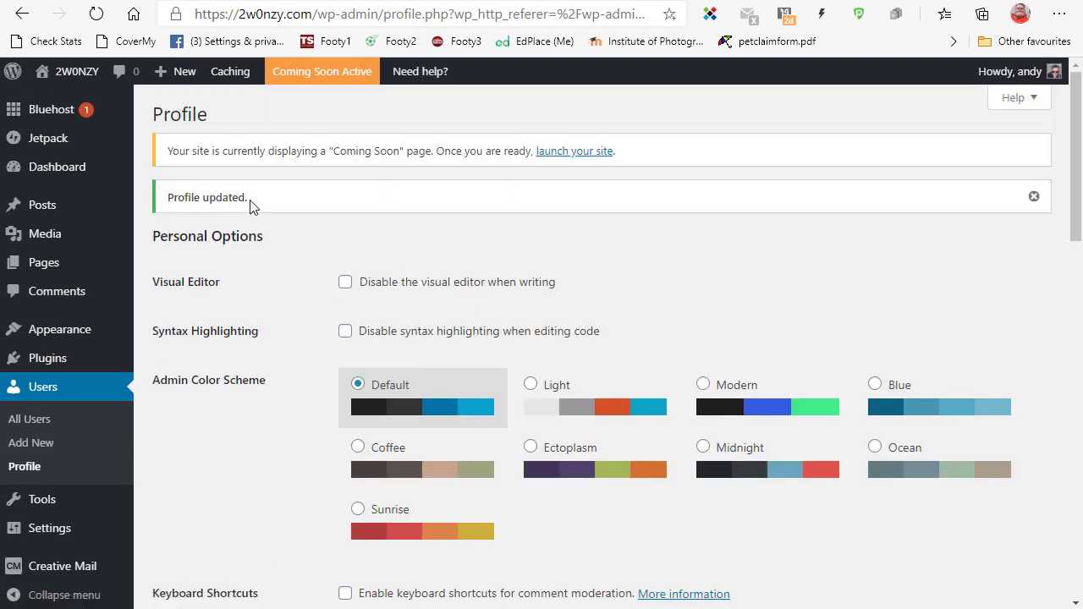
mouse_move(224, 235)
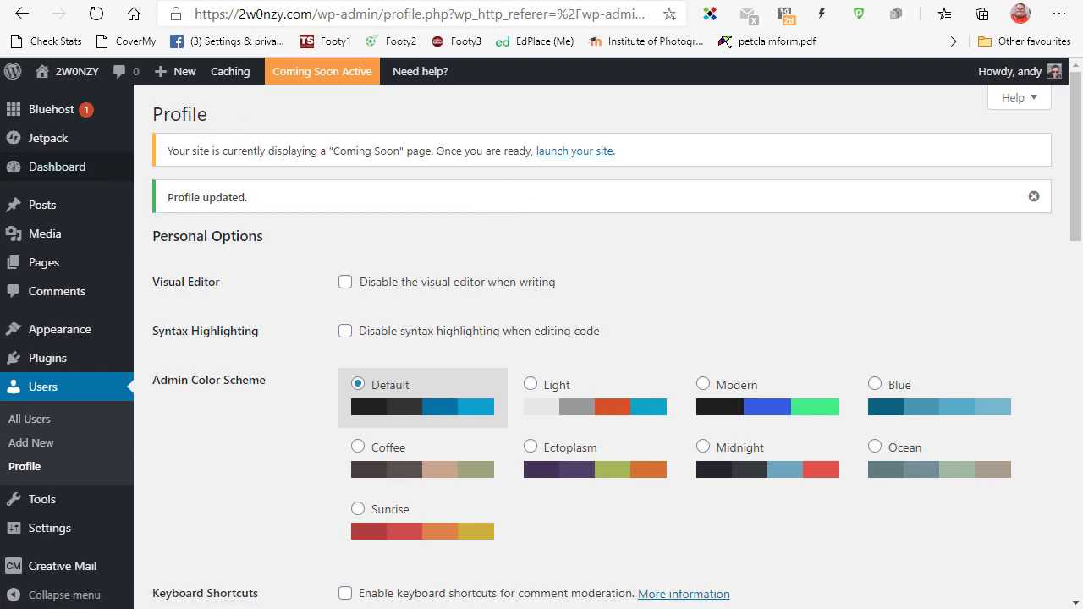
Step: Log out of WordPress and go to the site's /wp-admin login page
click(1009, 71)
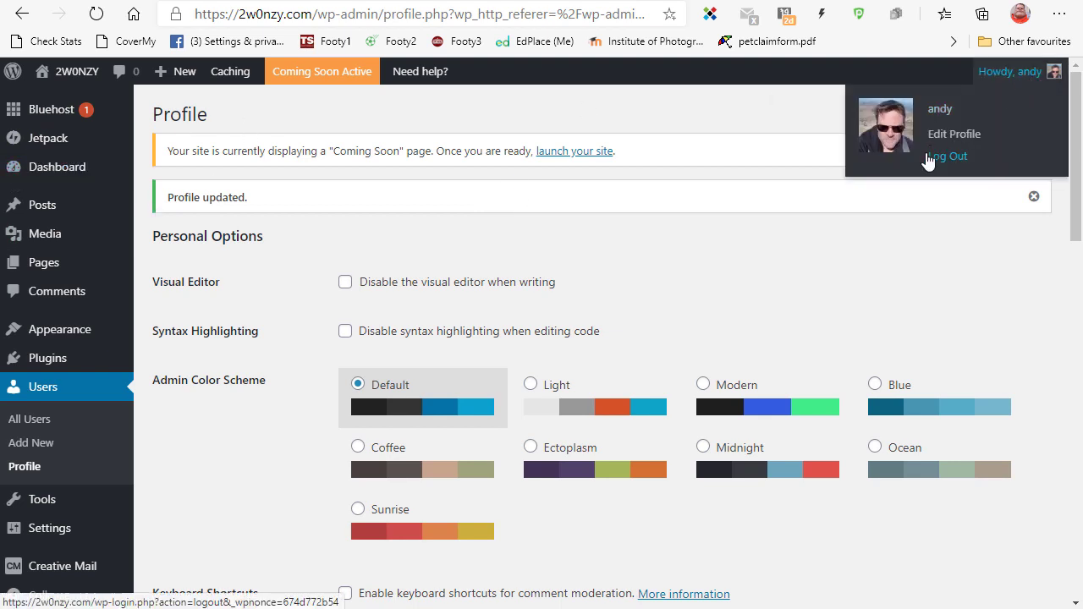
click(51, 108)
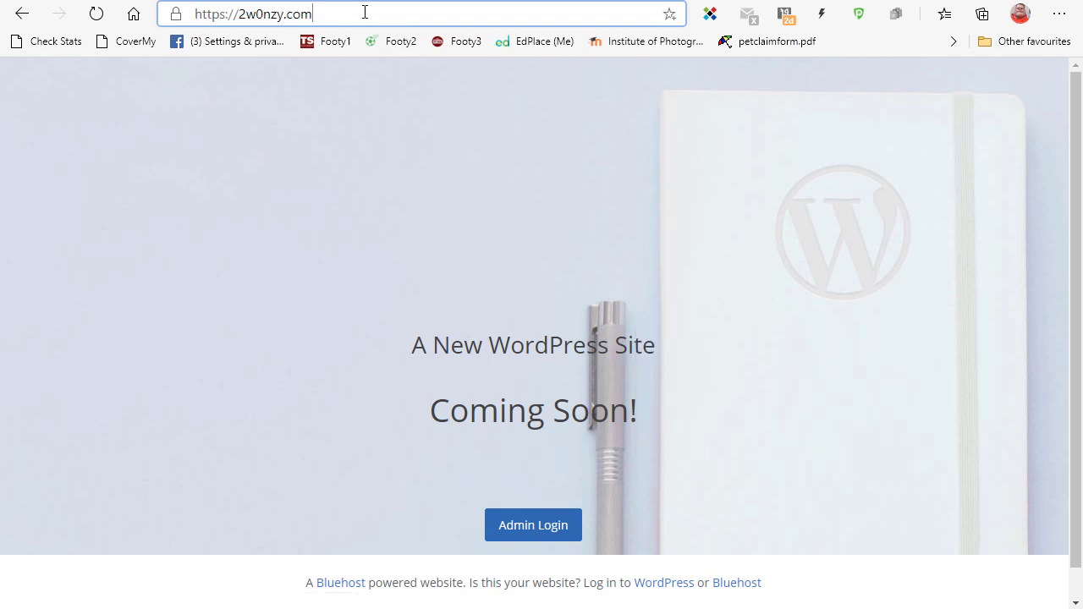
text(/wp-admin)
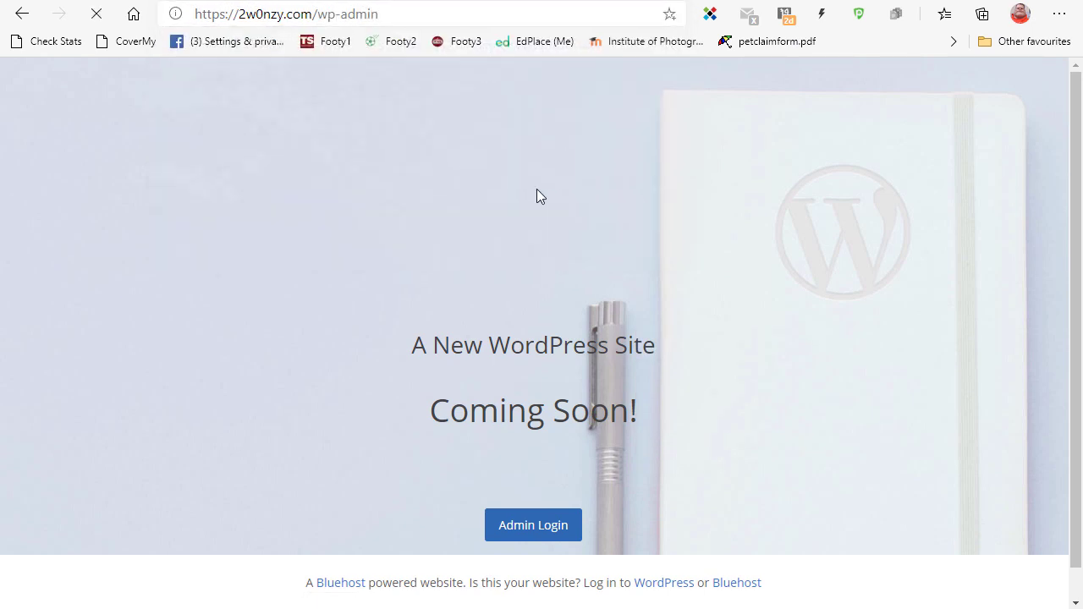
click(533, 524)
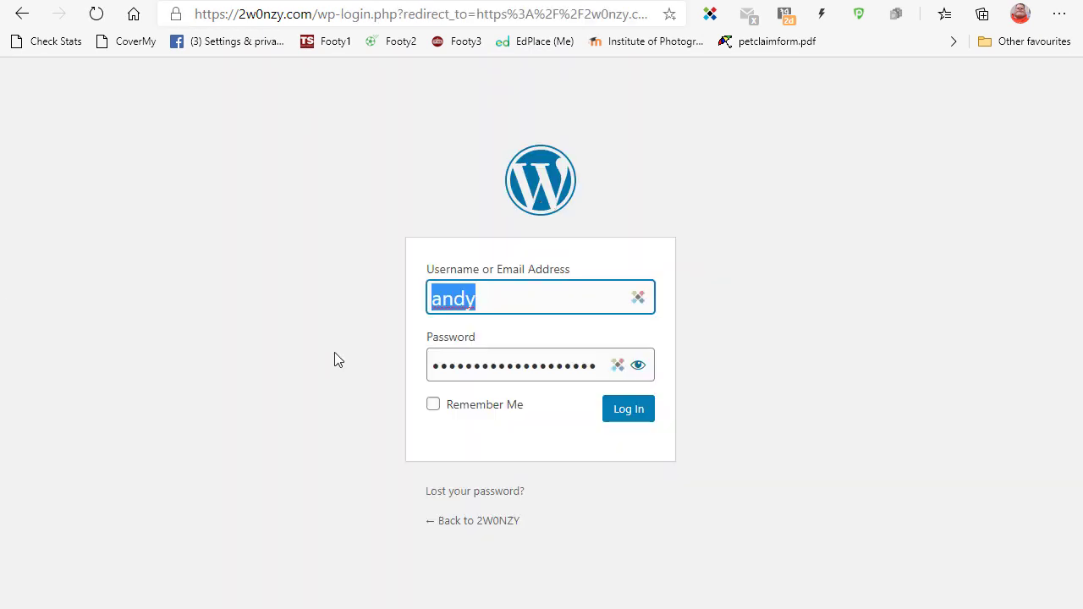
Step: Sign back in with the new password to reach the admin Dashboard
click(638, 298)
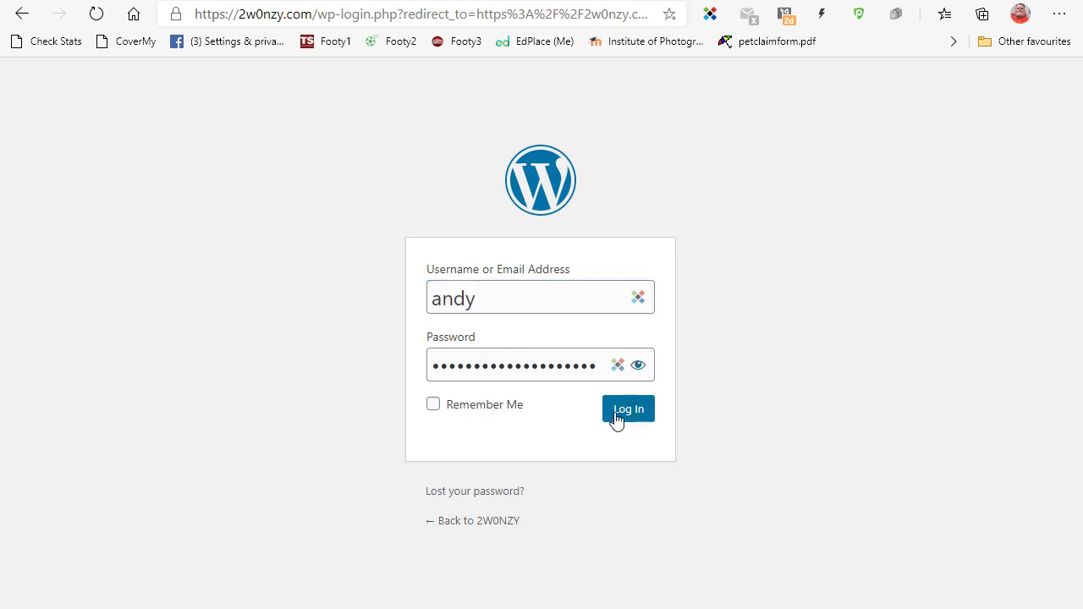
click(628, 408)
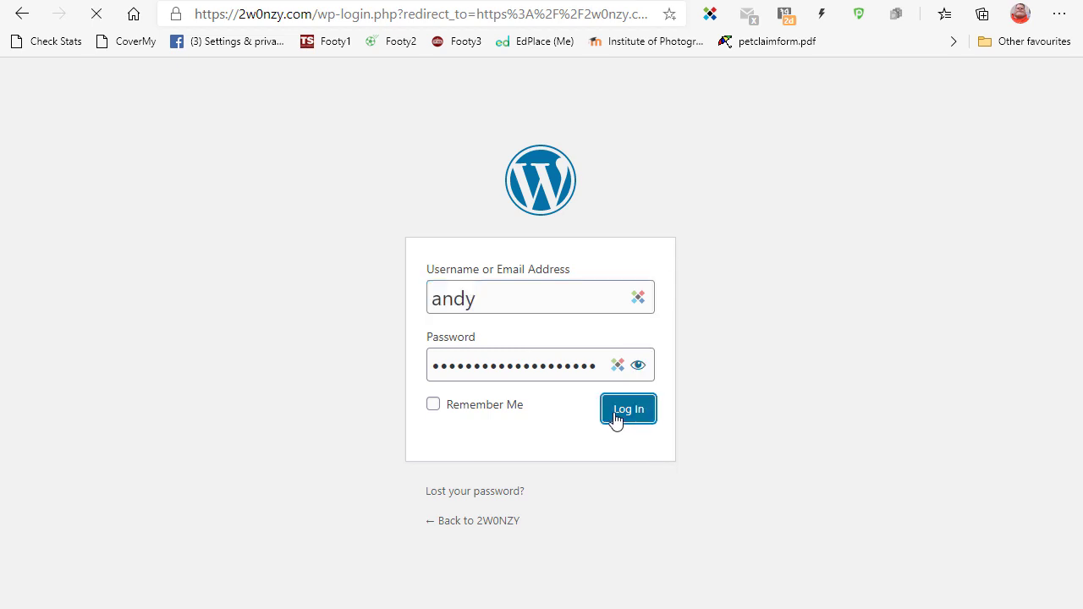
click(628, 408)
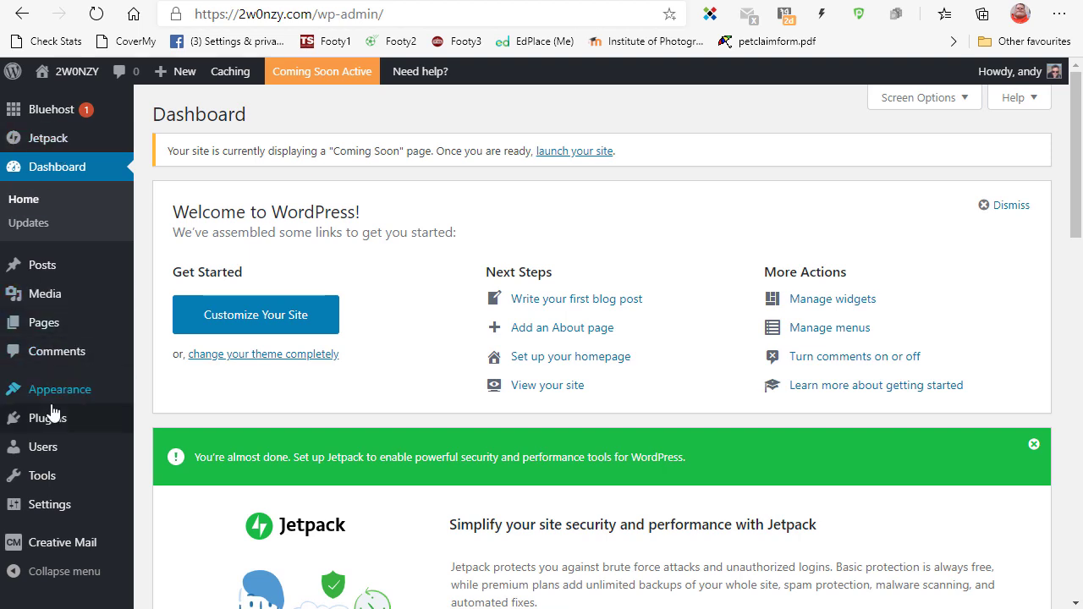
Step: Review Installed Plugins, view Bluehost settings with Coming Soon on, then return to its Home page
click(47, 416)
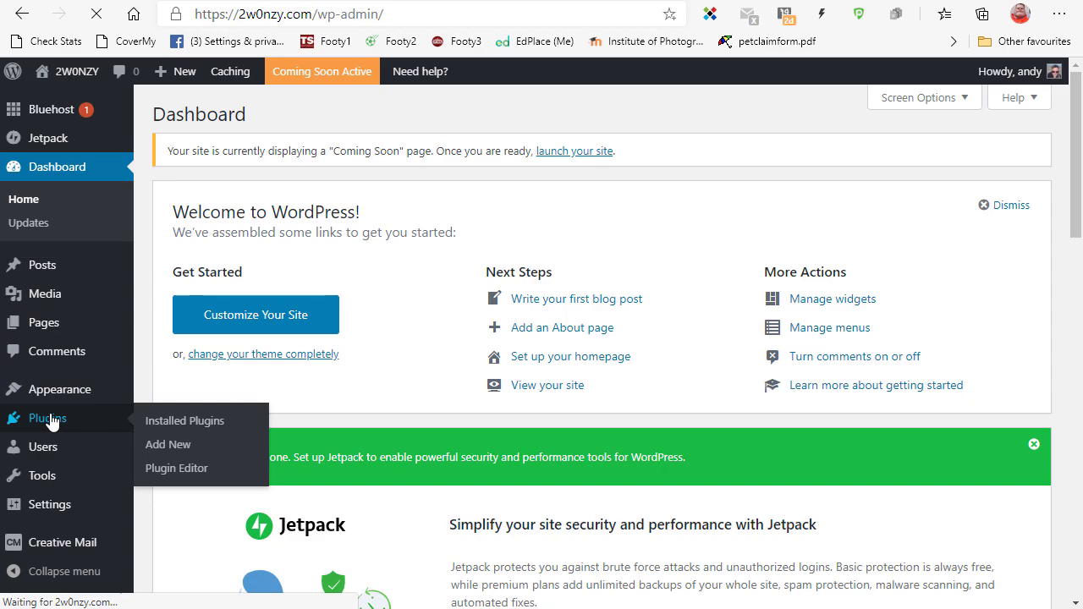
click(183, 420)
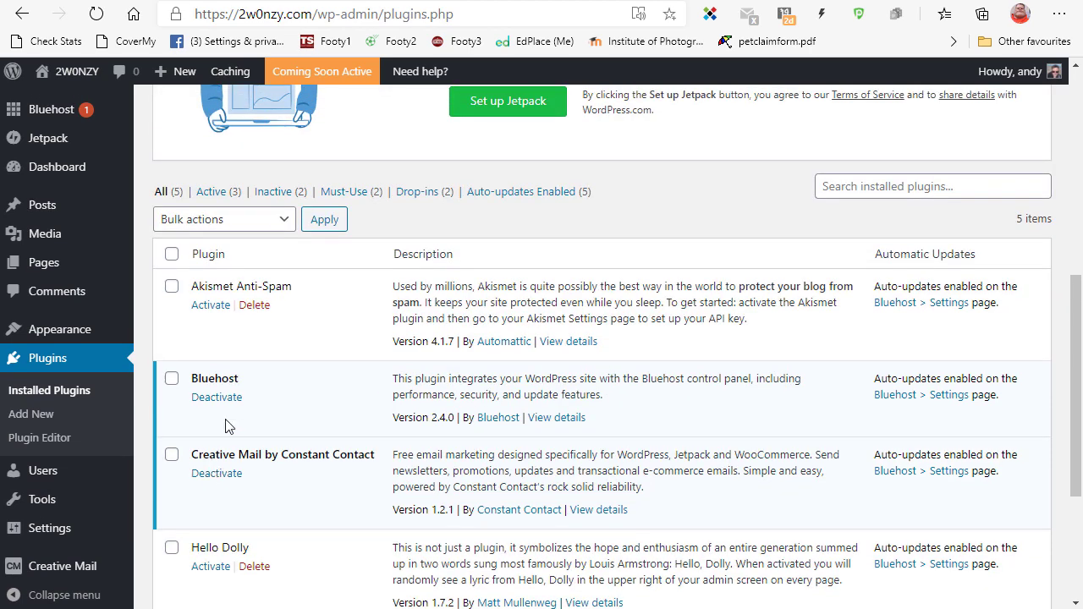
mouse_move(250, 393)
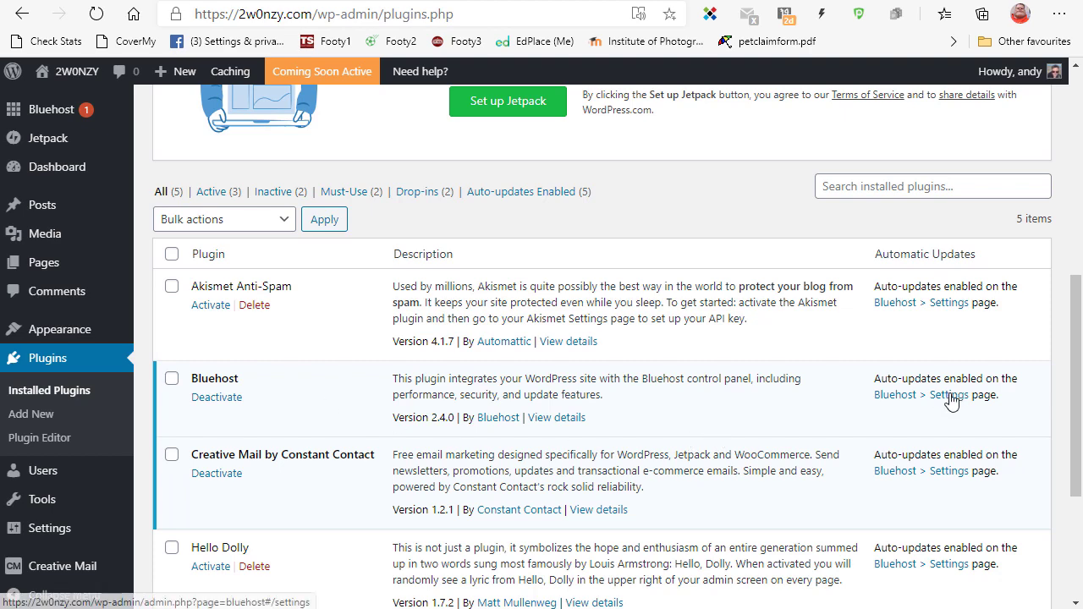
click(921, 397)
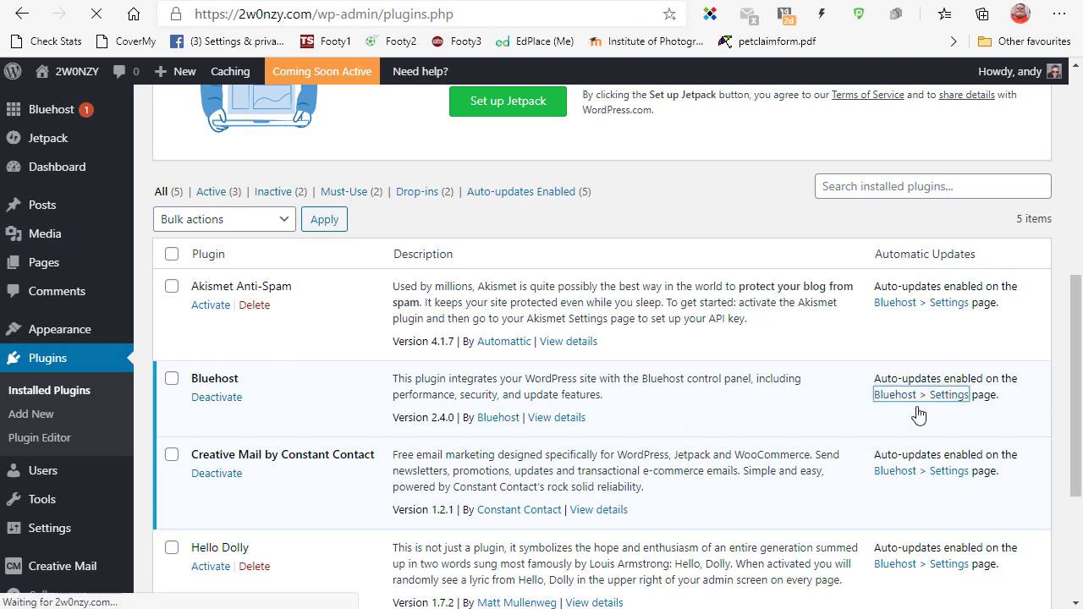
click(921, 394)
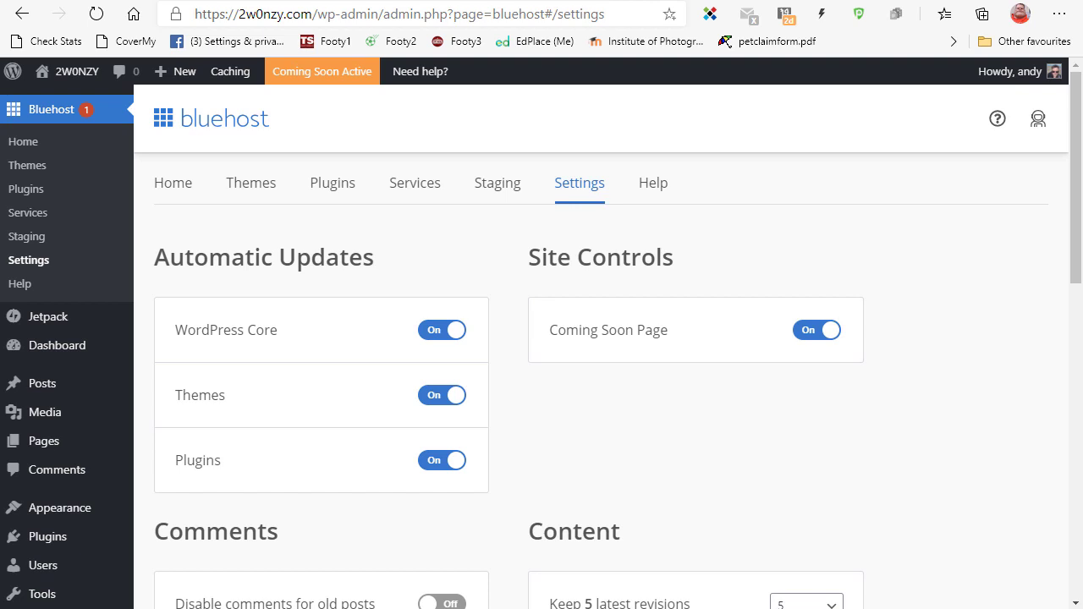
click(172, 183)
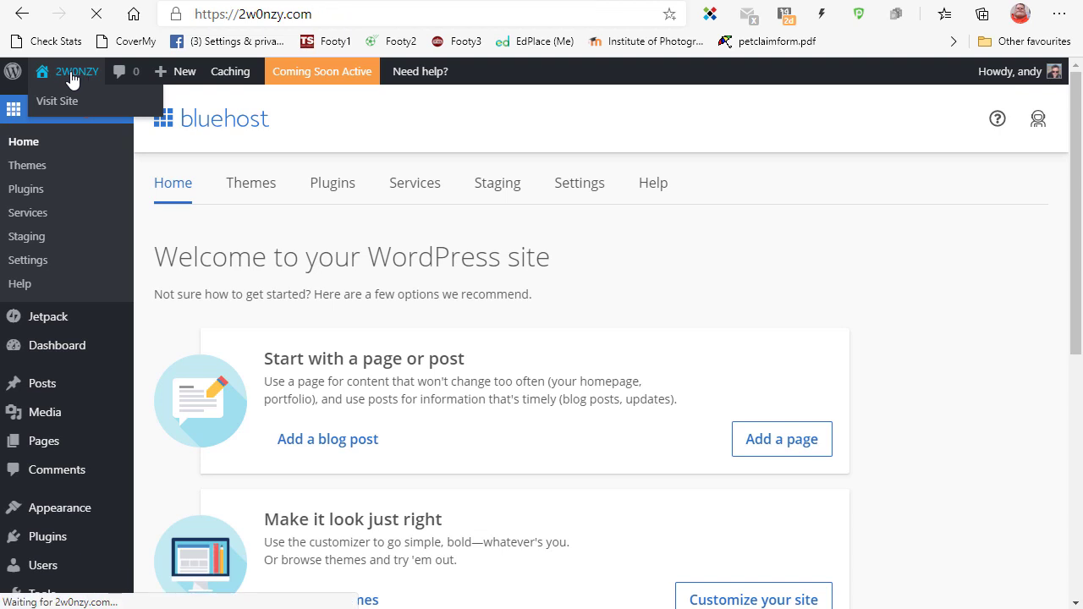
Step: Log out of WordPress and confirm 2w0nzy.com still shows the Coming Soon page to visitors
click(61, 102)
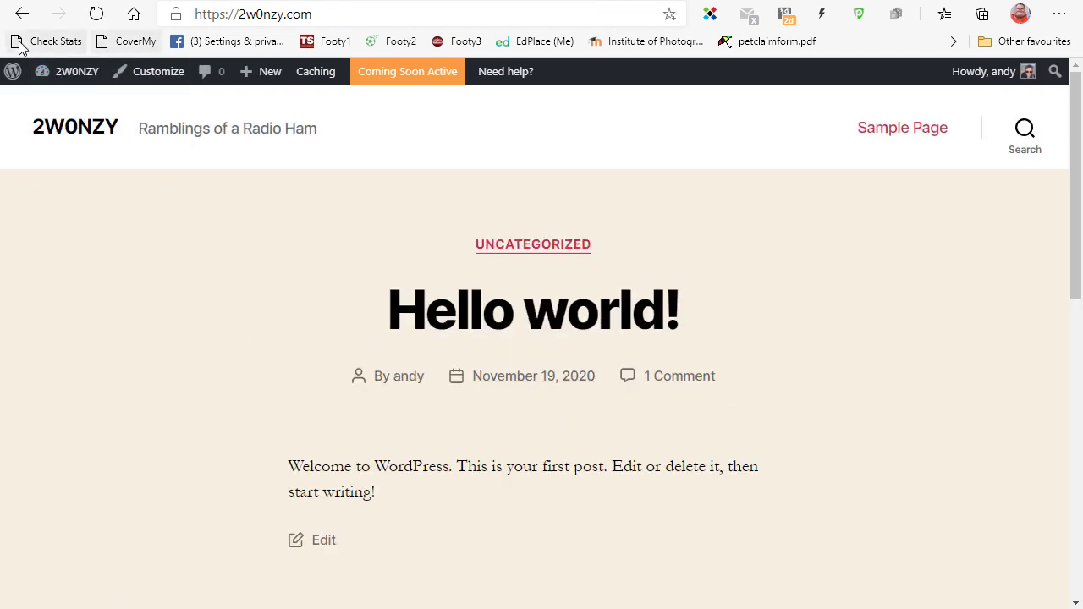
mouse_move(41, 71)
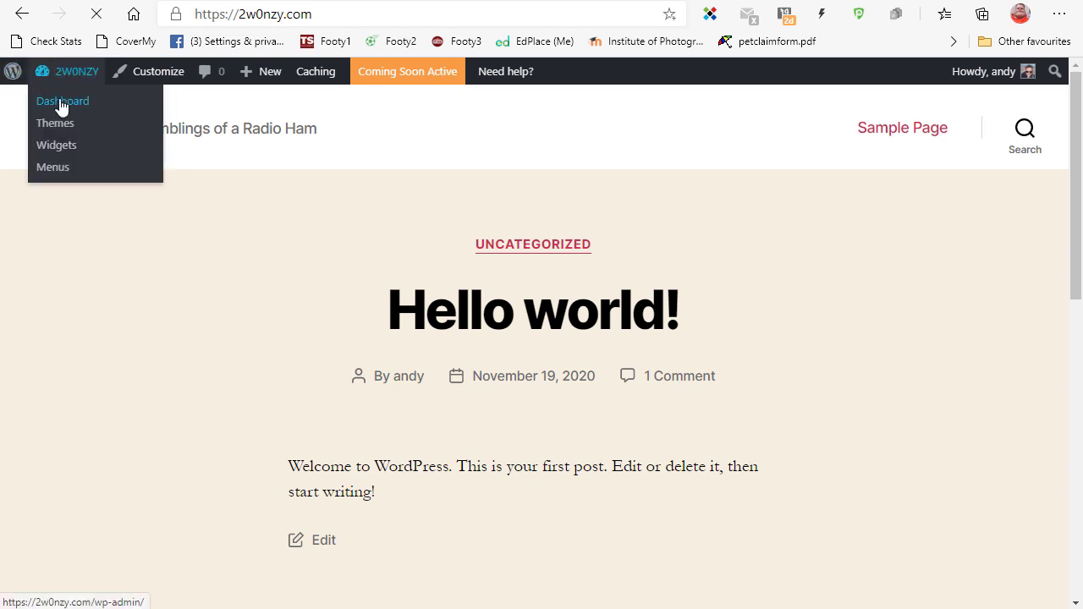
click(61, 101)
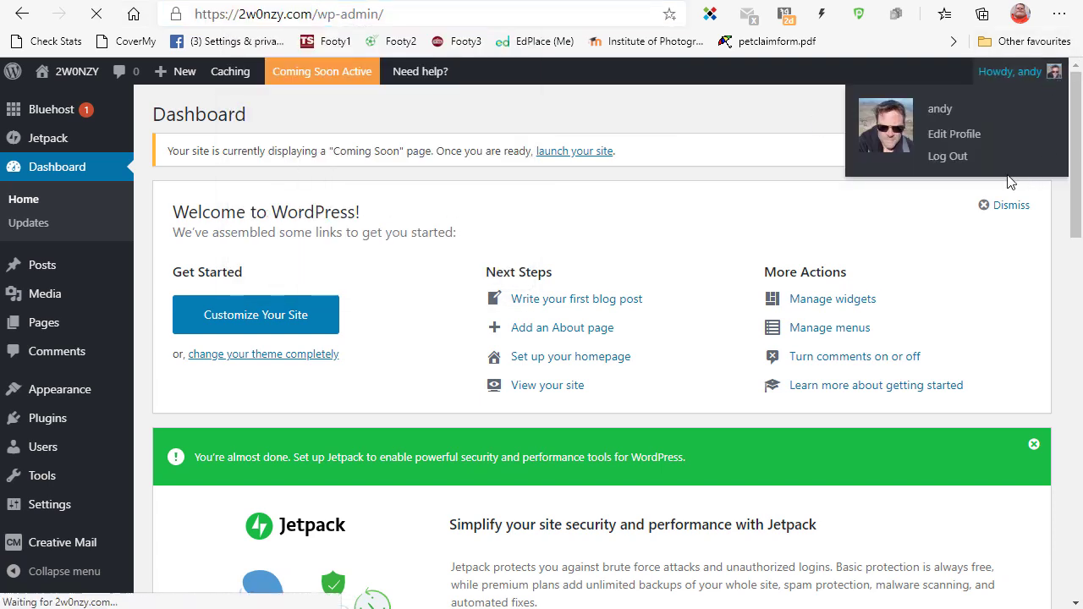
click(948, 155)
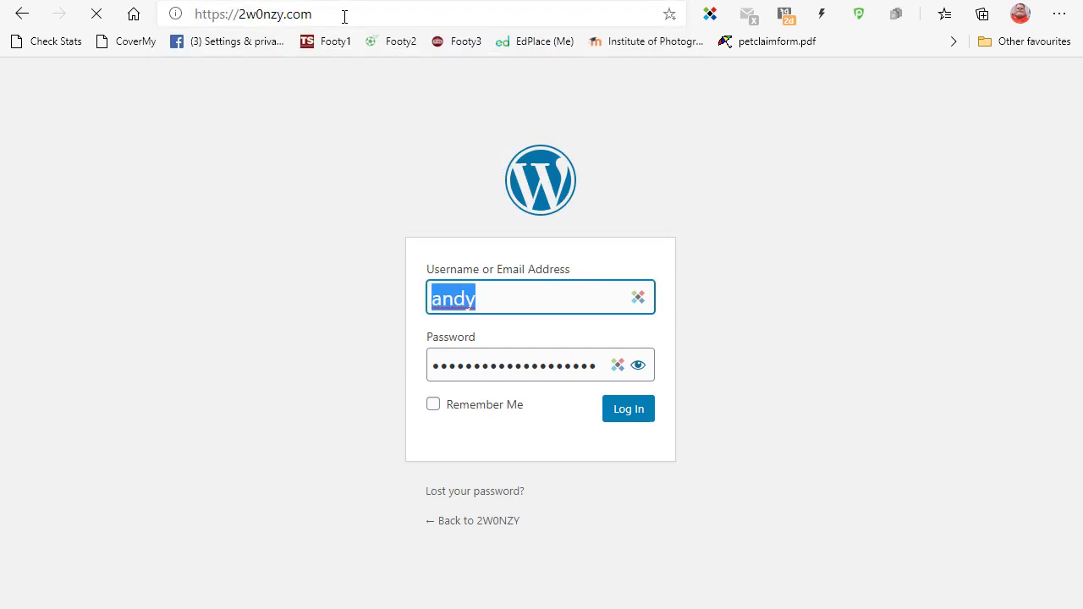
click(628, 408)
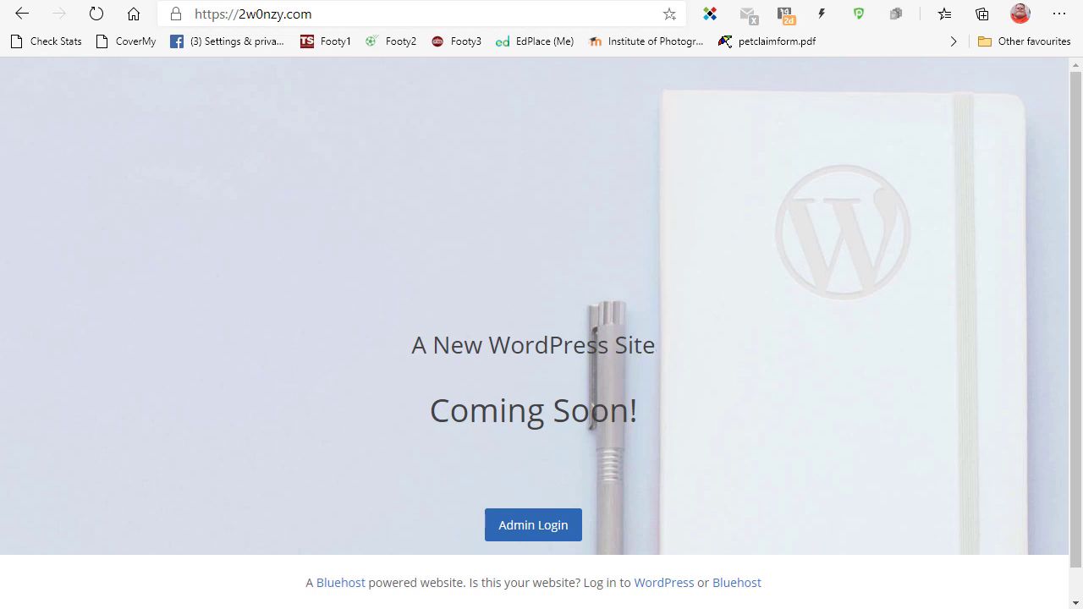
mouse_move(24, 10)
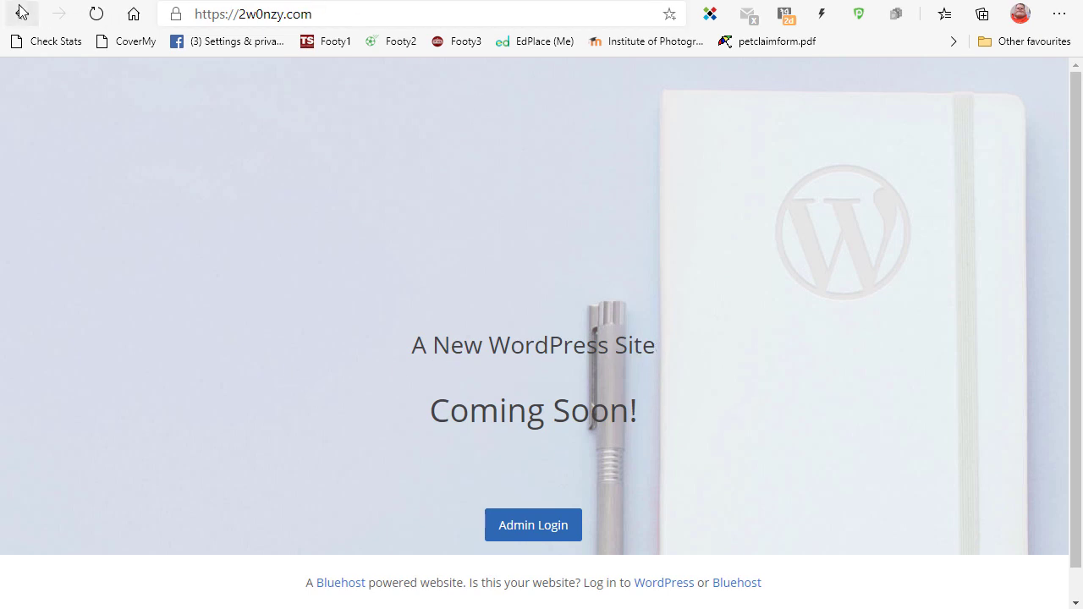
Step: Return to the WordPress login page and sign back in as admin
click(533, 525)
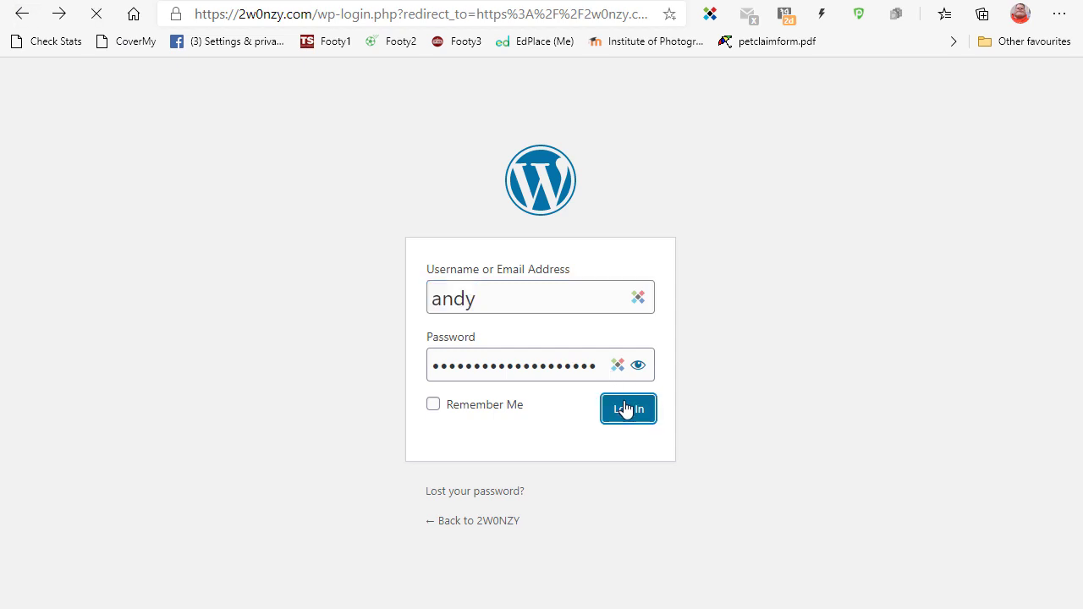
click(628, 408)
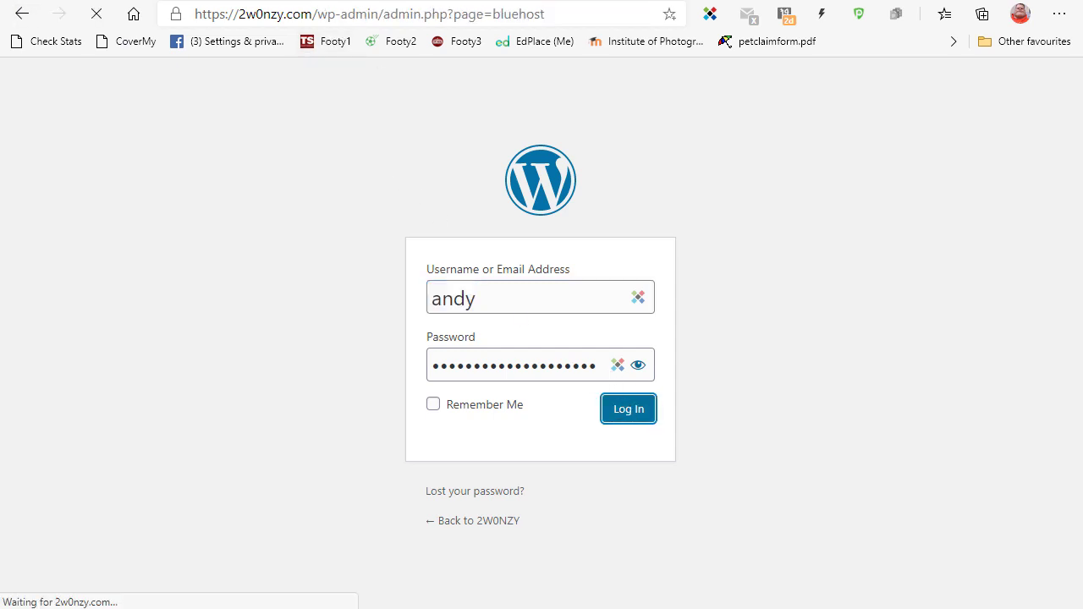
Step: Toggle Coming Soon Page off under Site Controls in the Bluehost plugin settings
click(628, 407)
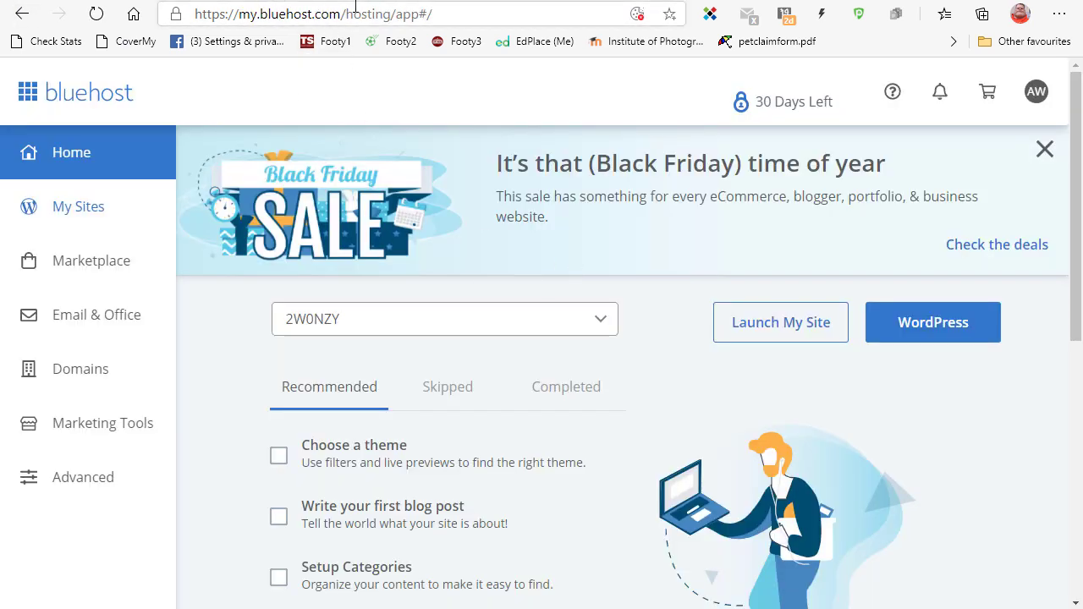
mouse_move(393, 224)
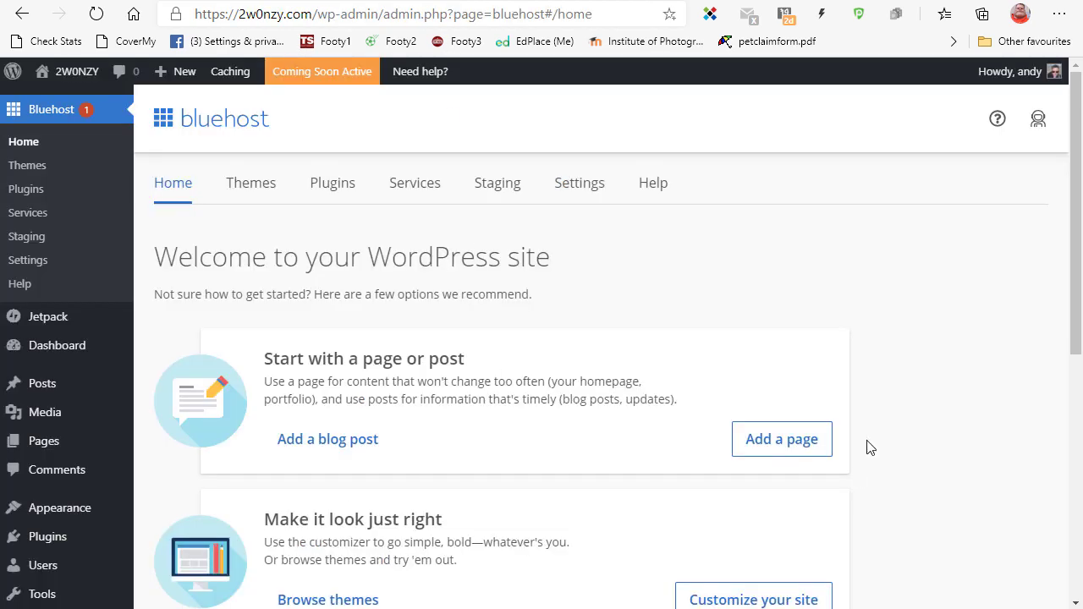
mouse_move(28, 261)
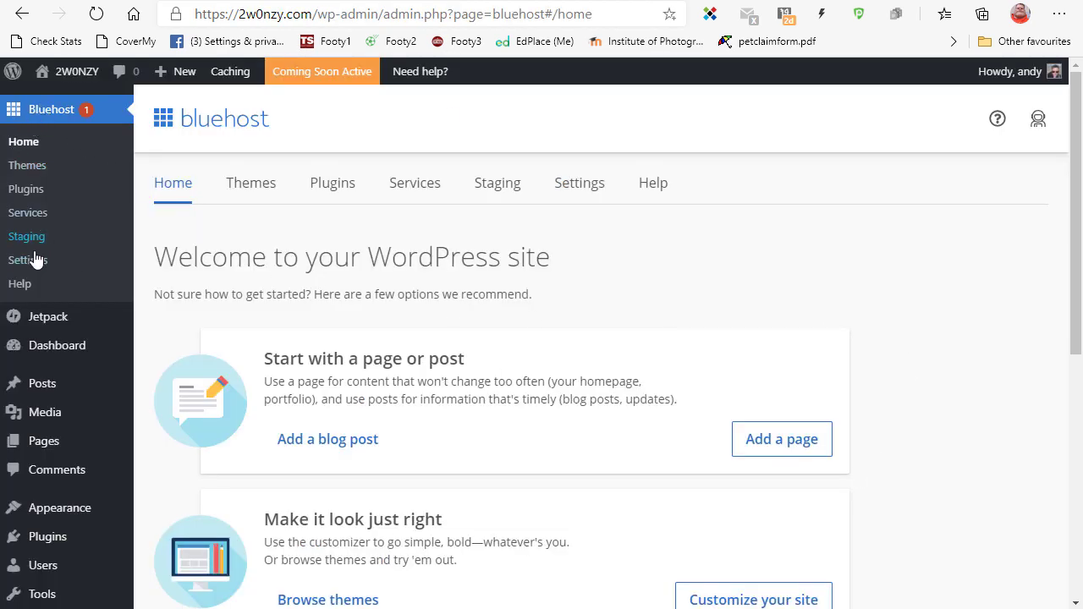
click(27, 261)
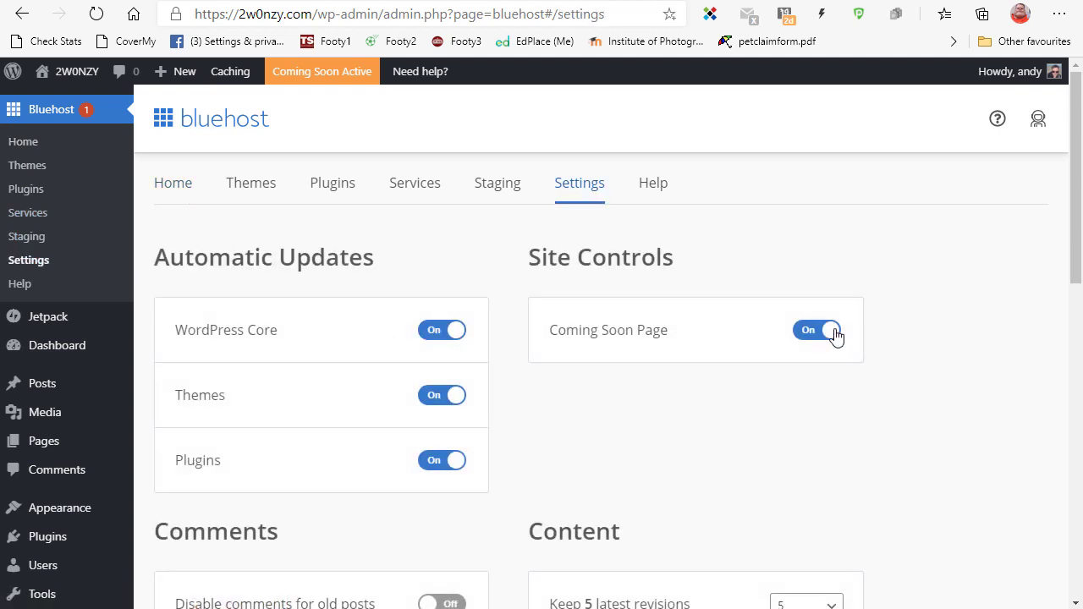
click(816, 330)
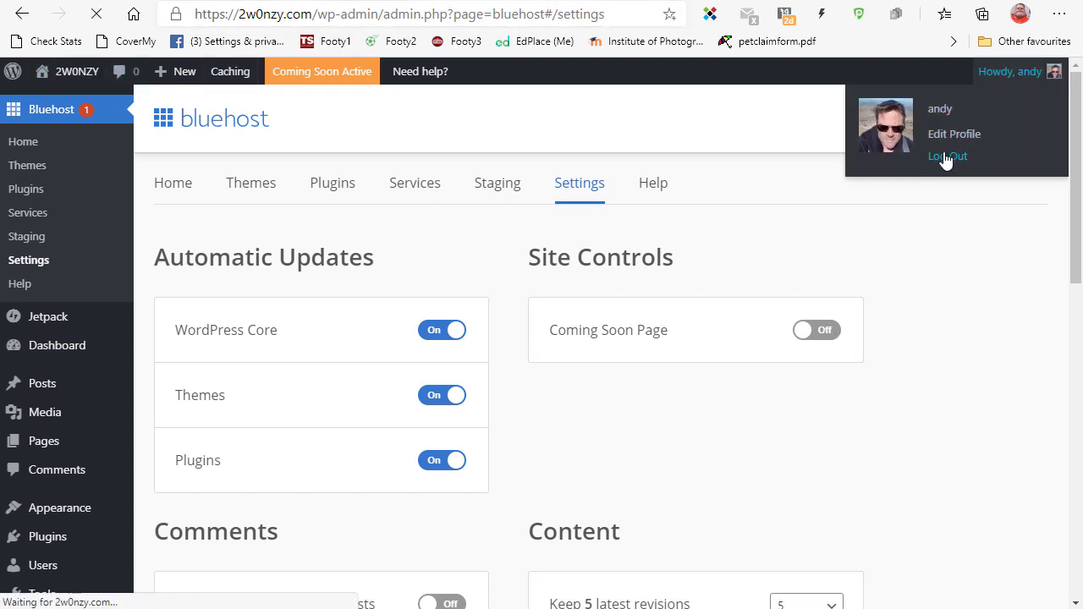
Step: Log out and load 2w0nzy.com, now showing the live Hello world! post
click(948, 156)
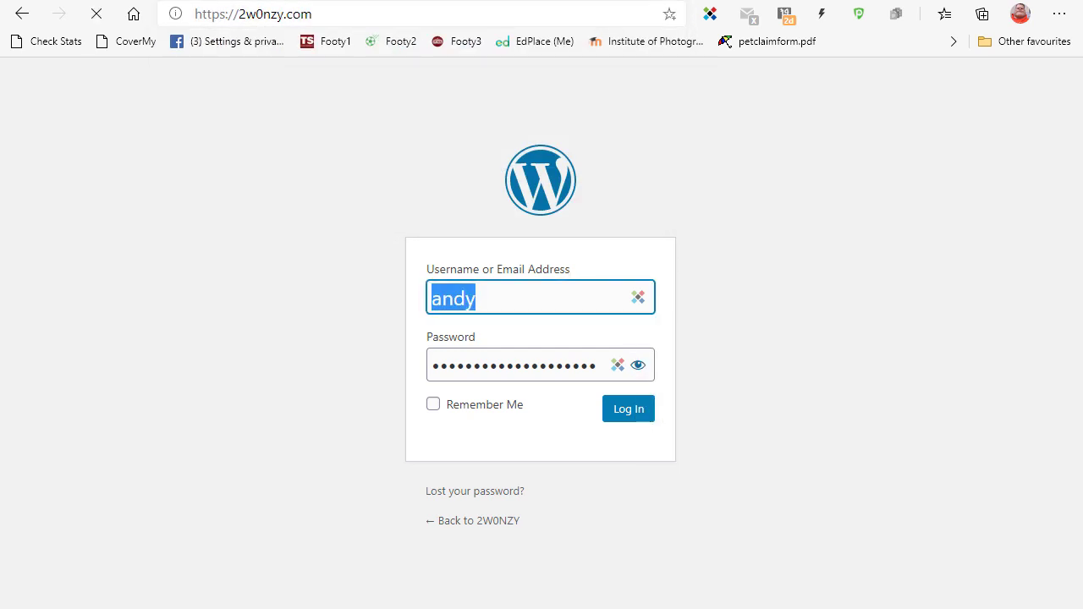
click(628, 408)
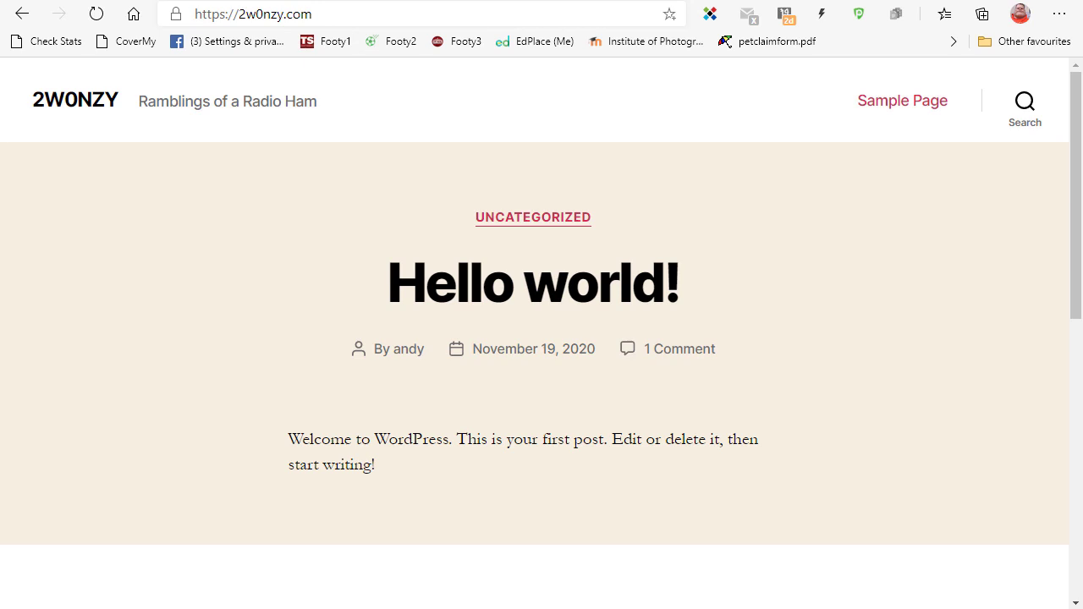